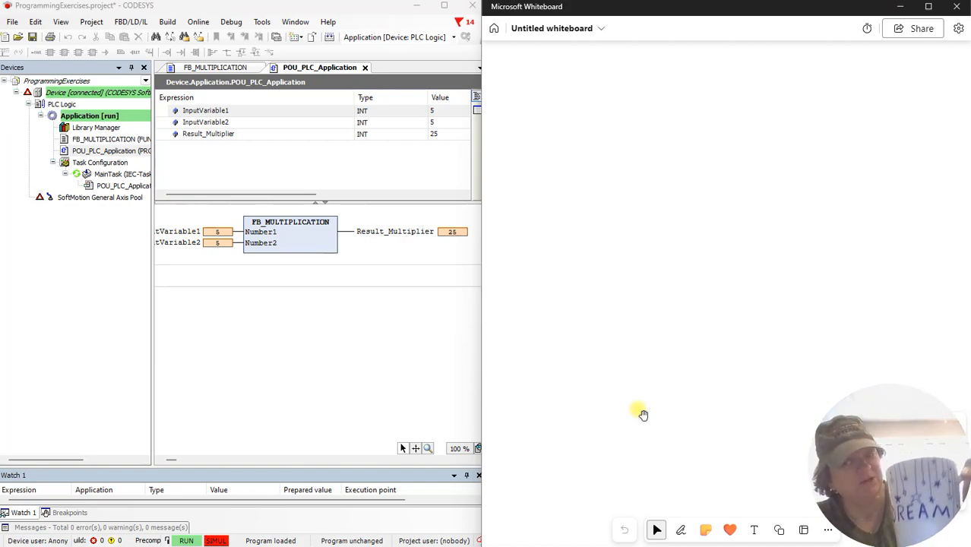
pyautogui.moveTo(686, 365)
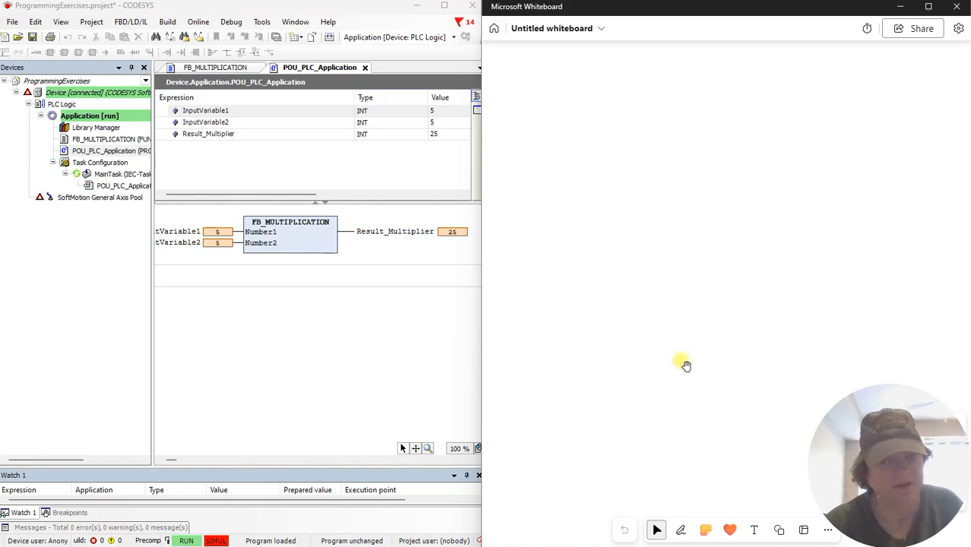
pyautogui.moveTo(681, 227)
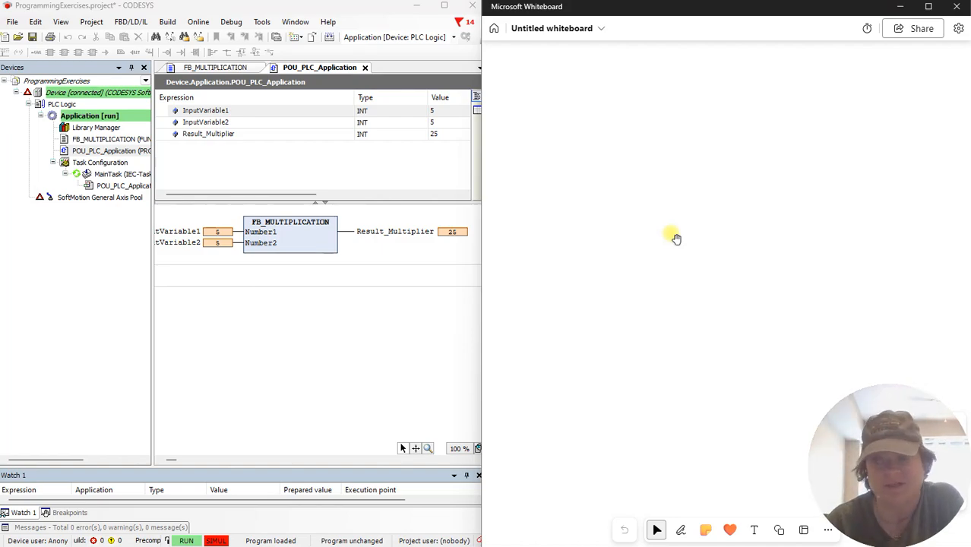
pyautogui.moveTo(726, 307)
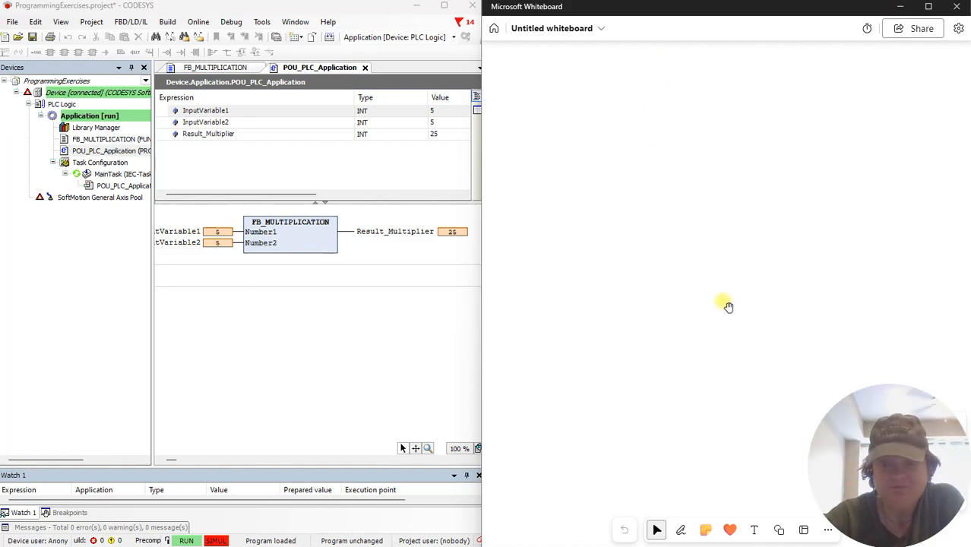
pyautogui.moveTo(647, 192)
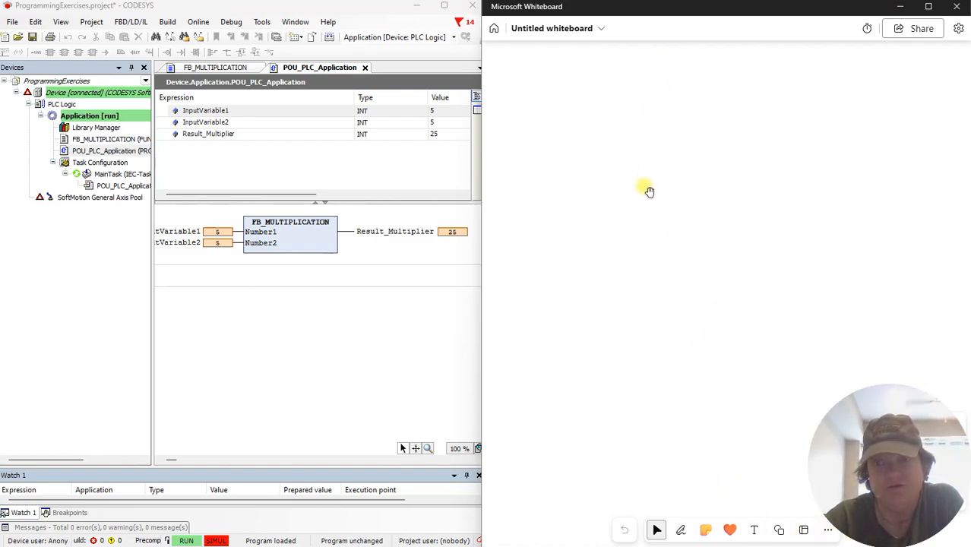
# - Drag the Microsoft Whiteboard window left so it overlaps the CODESYS editor
pyautogui.click(957, 27)
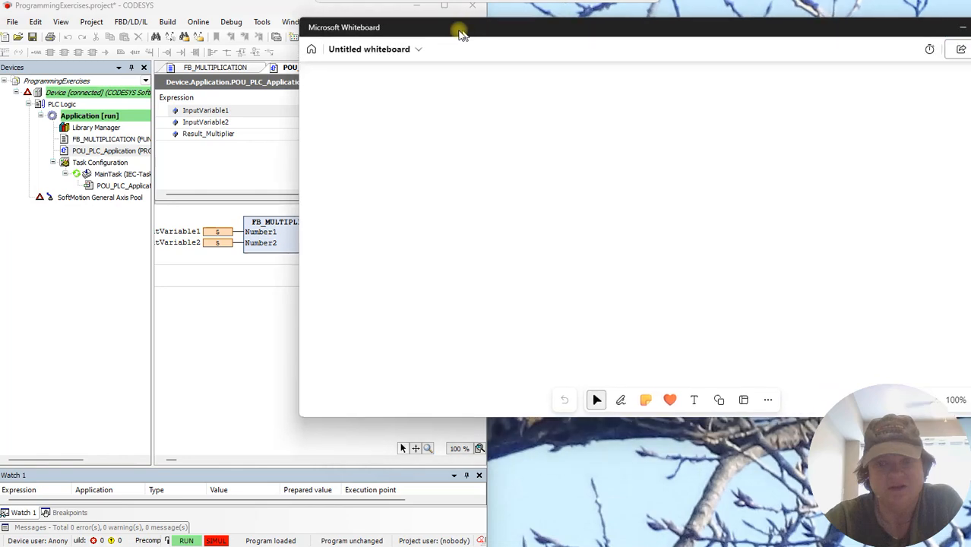
# - Sketch in black ink a vertical program line labelled 'Program' with 'call Function' beside it
pyautogui.click(620, 400)
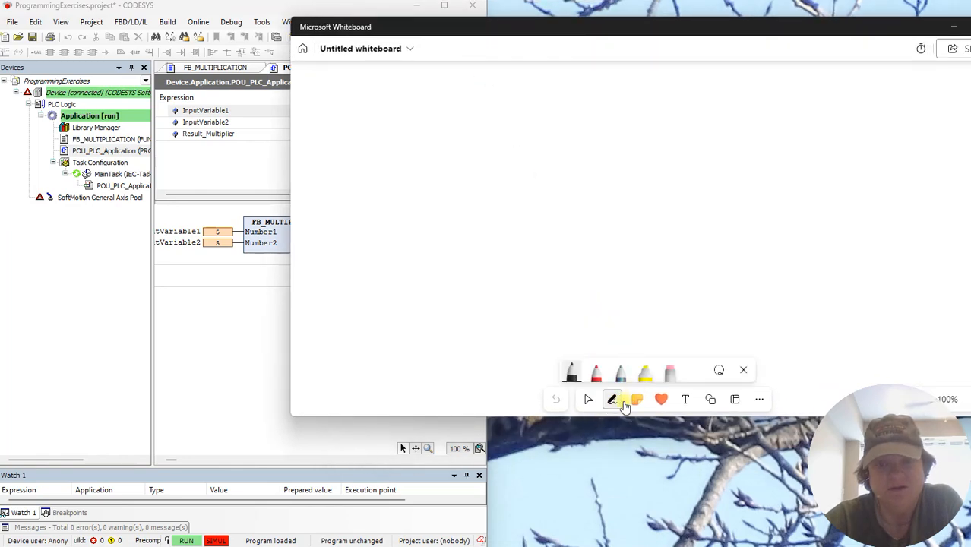
pyautogui.click(613, 398)
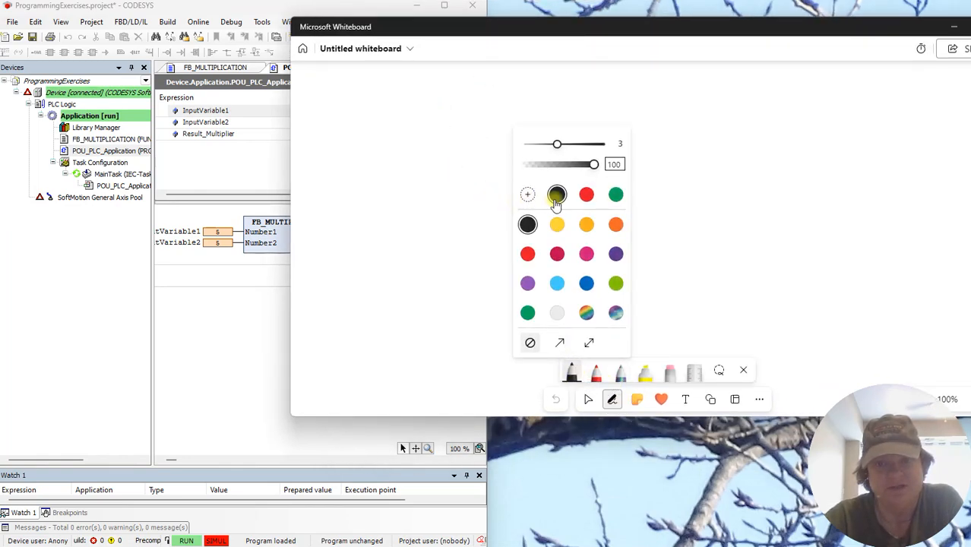
pyautogui.click(556, 194)
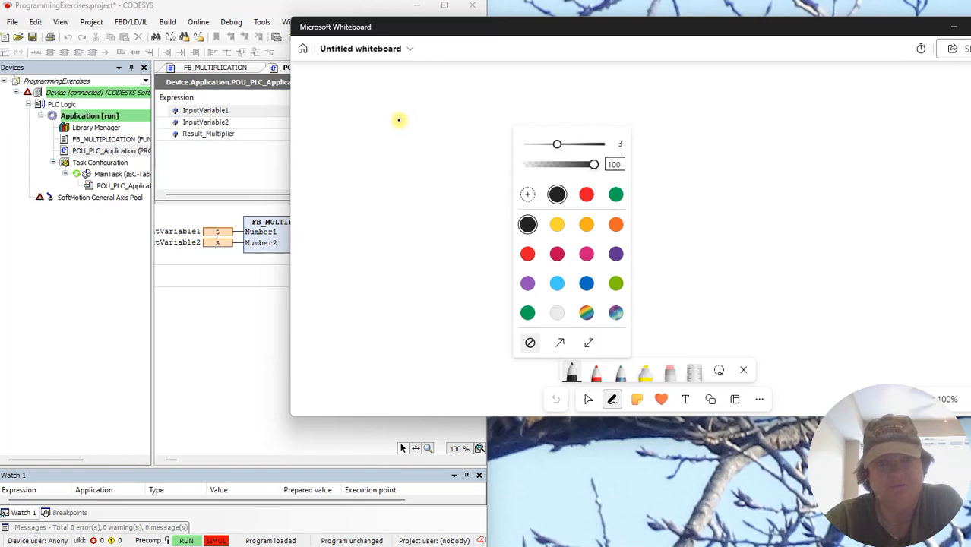
pyautogui.moveTo(402, 114); pyautogui.dragTo(401, 301)
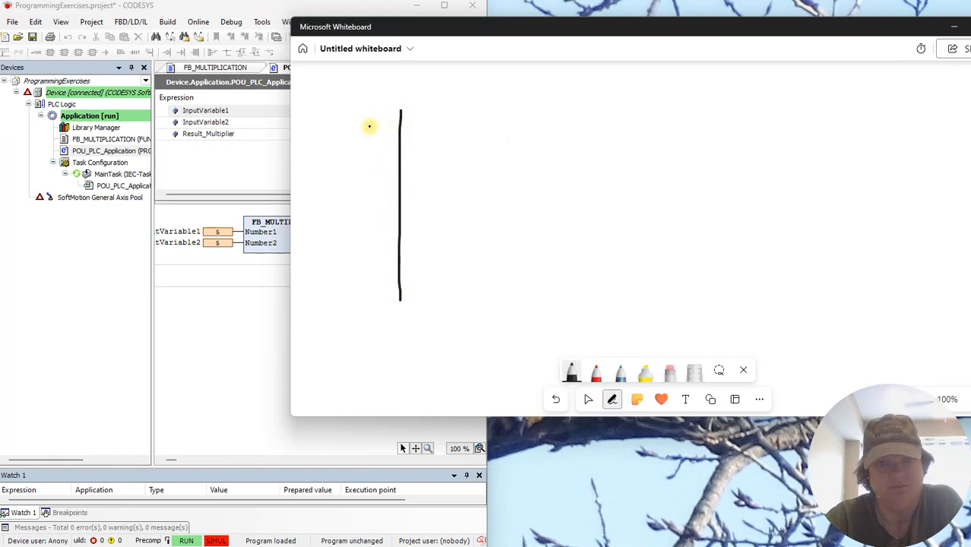
pyautogui.moveTo(371, 127); pyautogui.dragTo(357, 83)
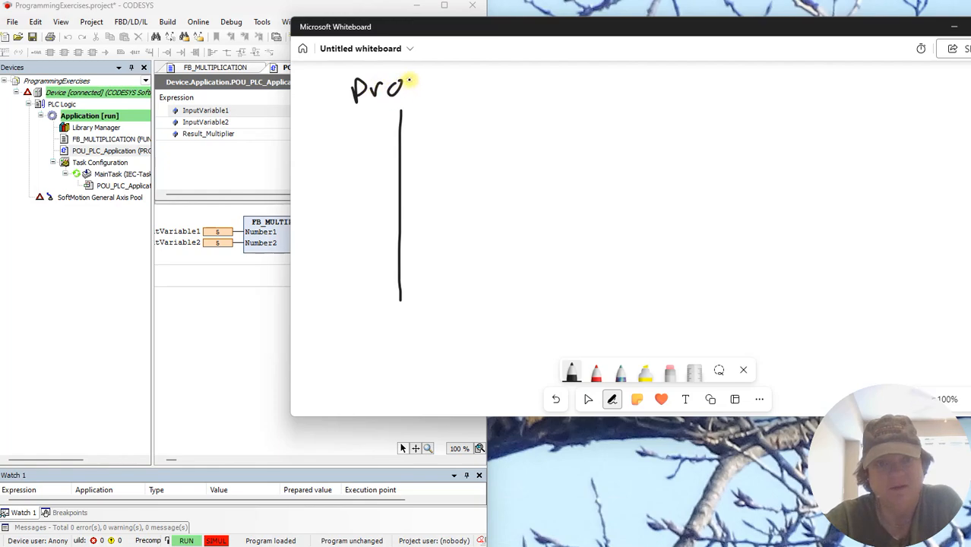
pyautogui.moveTo(408, 82); pyautogui.dragTo(456, 99)
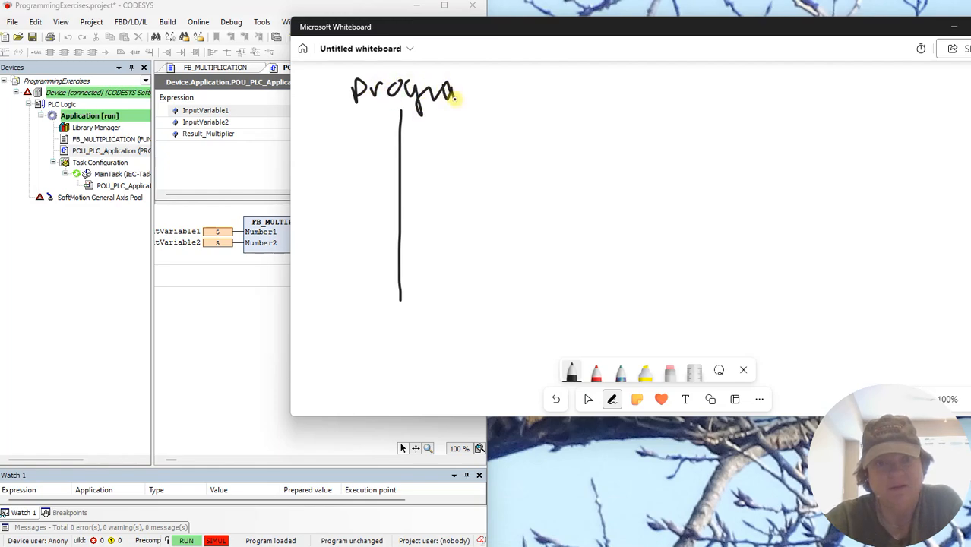
pyautogui.moveTo(456, 99); pyautogui.dragTo(525, 94)
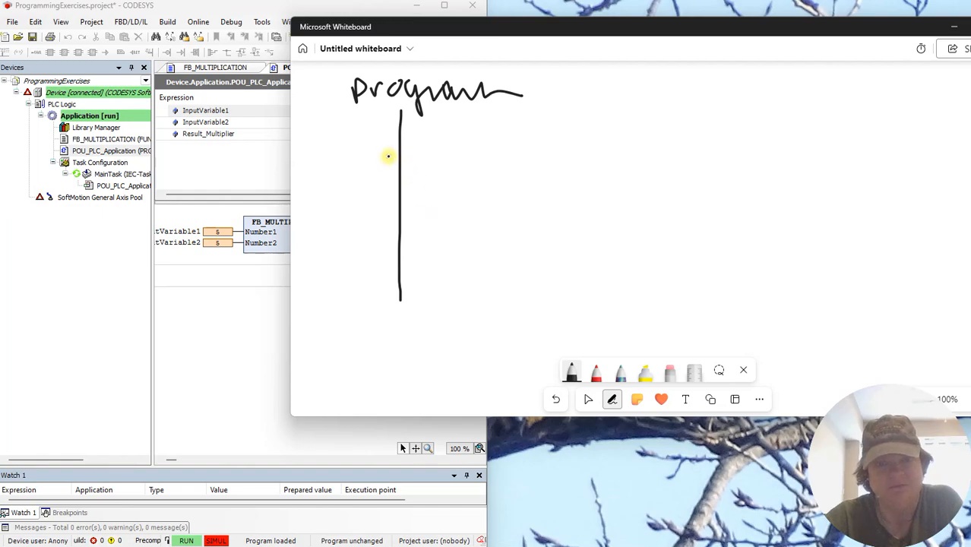
pyautogui.moveTo(423, 150); pyautogui.dragTo(493, 155)
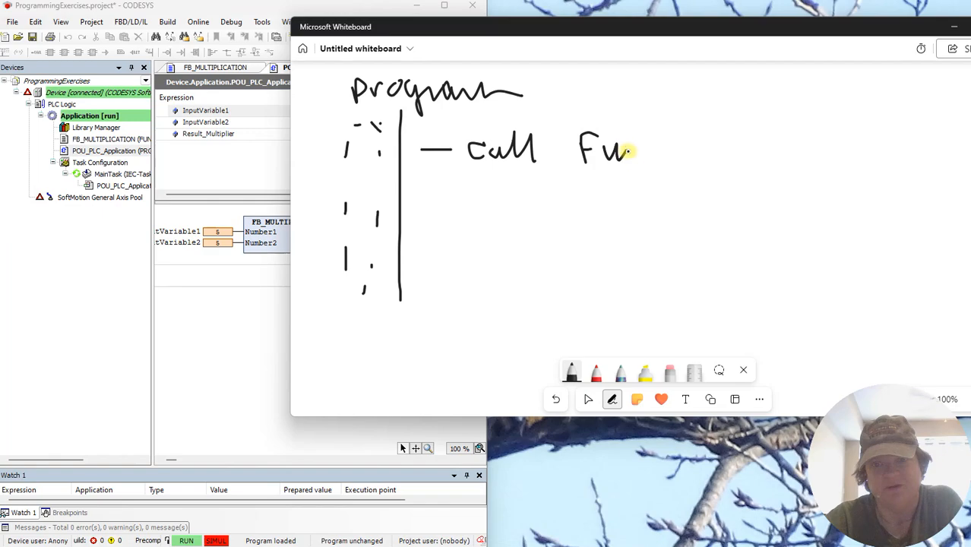
pyautogui.moveTo(624, 152); pyautogui.dragTo(711, 152)
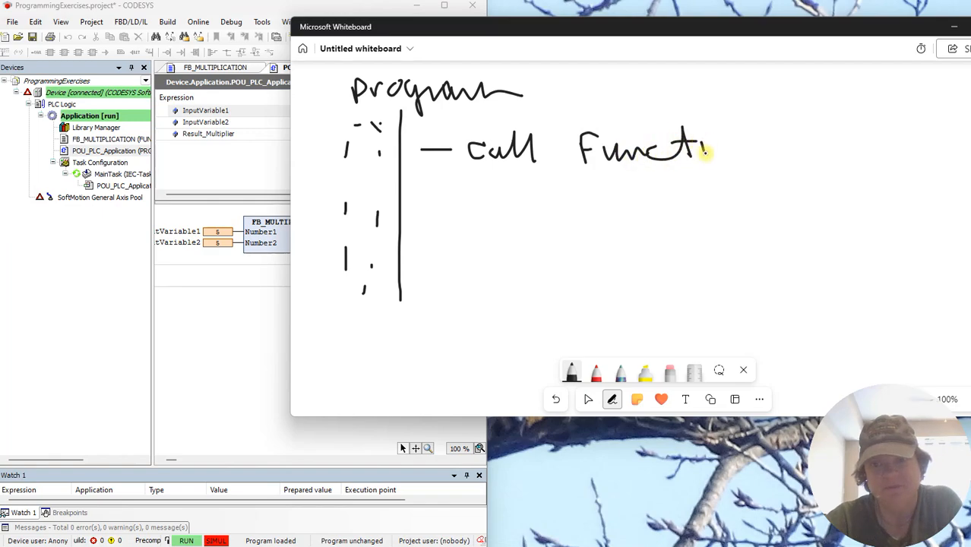
pyautogui.moveTo(702, 152); pyautogui.dragTo(748, 149)
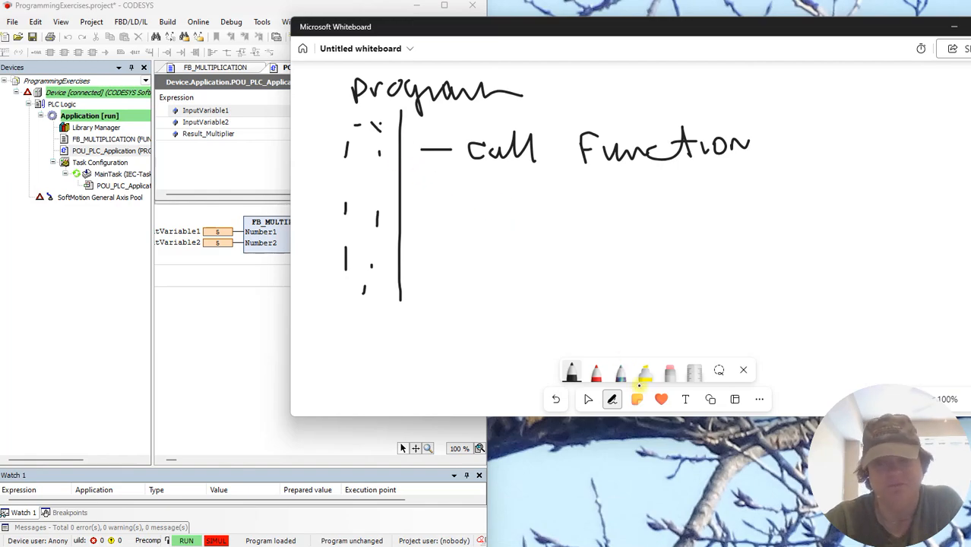
# - Draw in red ink an arrow to a function box and the return path back to the program
pyautogui.click(597, 372)
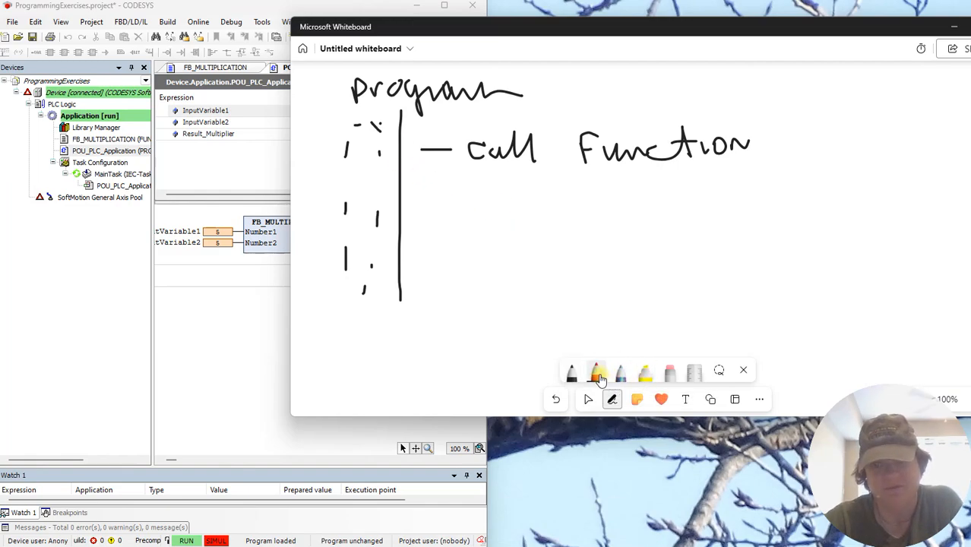
pyautogui.moveTo(494, 185); pyautogui.dragTo(768, 179)
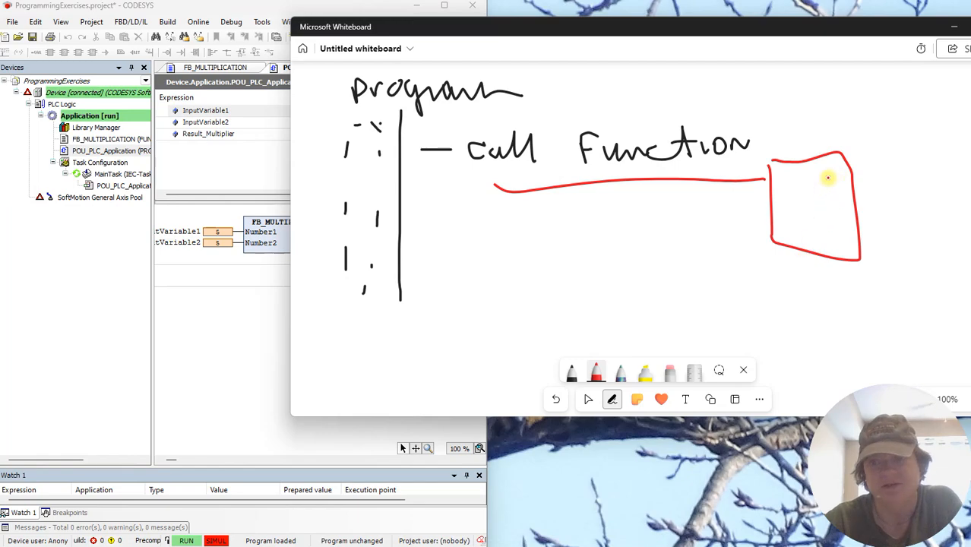
pyautogui.moveTo(829, 177); pyautogui.dragTo(803, 252)
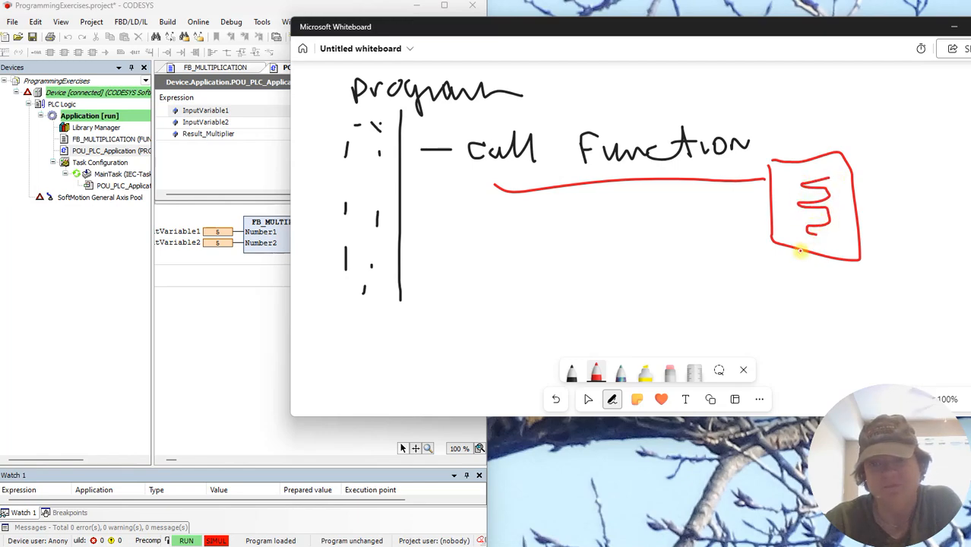
pyautogui.moveTo(510, 213); pyautogui.dragTo(799, 259)
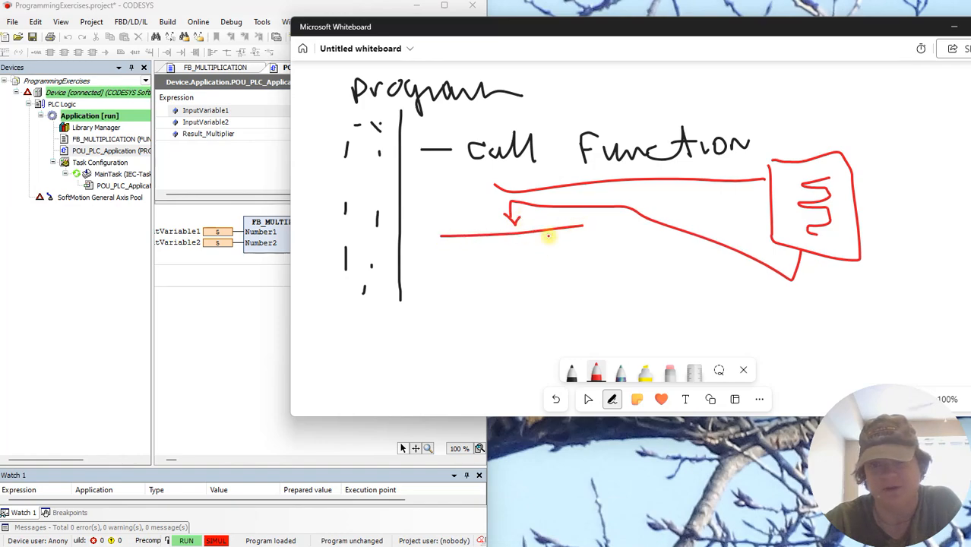
pyautogui.moveTo(441, 251); pyautogui.dragTo(630, 258)
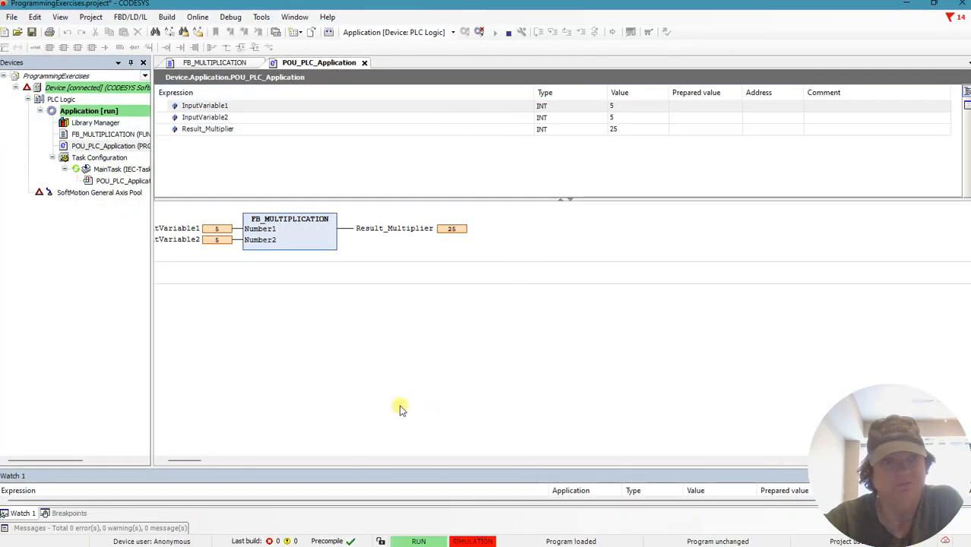
pyautogui.moveTo(219, 377)
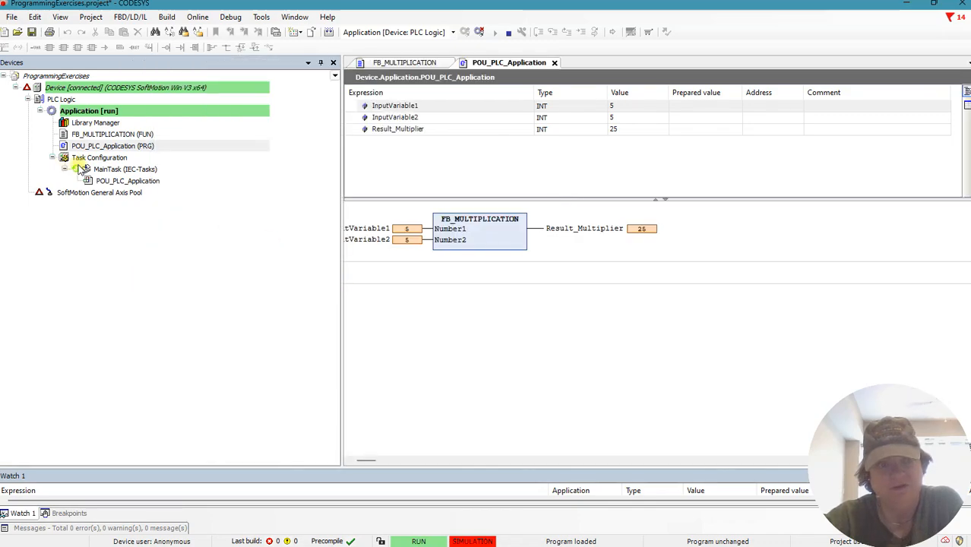
# - Bring up POU_PLC_Application's online FBD network showing 5 times 5 returning 25
pyautogui.click(113, 146)
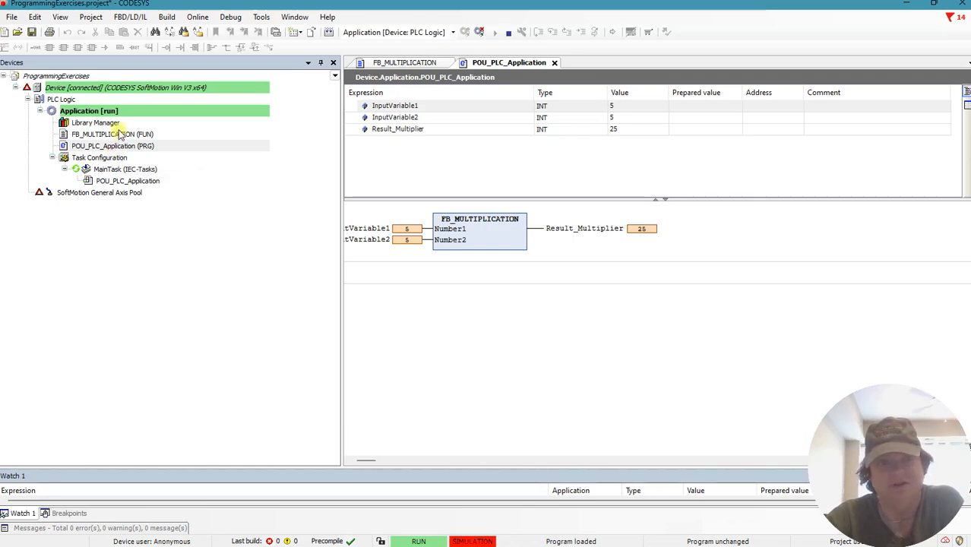
pyautogui.moveTo(106, 134)
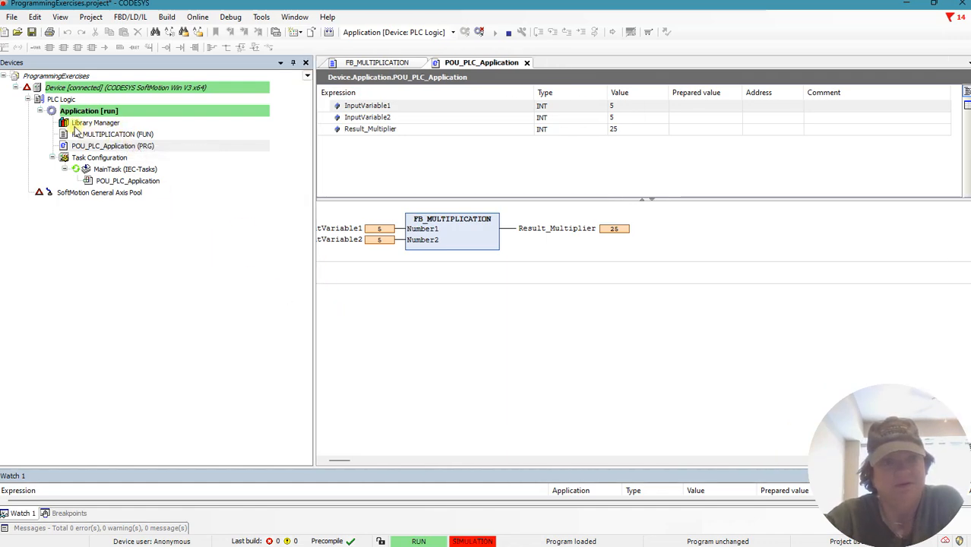
pyautogui.click(368, 105)
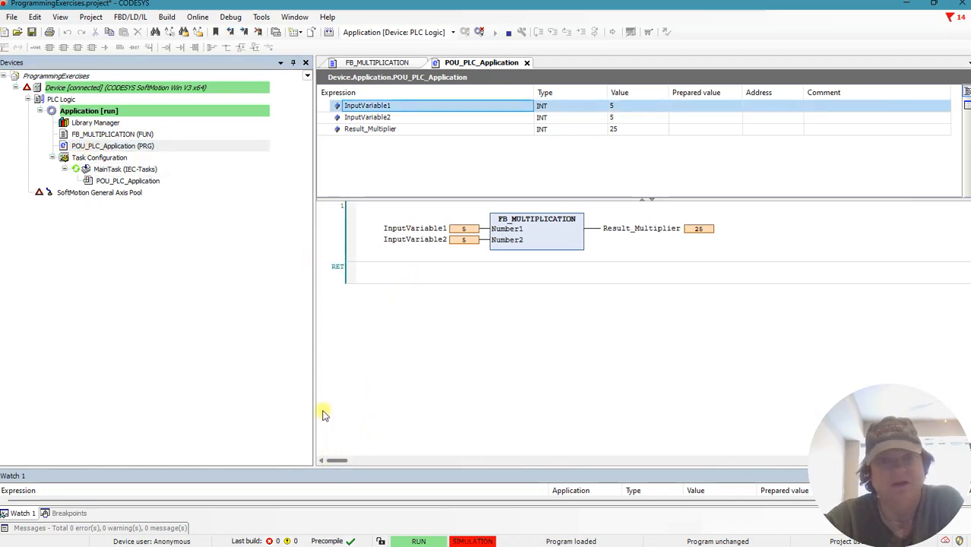
pyautogui.moveTo(337, 236)
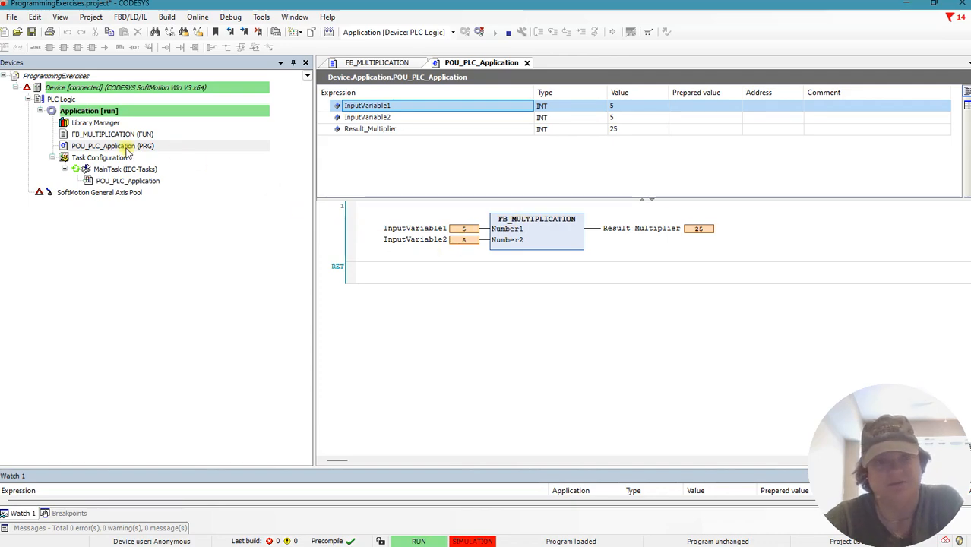
# - Review POU_PLC_Application's properties, checking its build settings and implementation language
pyautogui.rightClick(112, 146)
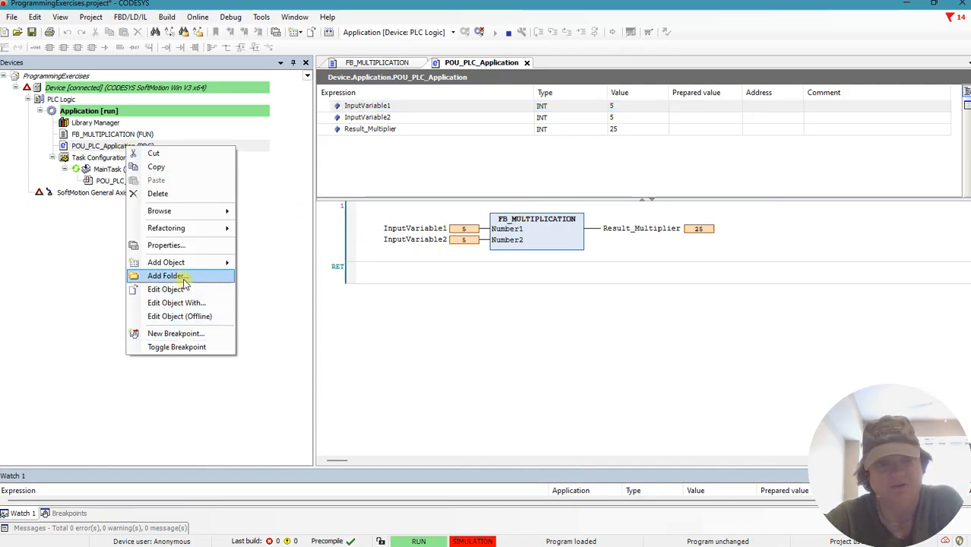
pyautogui.click(166, 245)
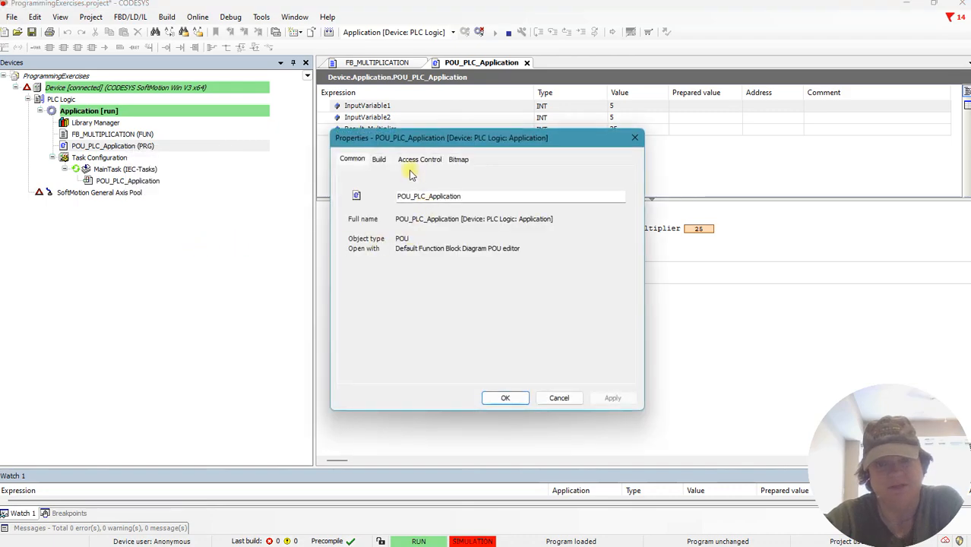
pyautogui.click(378, 160)
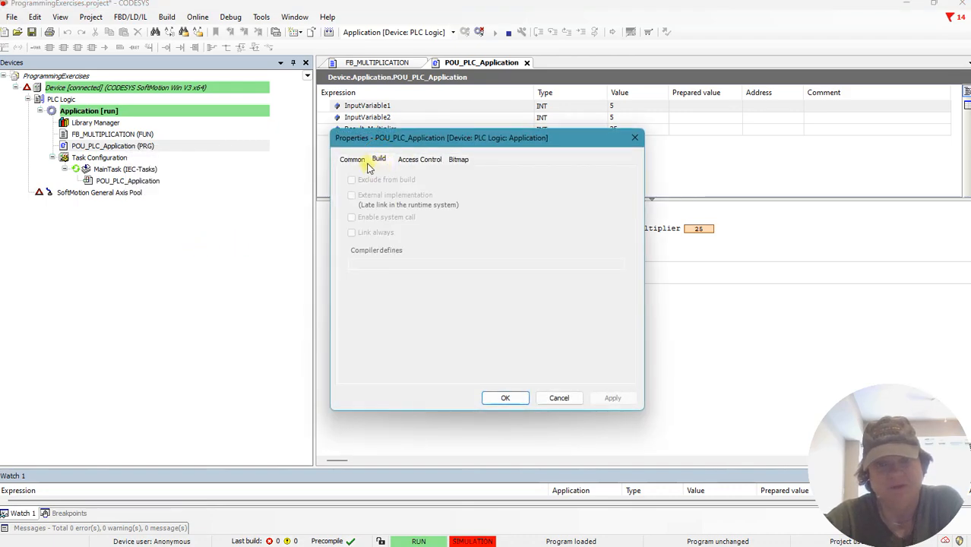
pyautogui.click(353, 159)
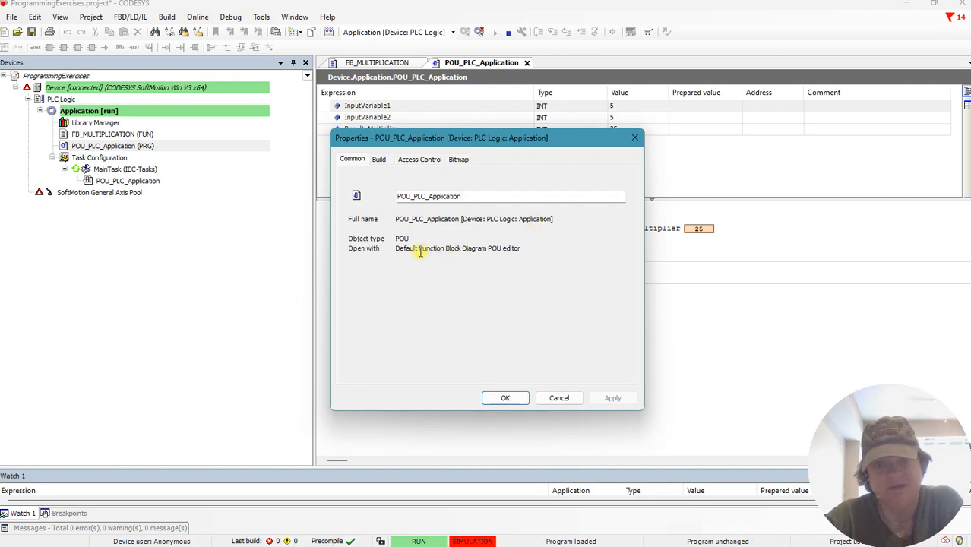
pyautogui.doubleClick(459, 249)
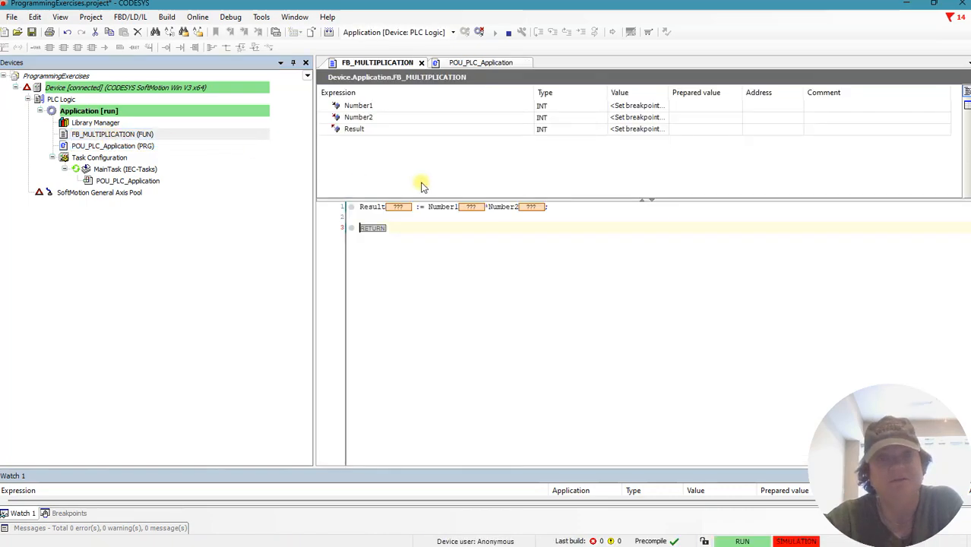
# - Review FB_MULTIPLICATION's properties (access, build, common), close them and open its offline ST editor
pyautogui.rightClick(112, 134)
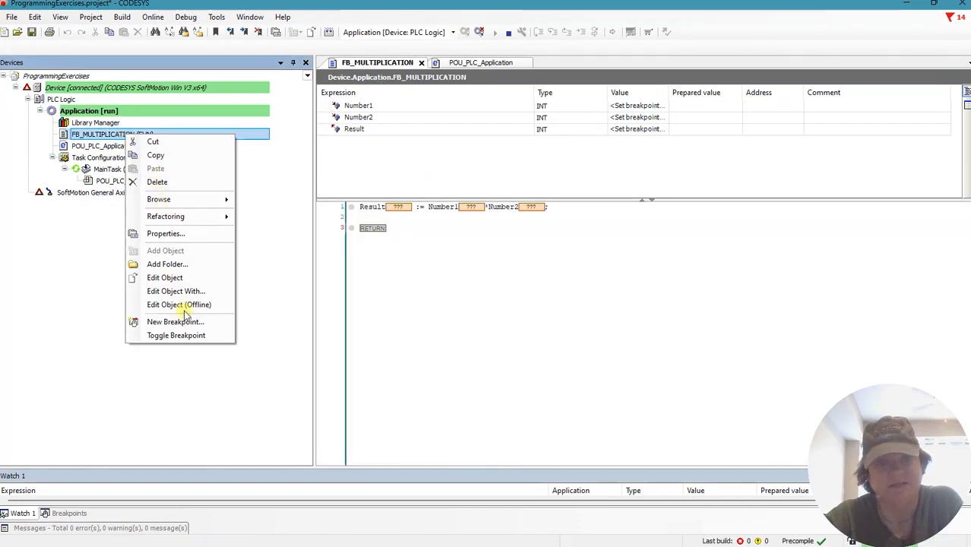
pyautogui.click(165, 234)
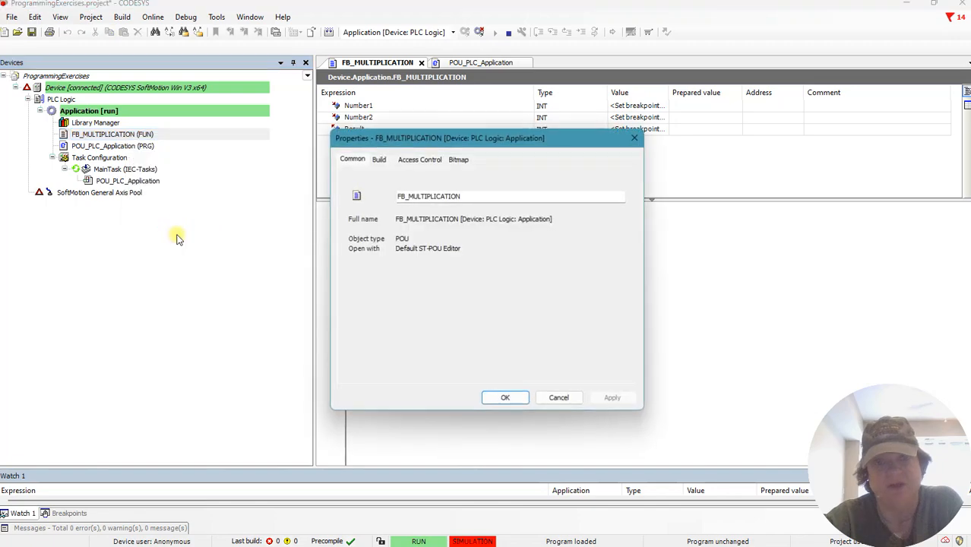
pyautogui.click(420, 160)
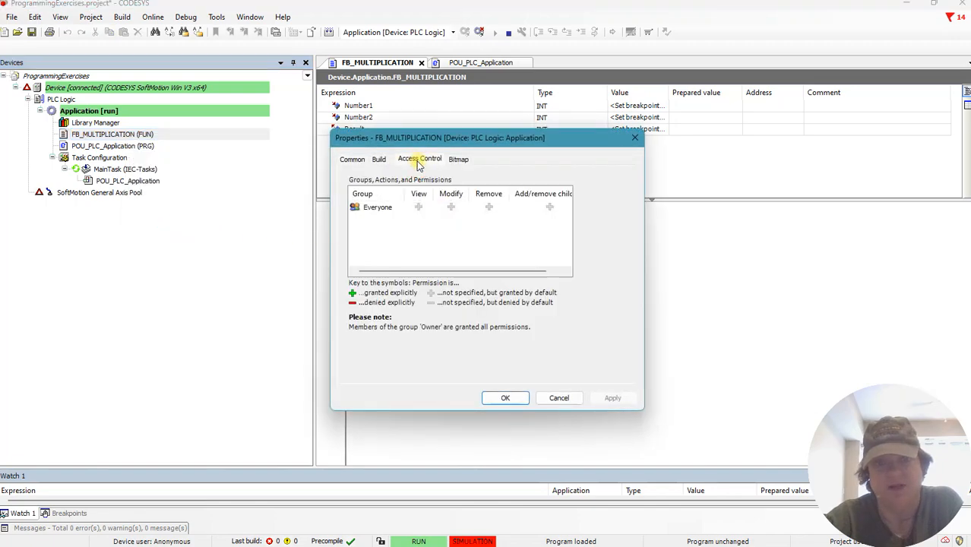
pyautogui.click(379, 160)
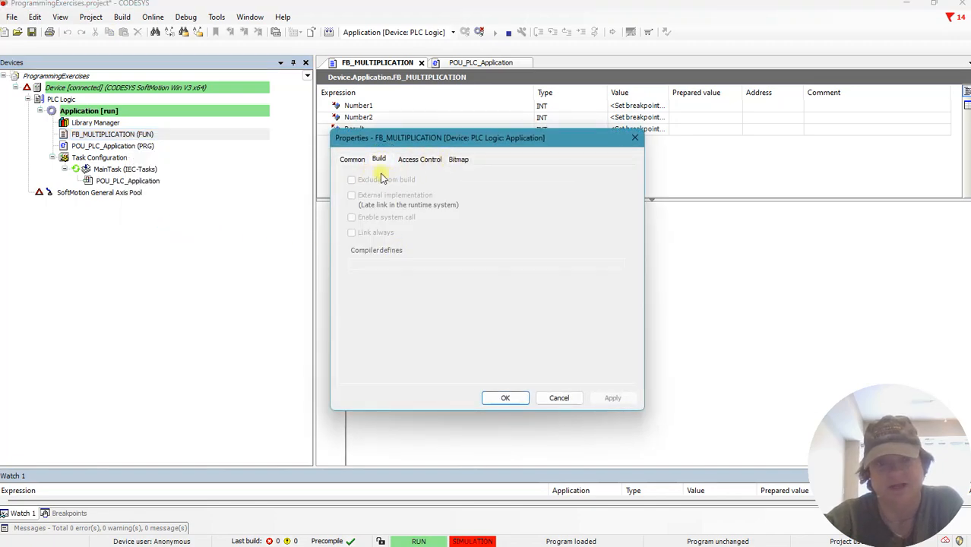
pyautogui.click(352, 160)
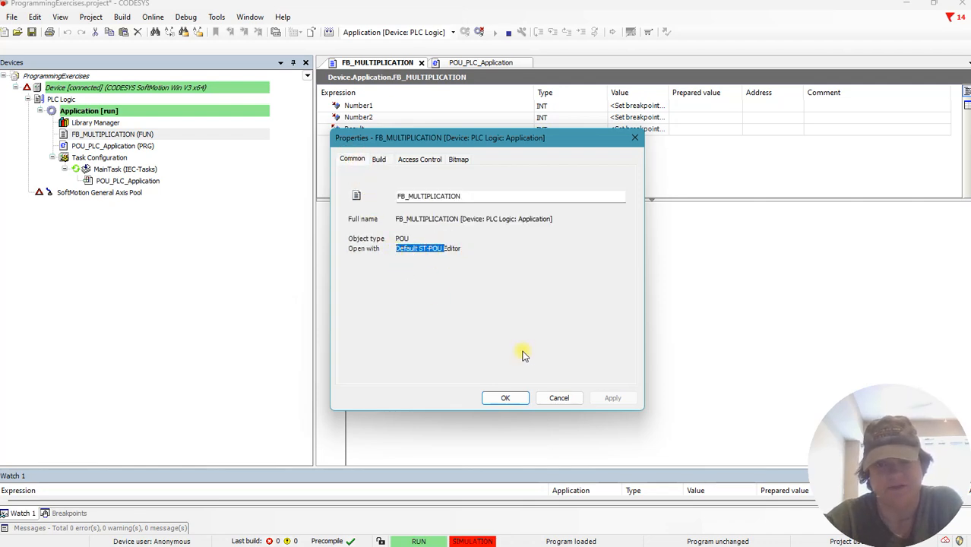
pyautogui.moveTo(434, 297)
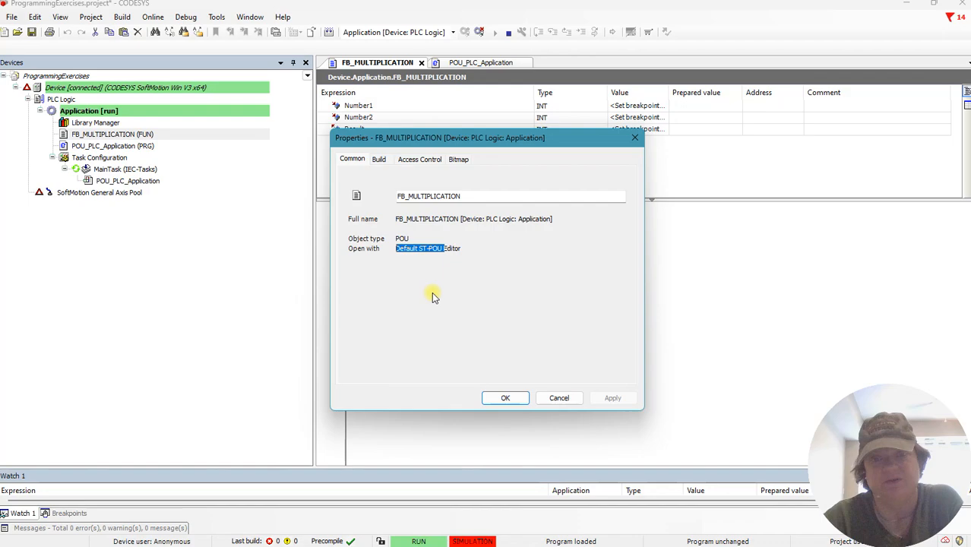
pyautogui.moveTo(403, 286)
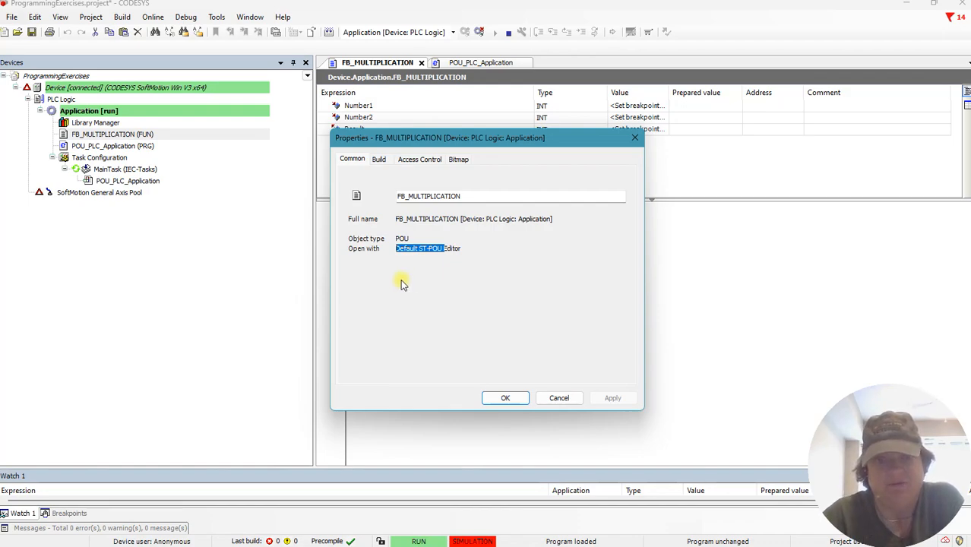
pyautogui.moveTo(529, 390)
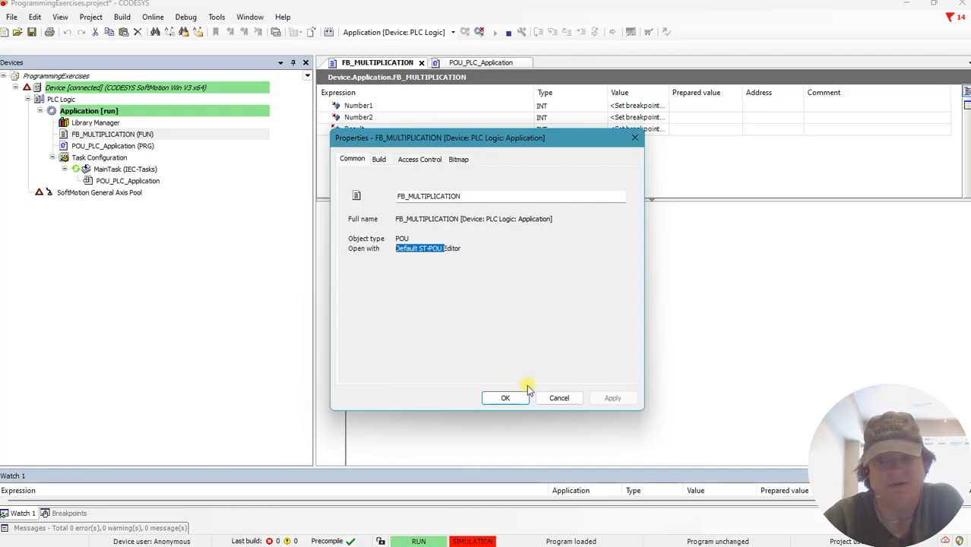
pyautogui.click(505, 398)
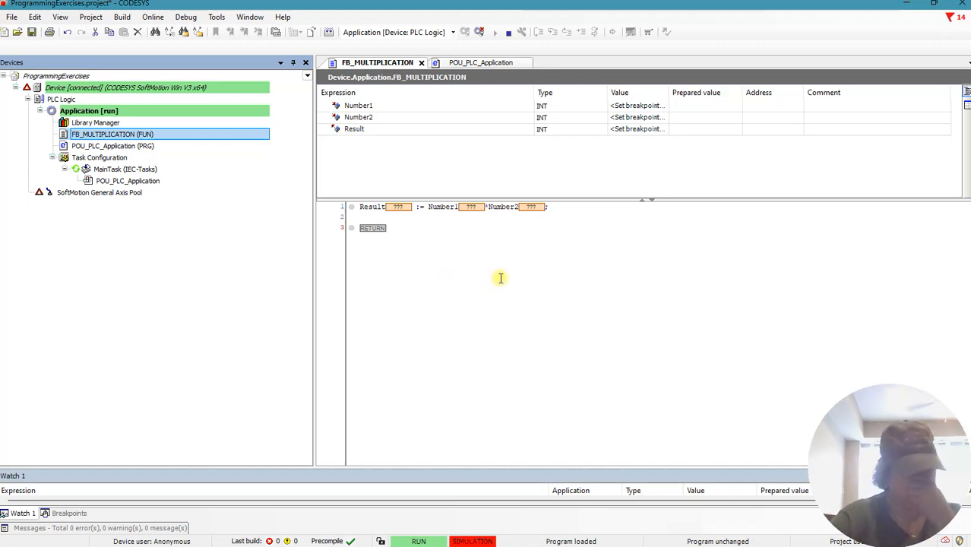
pyautogui.moveTo(492, 26)
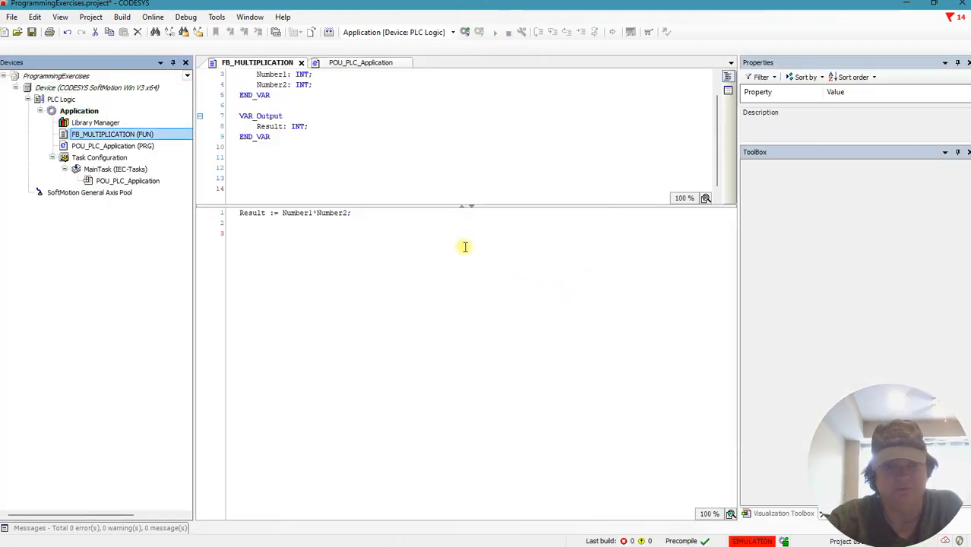
pyautogui.click(310, 126)
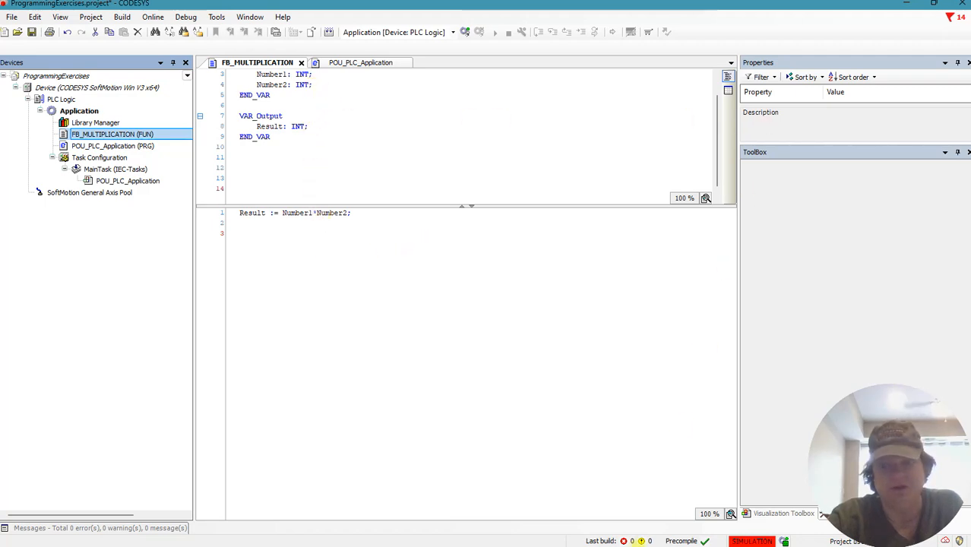
pyautogui.moveTo(798, 524)
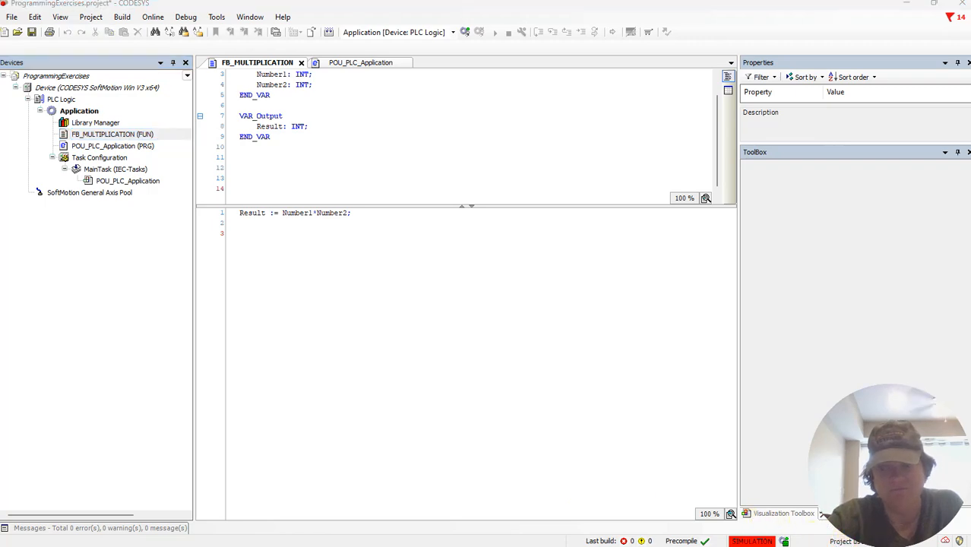
pyautogui.moveTo(354, 317)
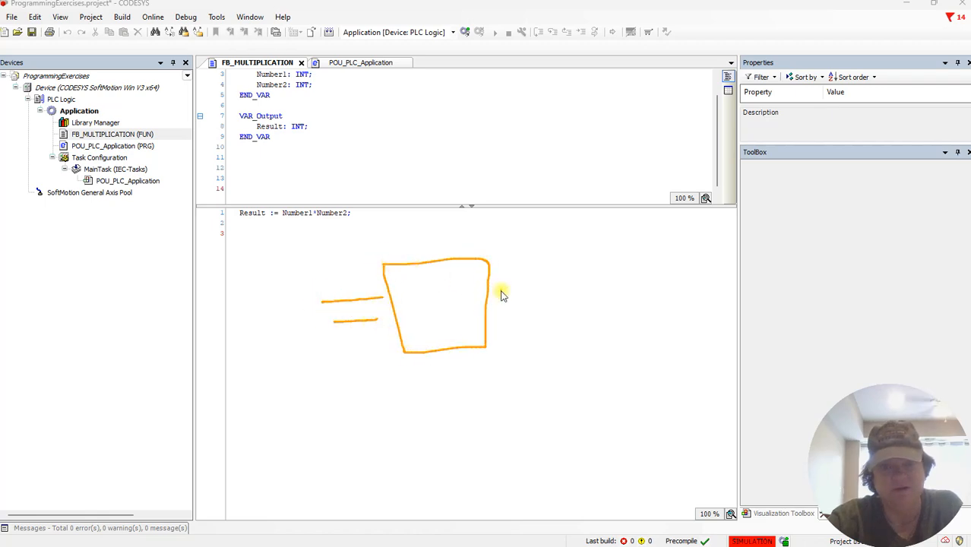
pyautogui.moveTo(489, 289); pyautogui.dragTo(555, 288)
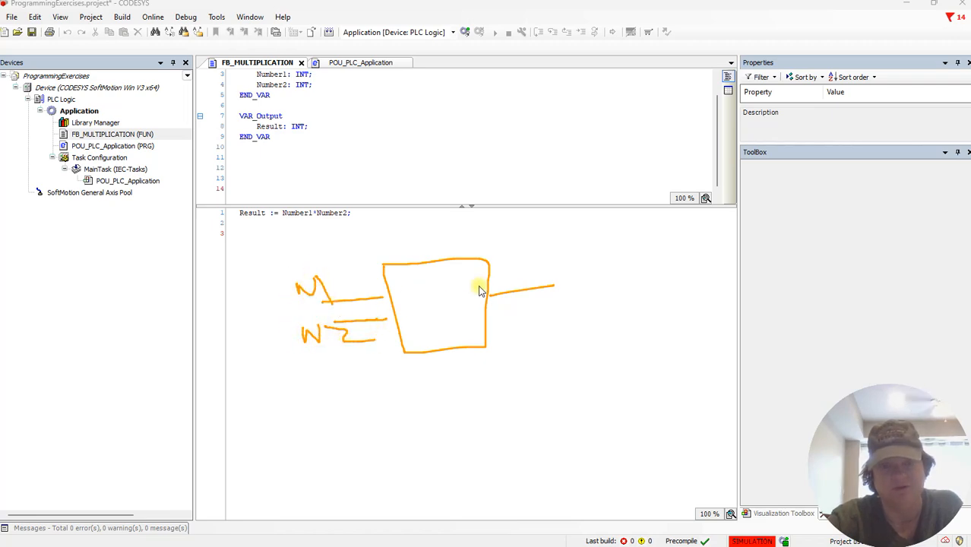
pyautogui.moveTo(570, 286); pyautogui.dragTo(630, 286)
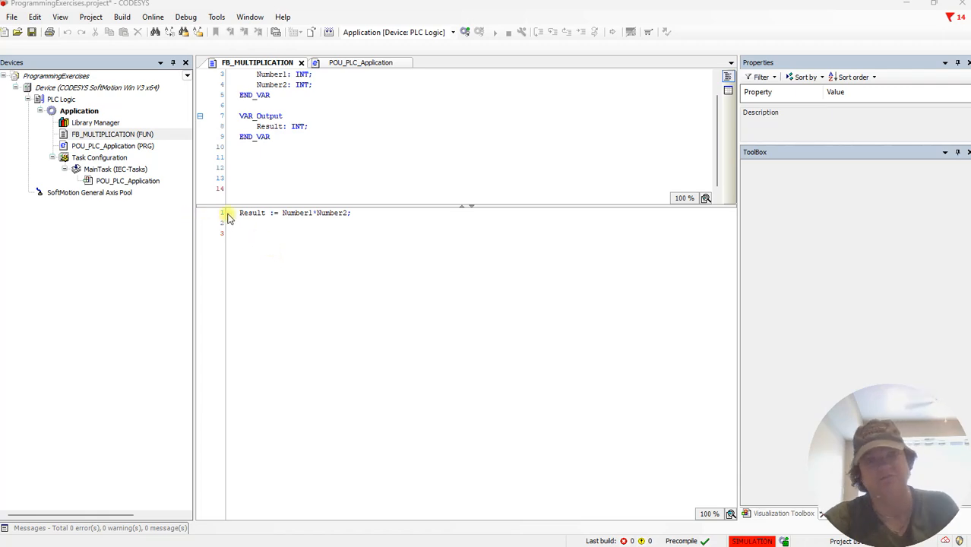
pyautogui.moveTo(295, 154)
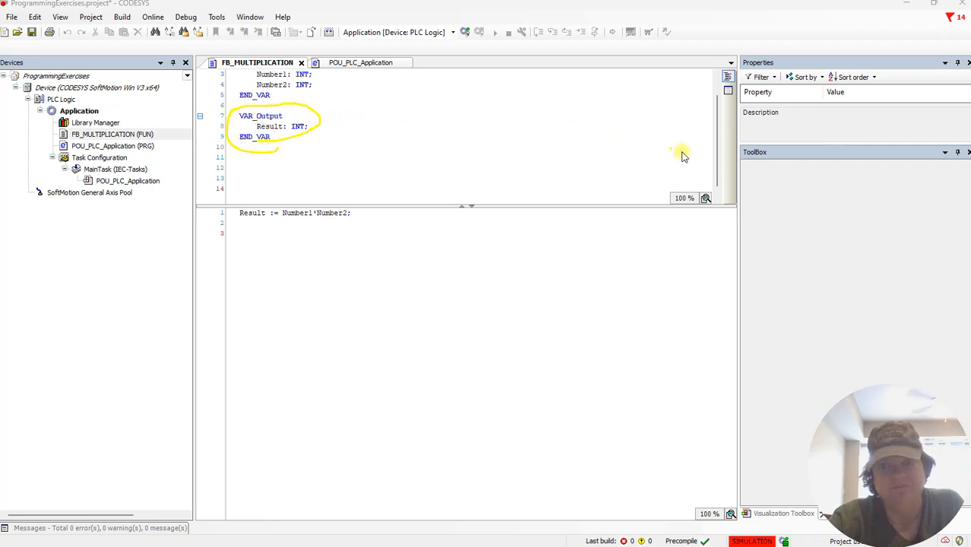
pyautogui.moveTo(277, 85)
pyautogui.write('VAR')
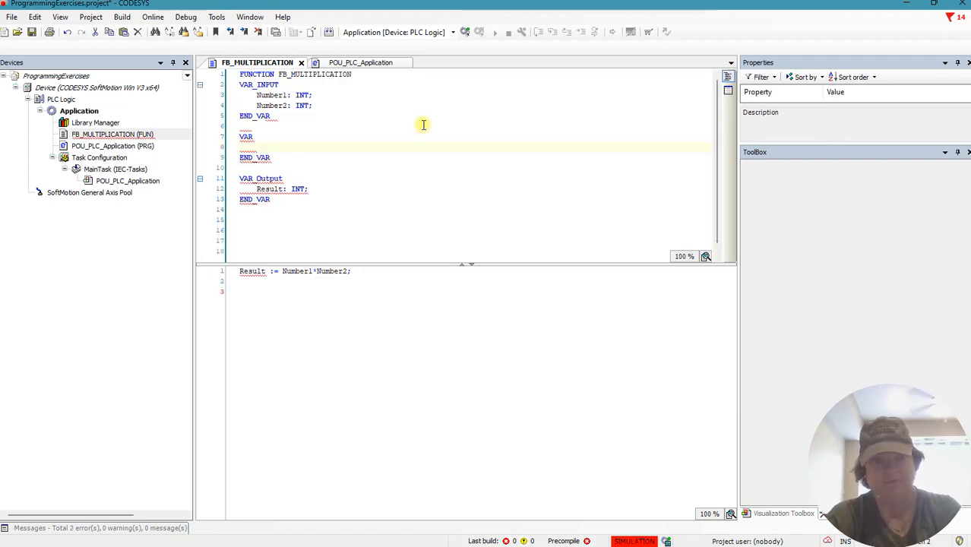
# - Declare local variable 'whatever:STRING;' in FB_MULTIPLICATION and build the project without errors
pyautogui.write('whatever')
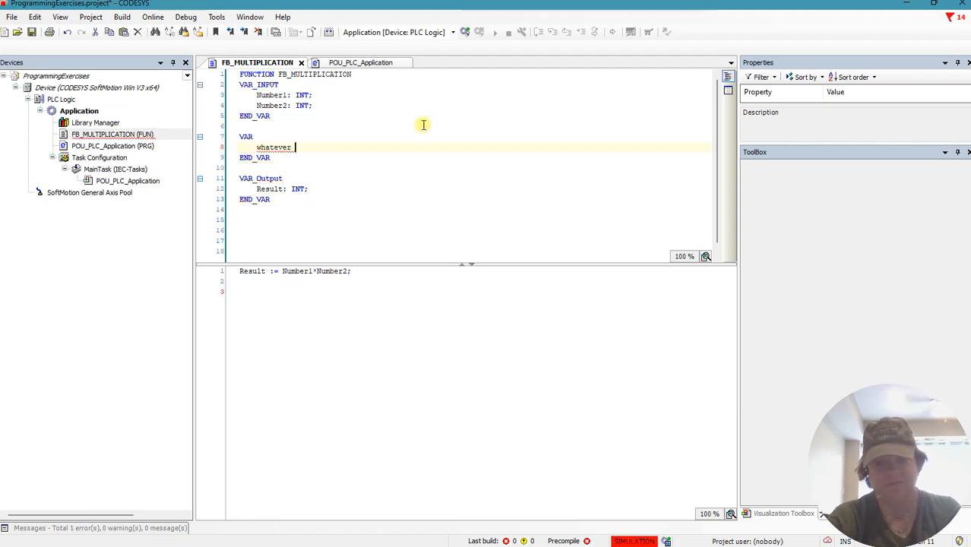
pyautogui.write(':')
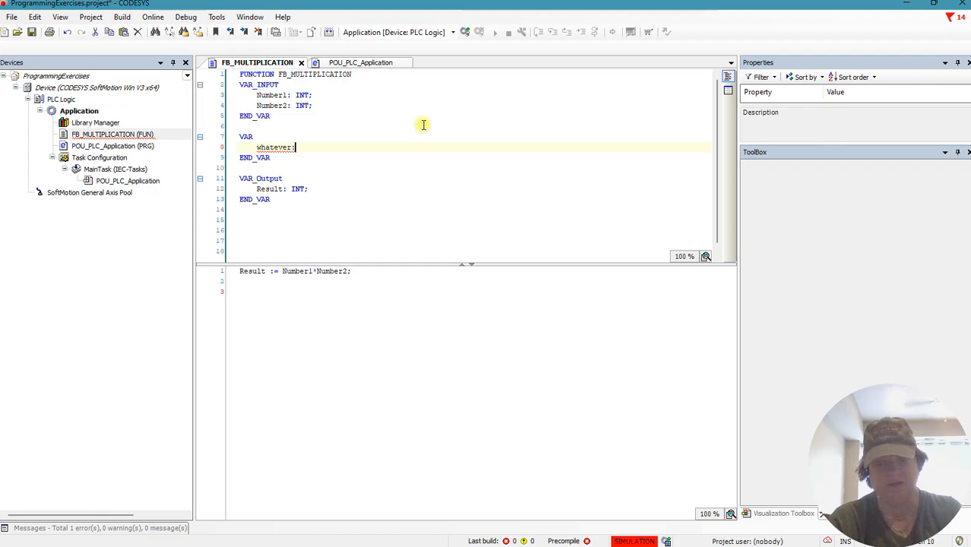
pyautogui.write('str')
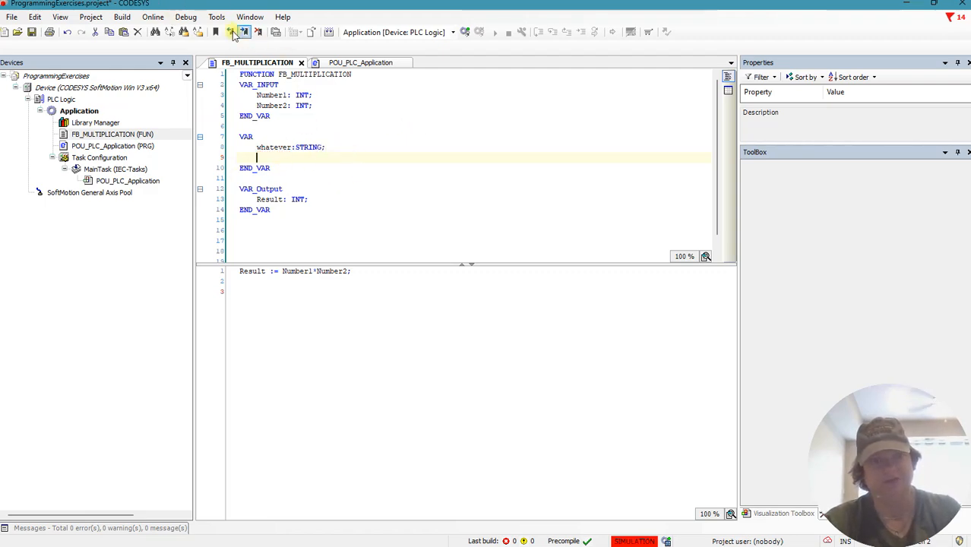
pyautogui.click(235, 32)
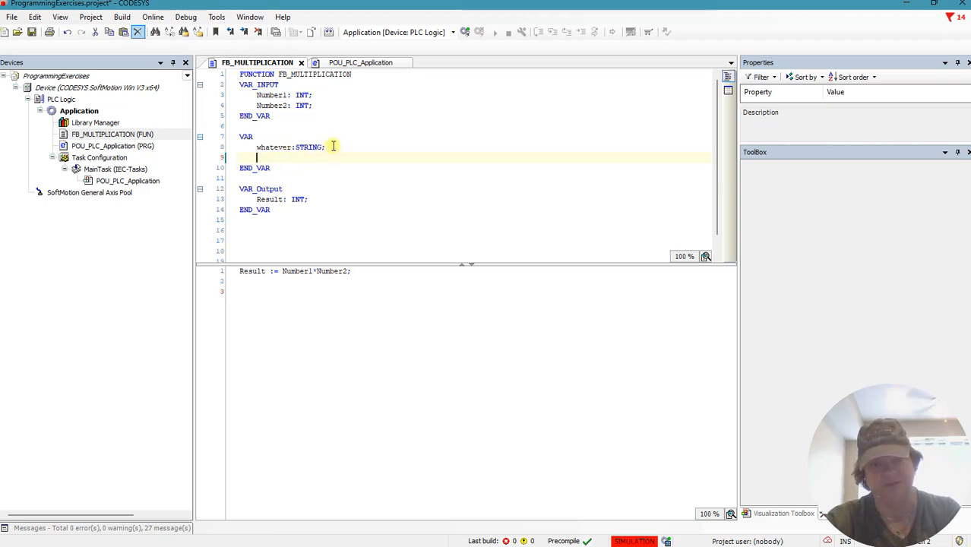
pyautogui.moveTo(365, 288)
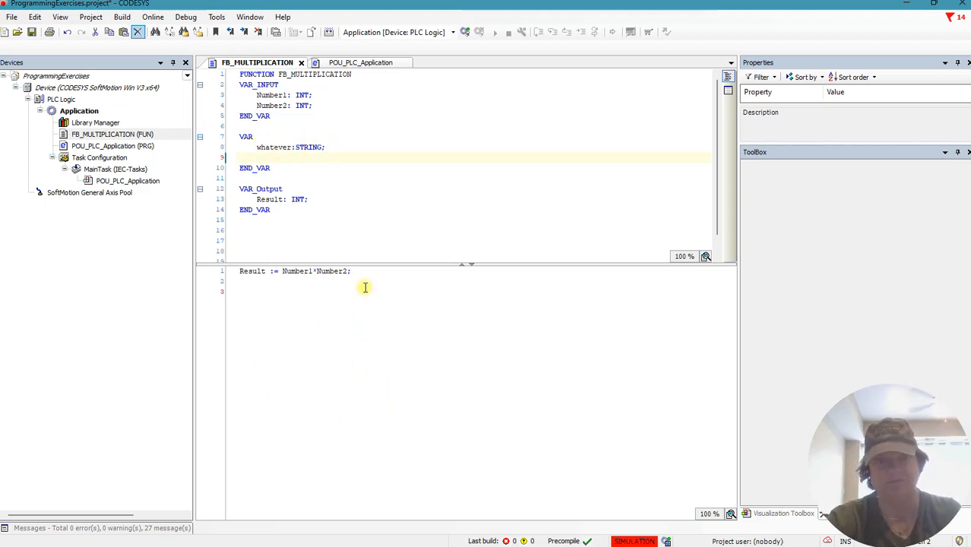
# - Compare the INT declarations of POU_PLC_Application and FB_MULTIPLICATION (Number1, Number2, Result)
pyautogui.click(360, 63)
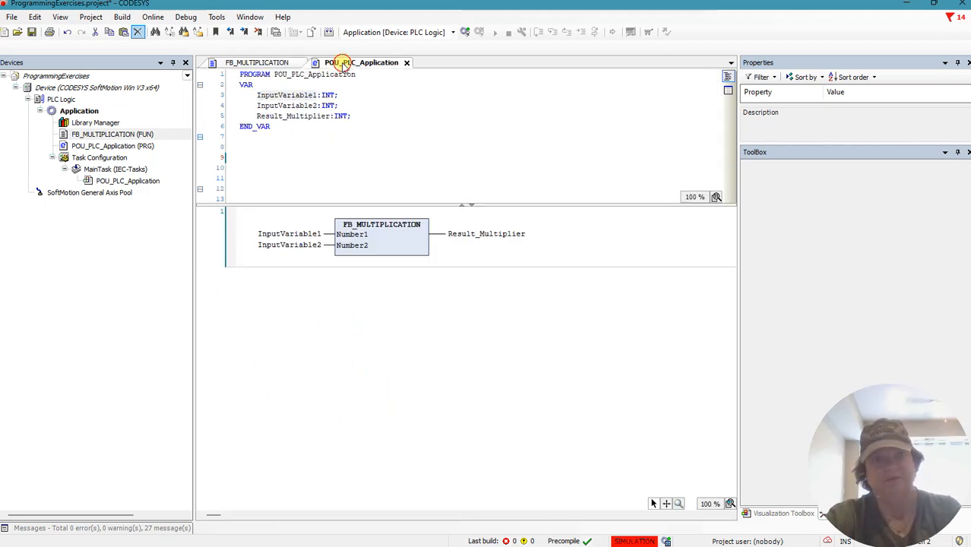
pyautogui.click(362, 62)
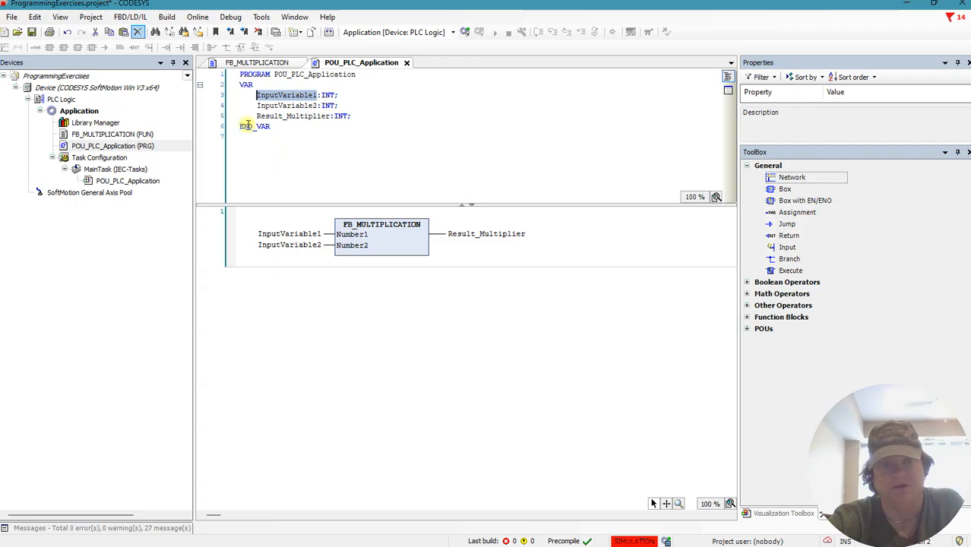
pyautogui.click(256, 63)
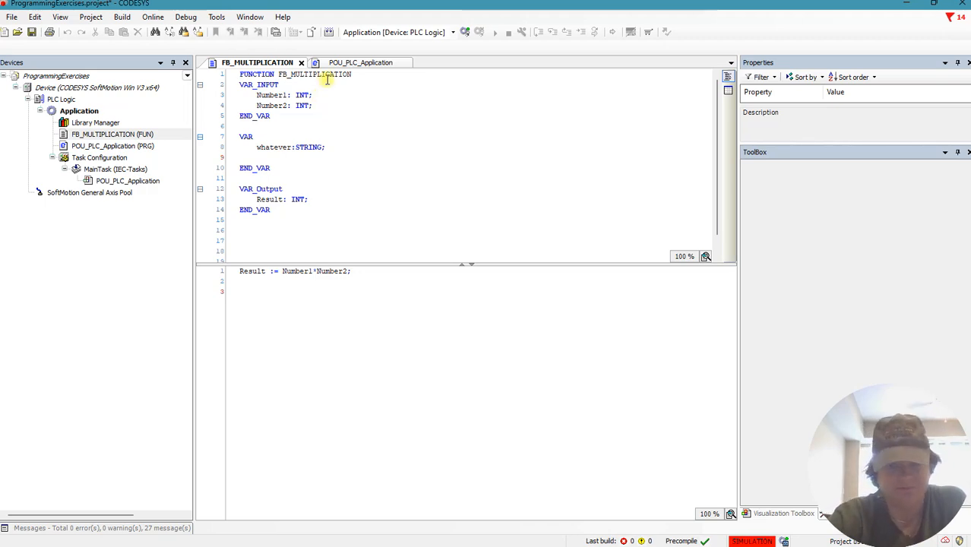
pyautogui.click(360, 62)
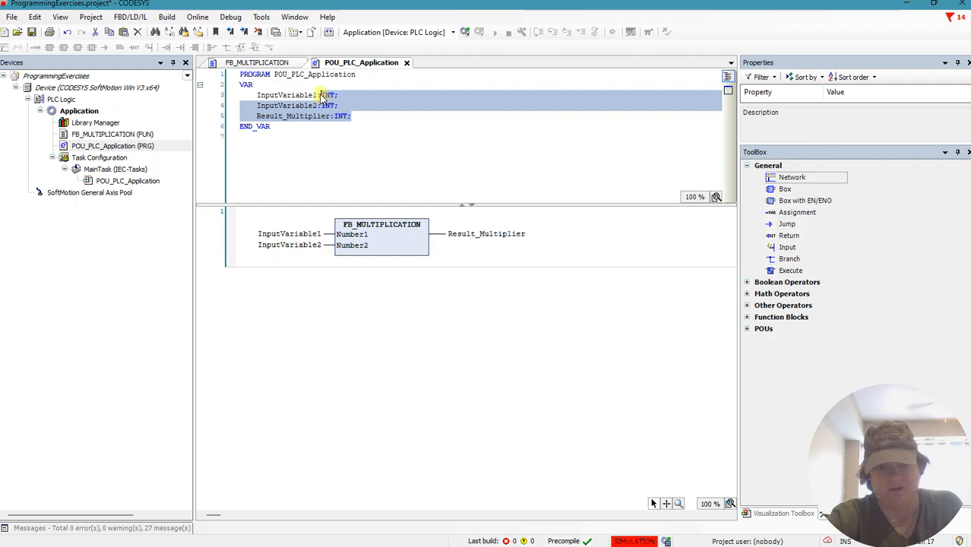
pyautogui.click(255, 62)
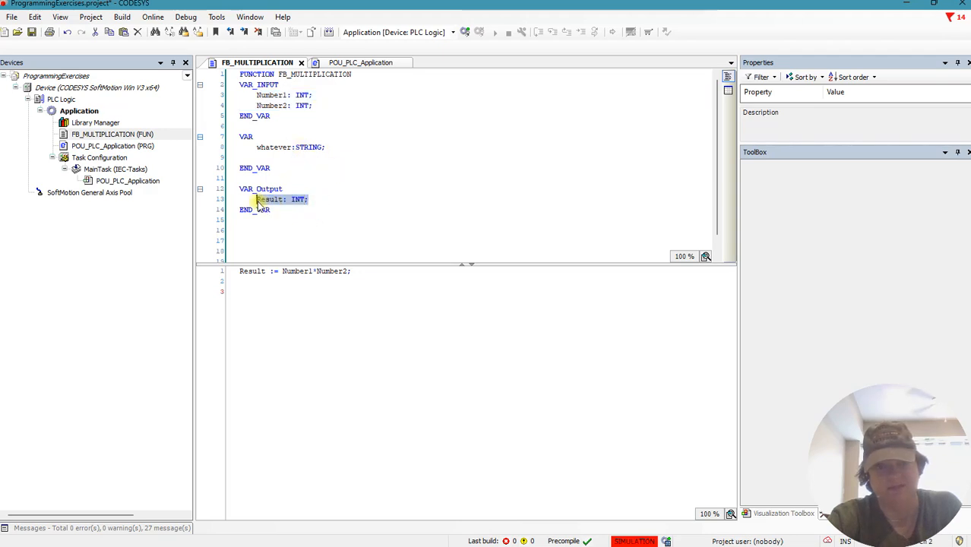
pyautogui.moveTo(310, 114)
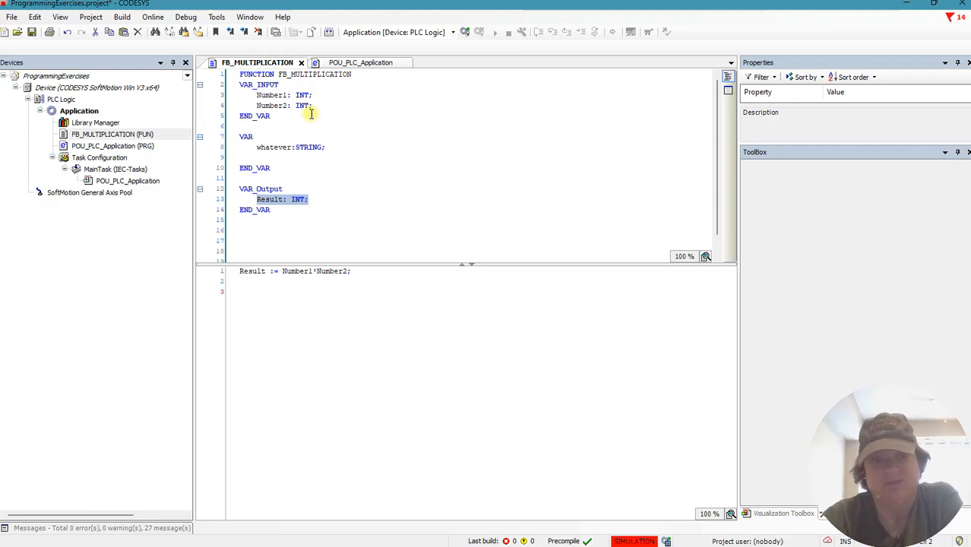
pyautogui.moveTo(343, 134)
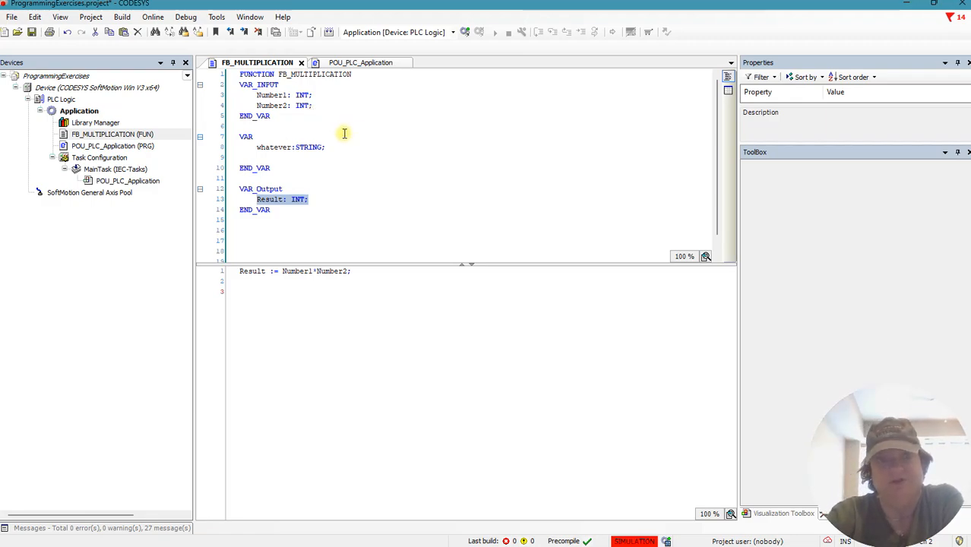
pyautogui.click(360, 62)
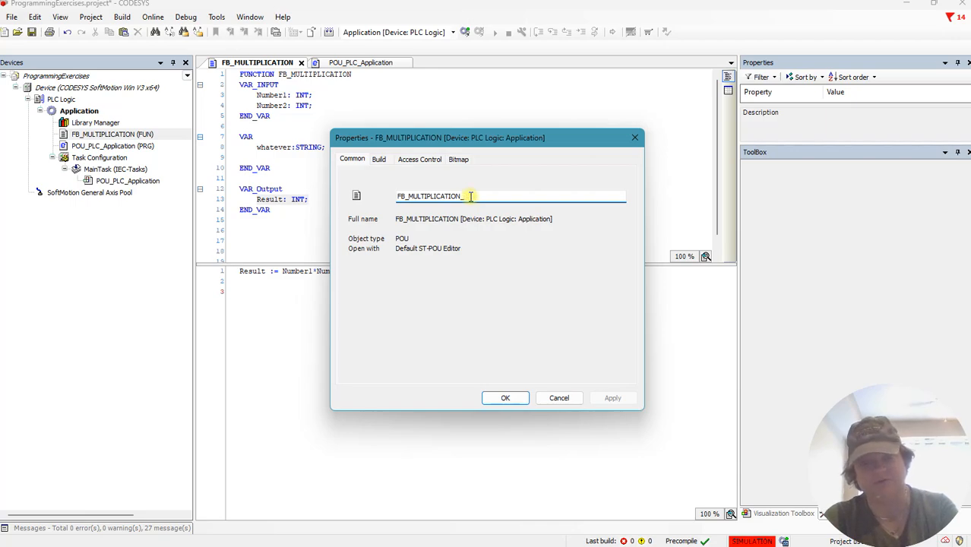
# - Rename the function to FB_MULTIPLICATION_INTEGER and accept automatic refactoring of all references
pyautogui.write('INT')
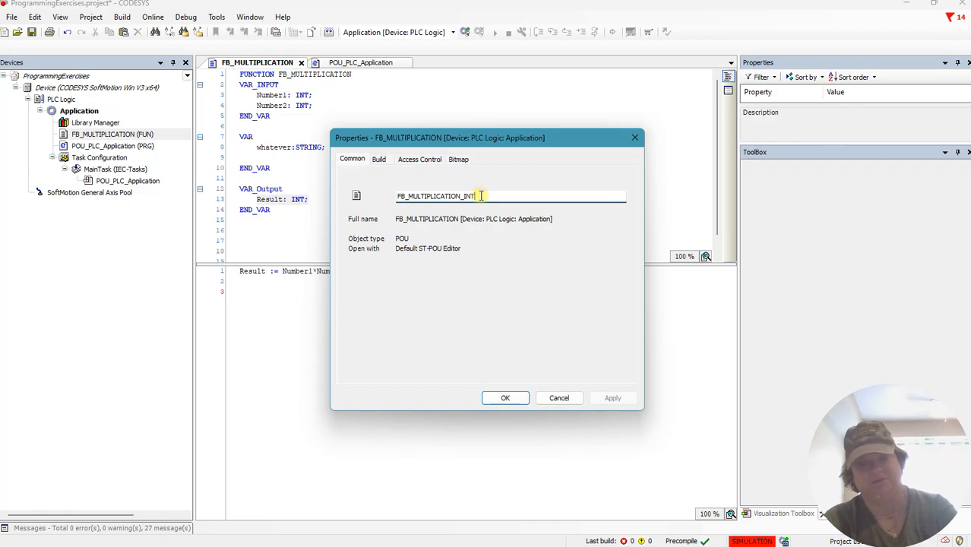
pyautogui.press('Backspace')
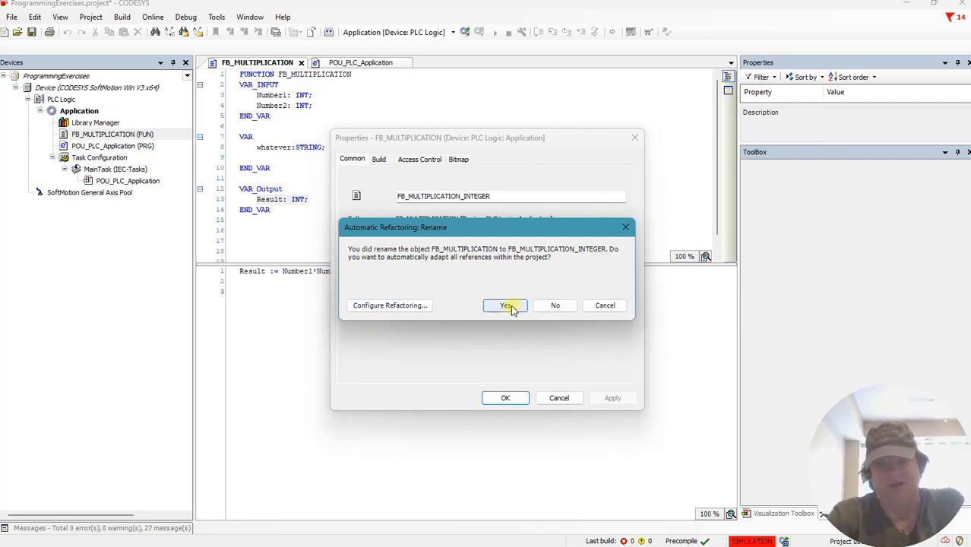
pyautogui.click(505, 304)
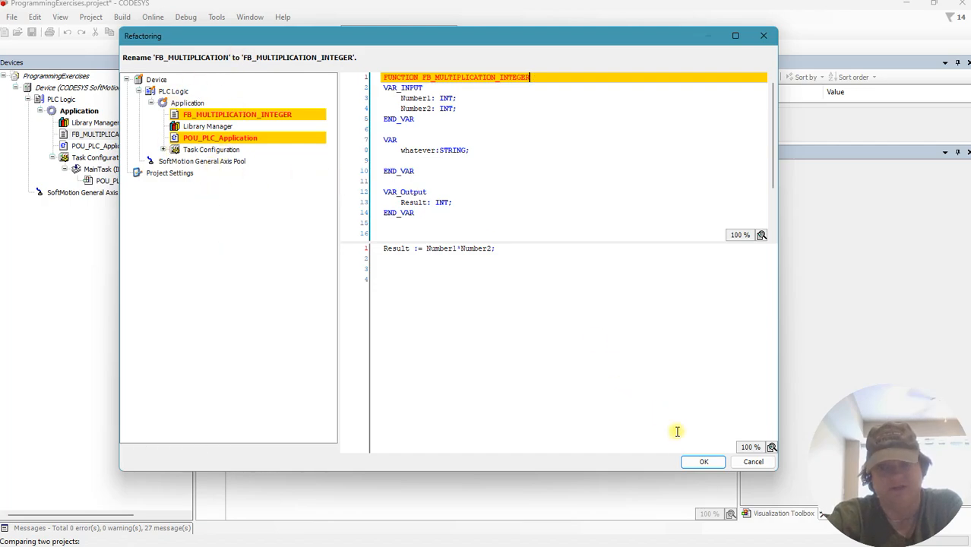
pyautogui.click(702, 462)
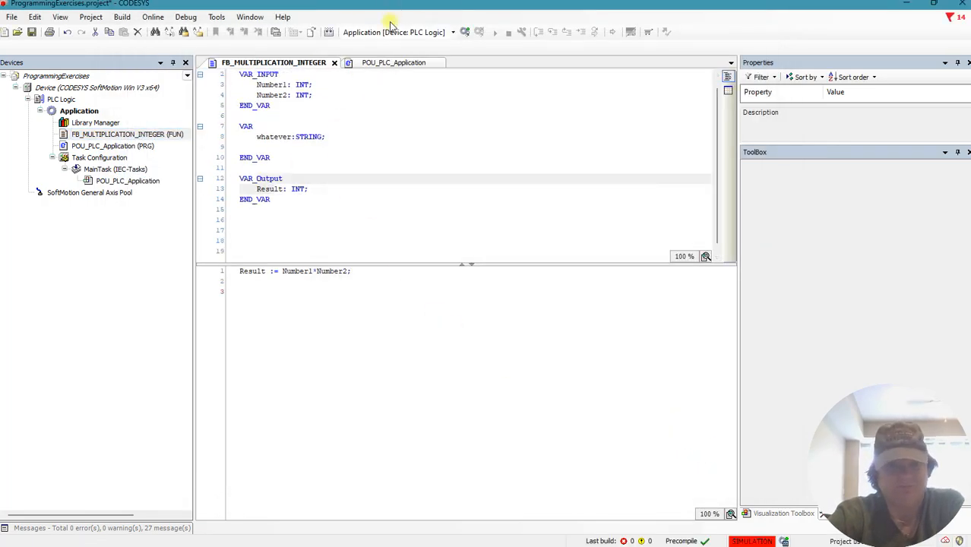
# - Return to POU_PLC_Application's network, now calling FB_MULTIPLICATION_INTEGER
pyautogui.click(394, 63)
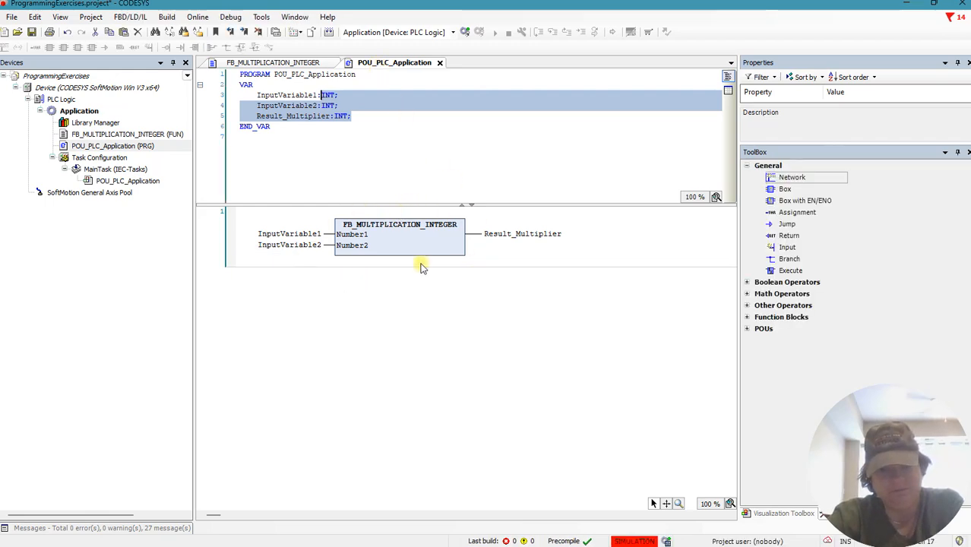
pyautogui.moveTo(381, 240)
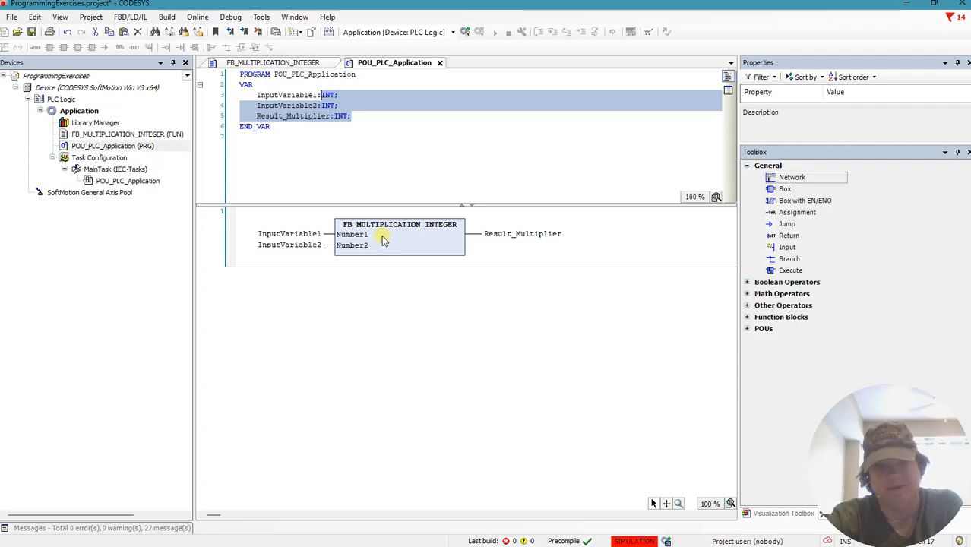
pyautogui.moveTo(306, 201)
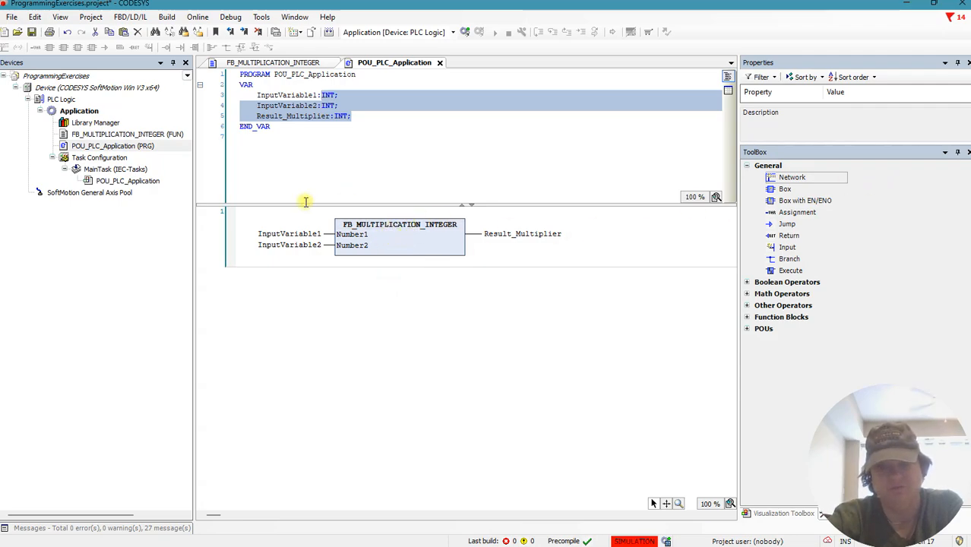
pyautogui.moveTo(386, 234)
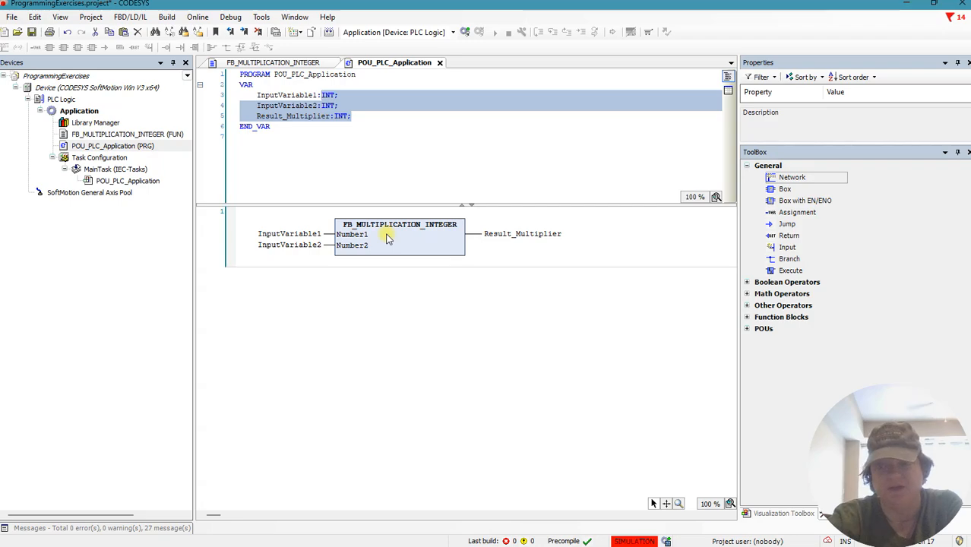
pyautogui.moveTo(393, 246)
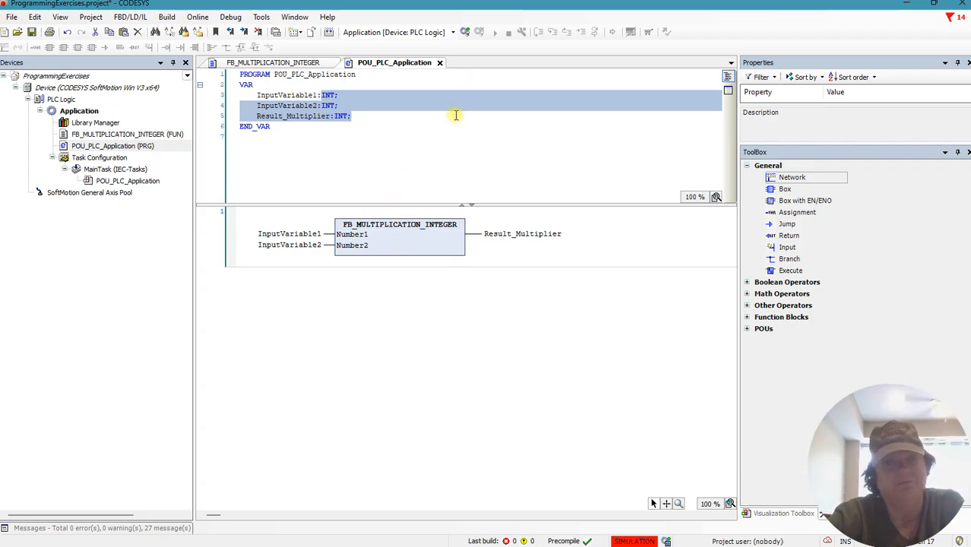
pyautogui.moveTo(465, 32)
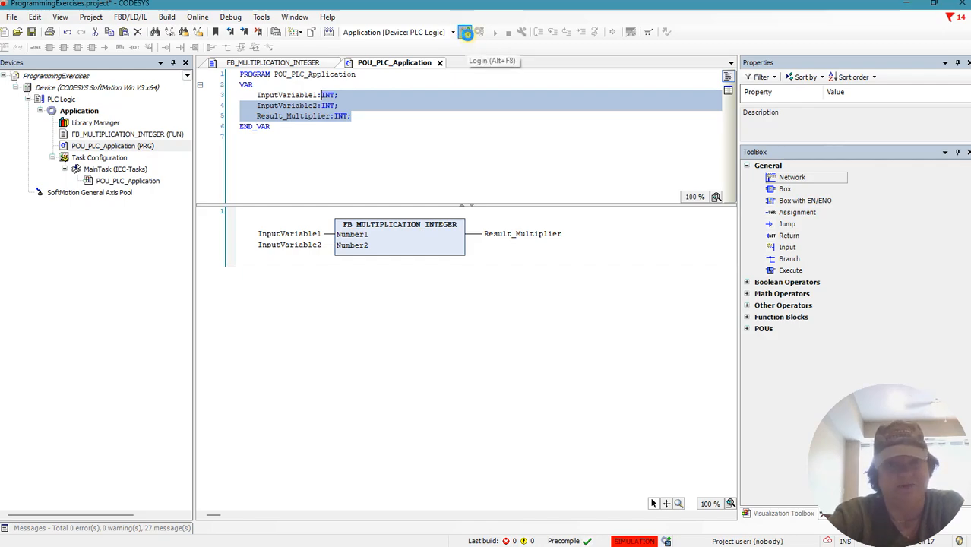
pyautogui.click(495, 32)
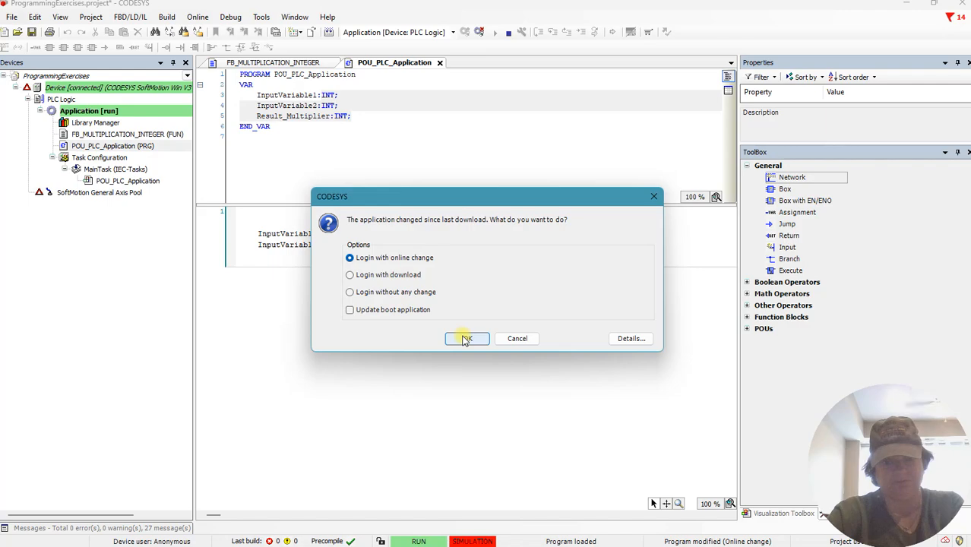
pyautogui.moveTo(517, 337)
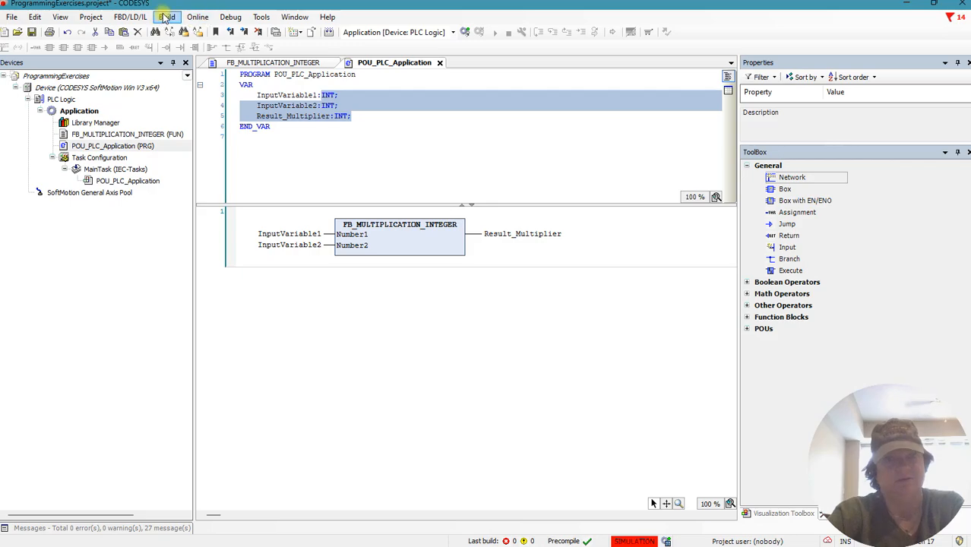
pyautogui.click(129, 17)
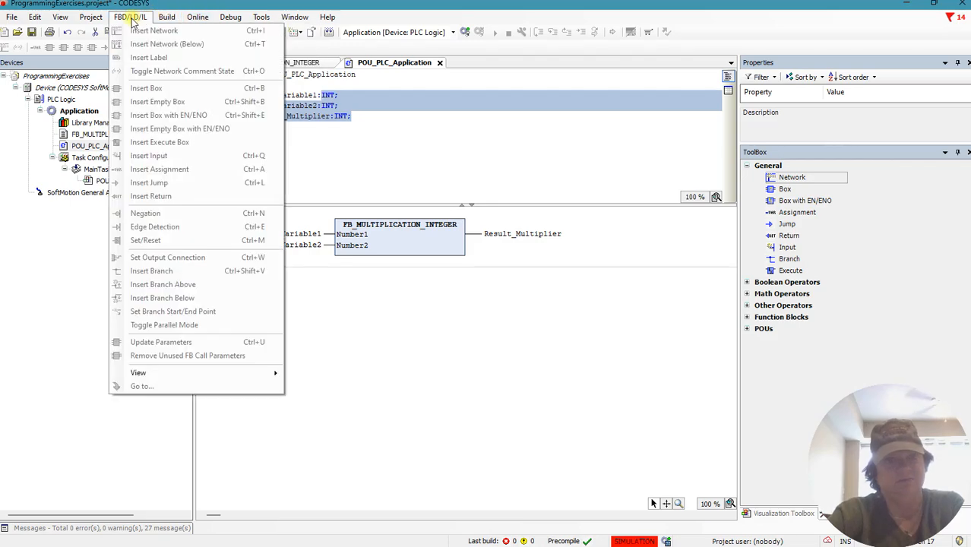
pyautogui.click(261, 17)
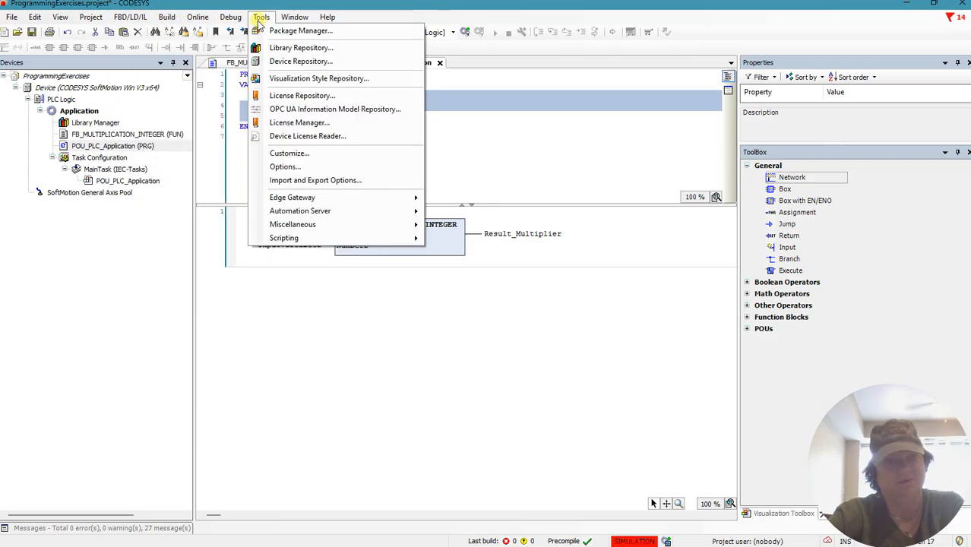
pyautogui.click(231, 17)
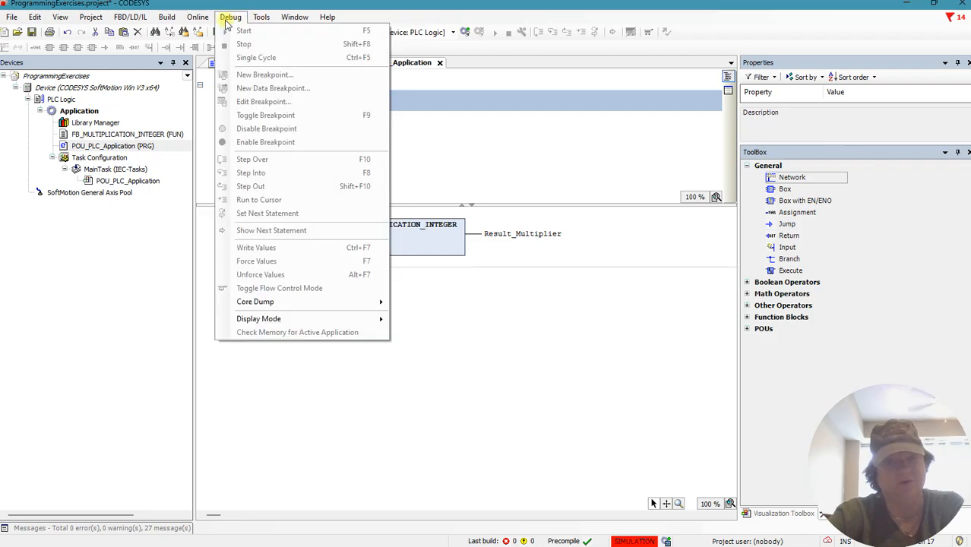
pyautogui.click(198, 17)
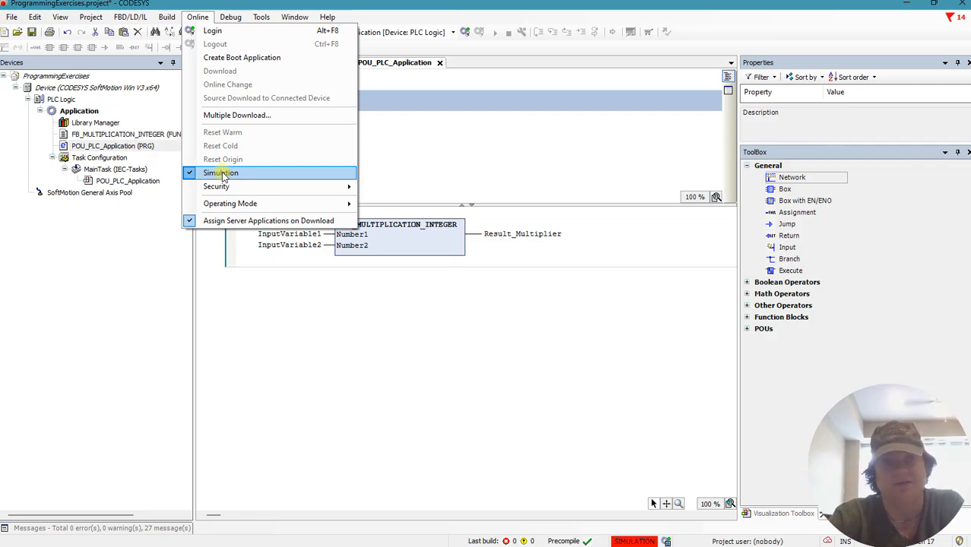
pyautogui.moveTo(240, 159)
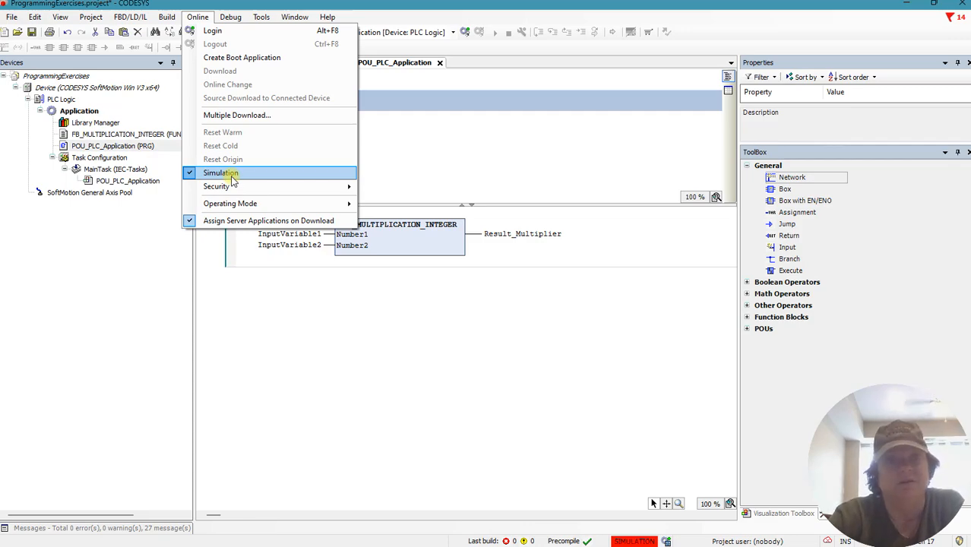
pyautogui.click(261, 17)
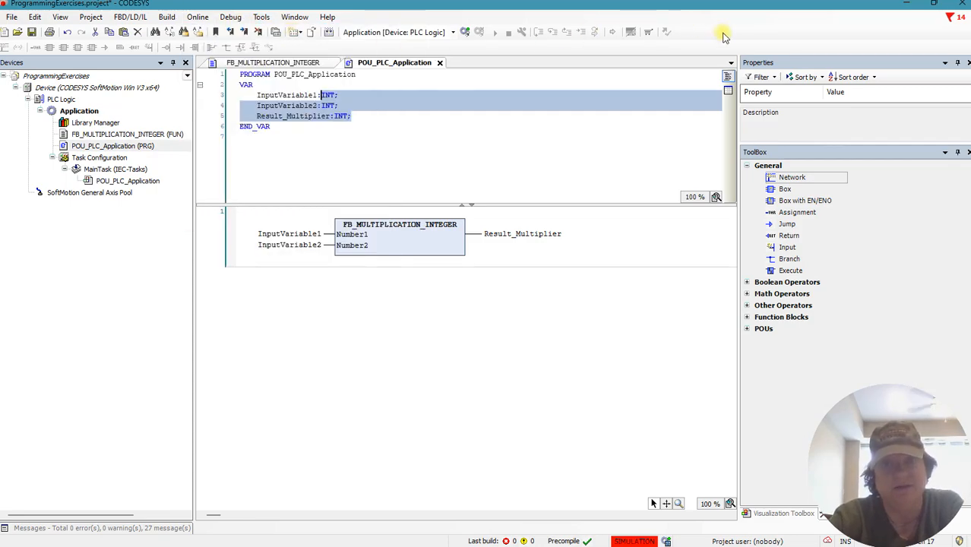
pyautogui.moveTo(465, 32)
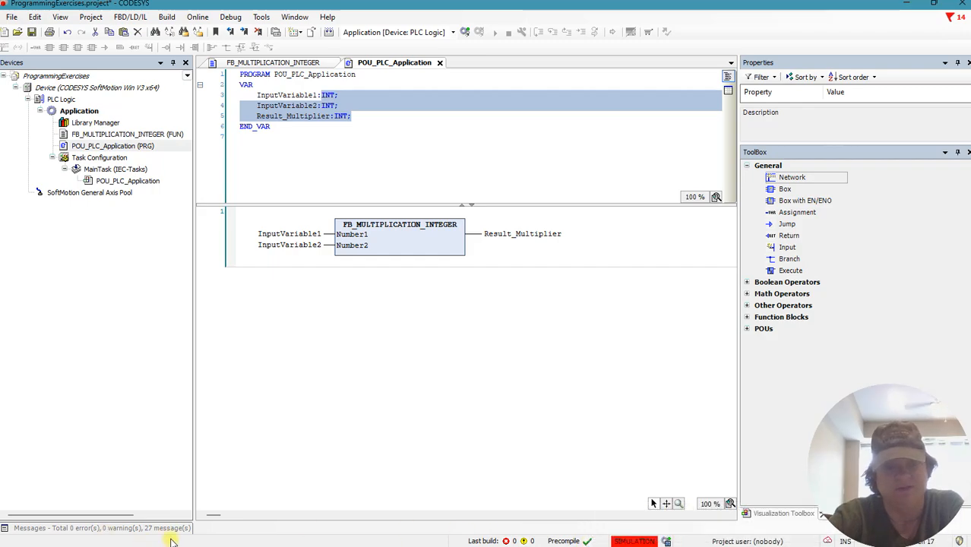
pyautogui.click(162, 528)
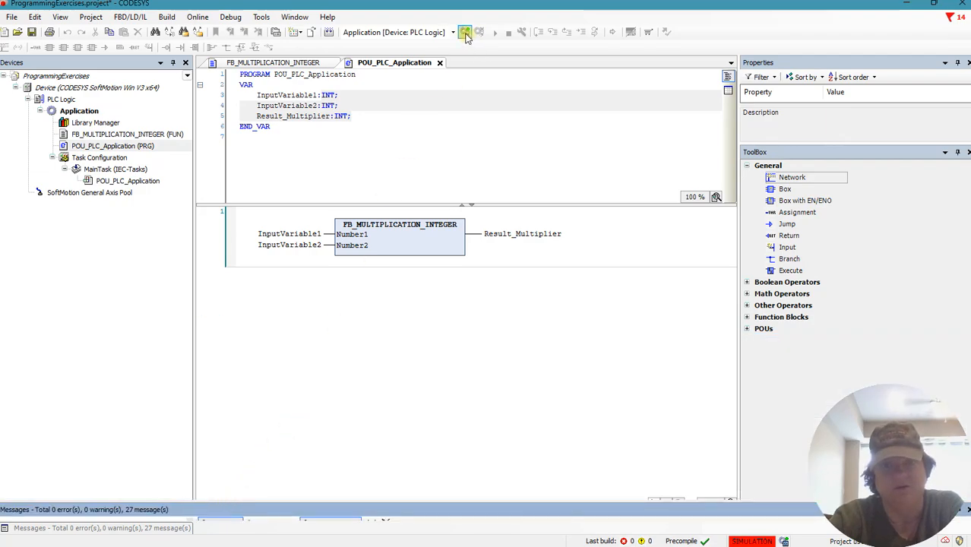
# - Log in to the controller with download, updating the boot application
pyautogui.click(465, 32)
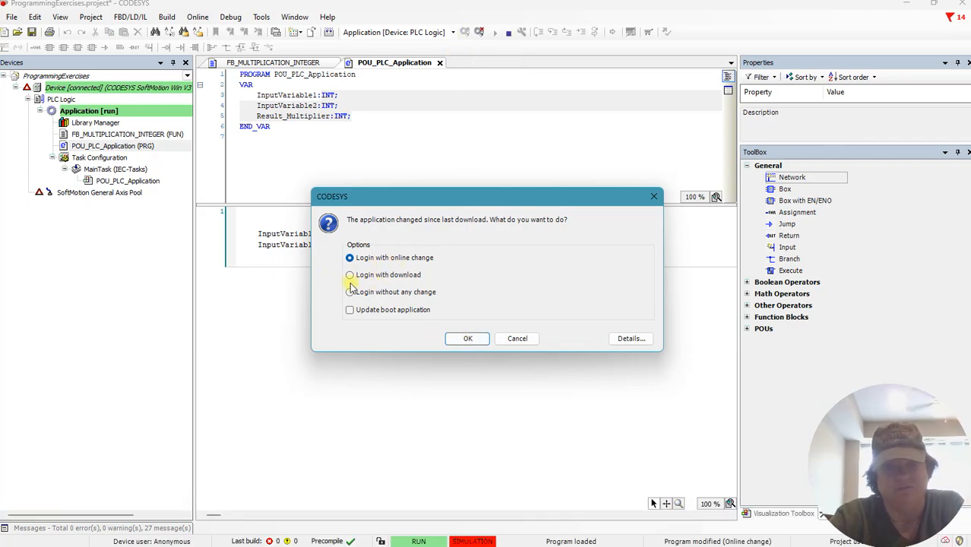
pyautogui.click(349, 274)
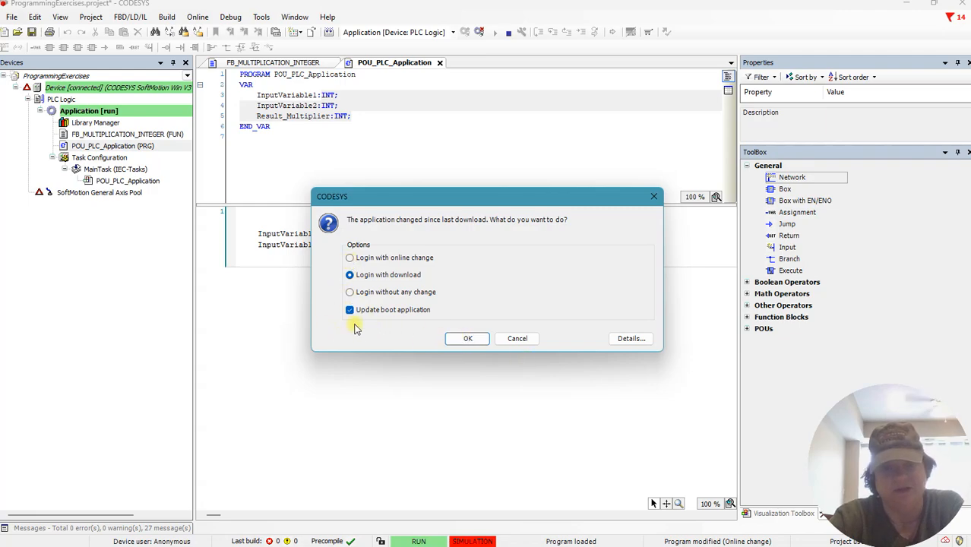
pyautogui.moveTo(398, 328)
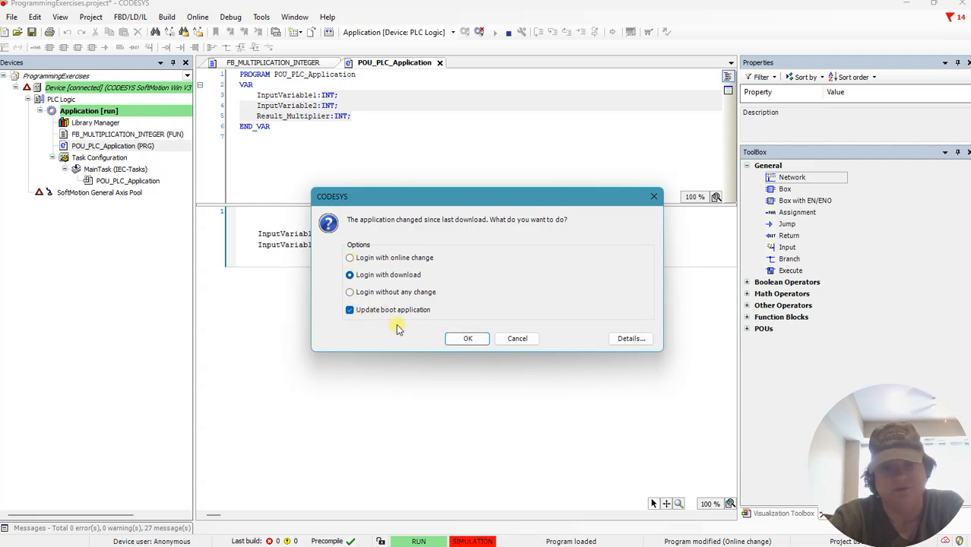
pyautogui.moveTo(395, 333)
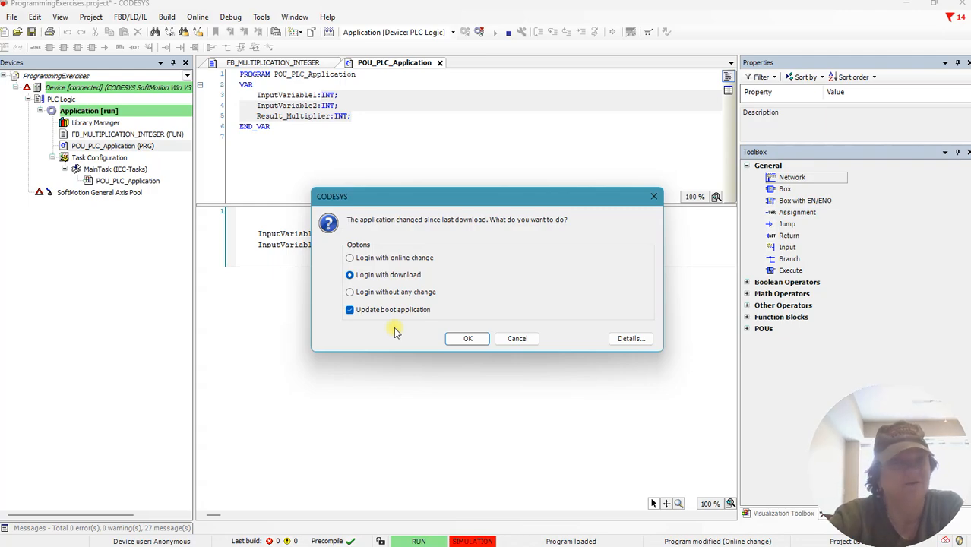
pyautogui.click(468, 338)
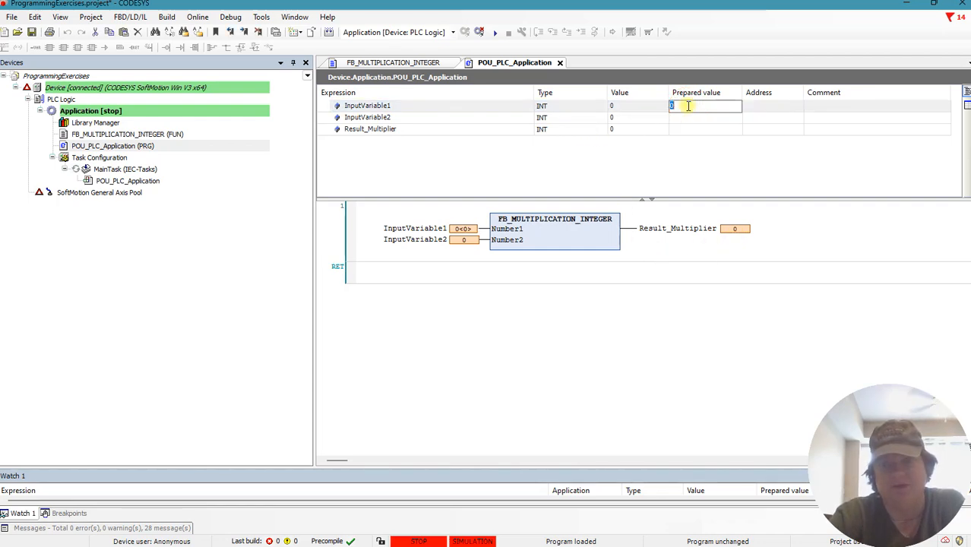
# - Enter prepared values 25 for InputVariable1 and 2 for InputVariable2 in the online table
pyautogui.write('25')
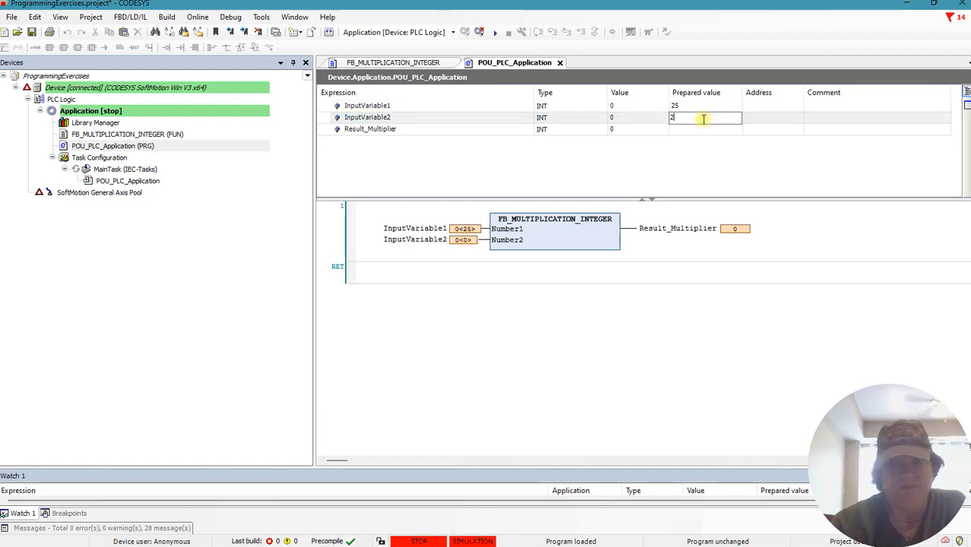
pyautogui.write('2')
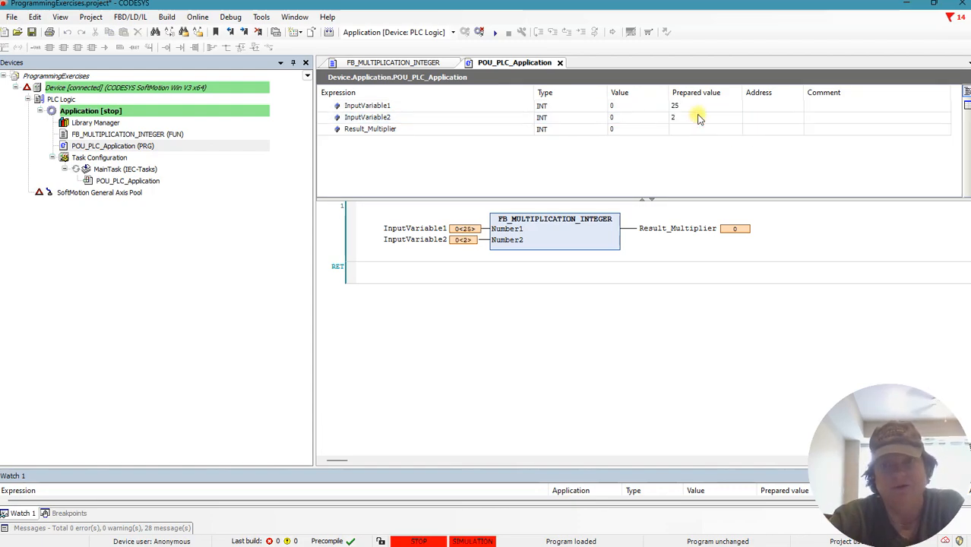
pyautogui.click(705, 105)
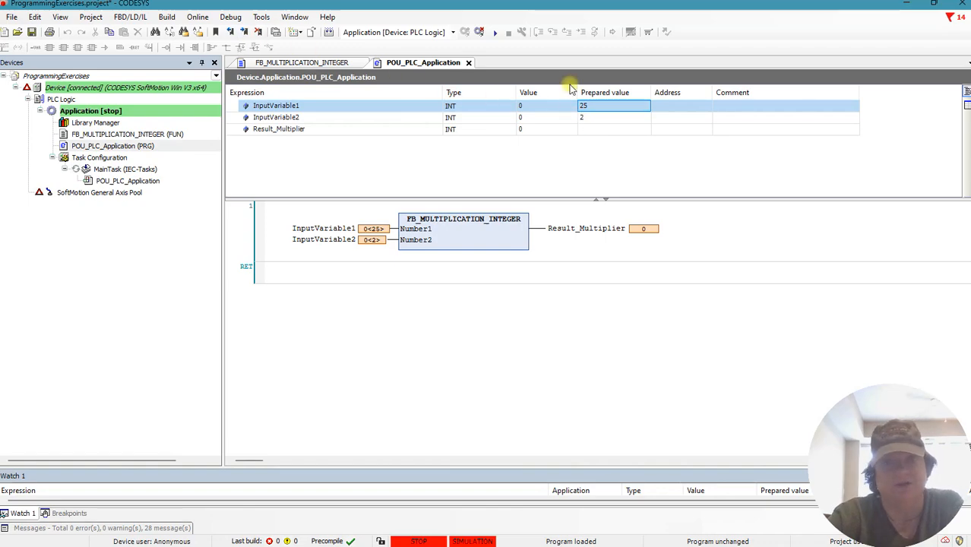
pyautogui.moveTo(523, 146)
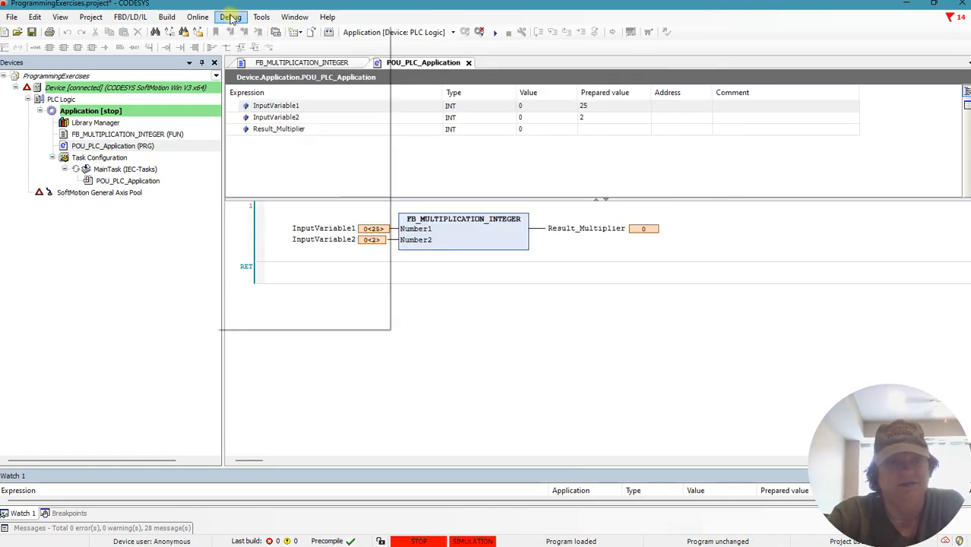
# - Write the prepared values via Debug so InputVariable1 is 25 and InputVariable2 is 2
pyautogui.click(231, 17)
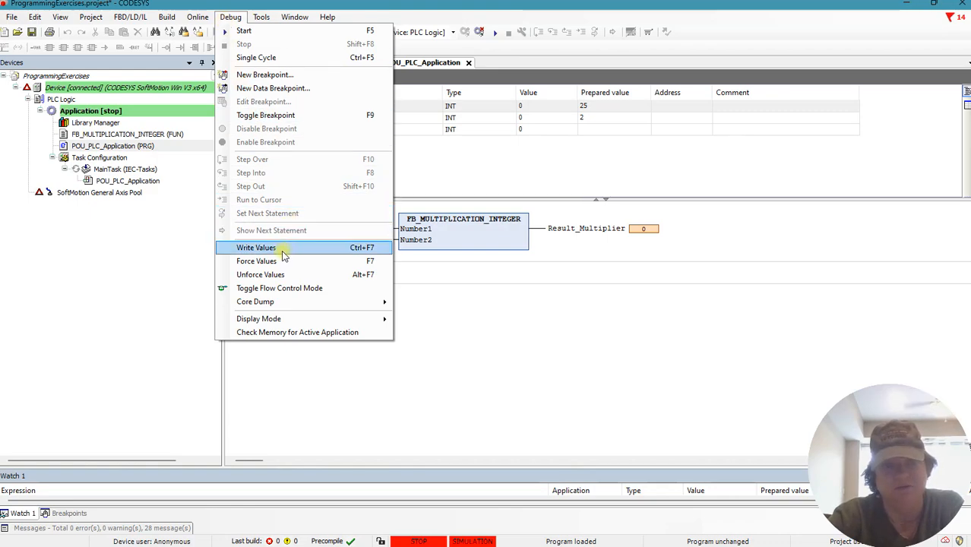
pyautogui.click(256, 246)
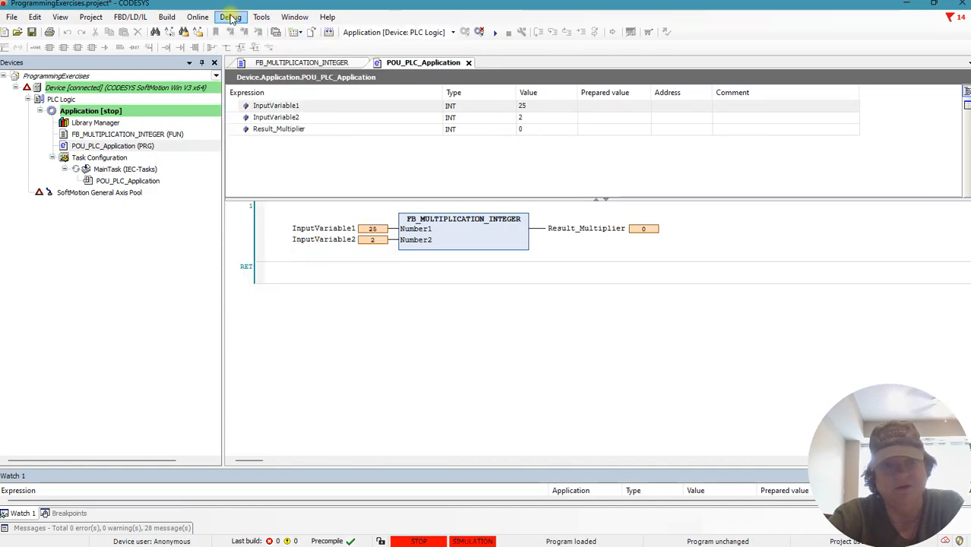
pyautogui.click(231, 16)
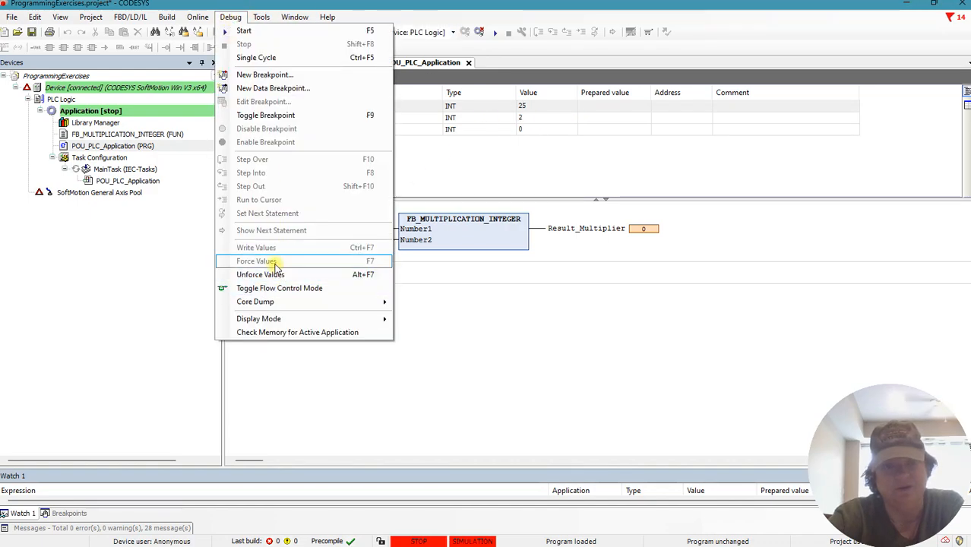
pyautogui.moveTo(281, 248)
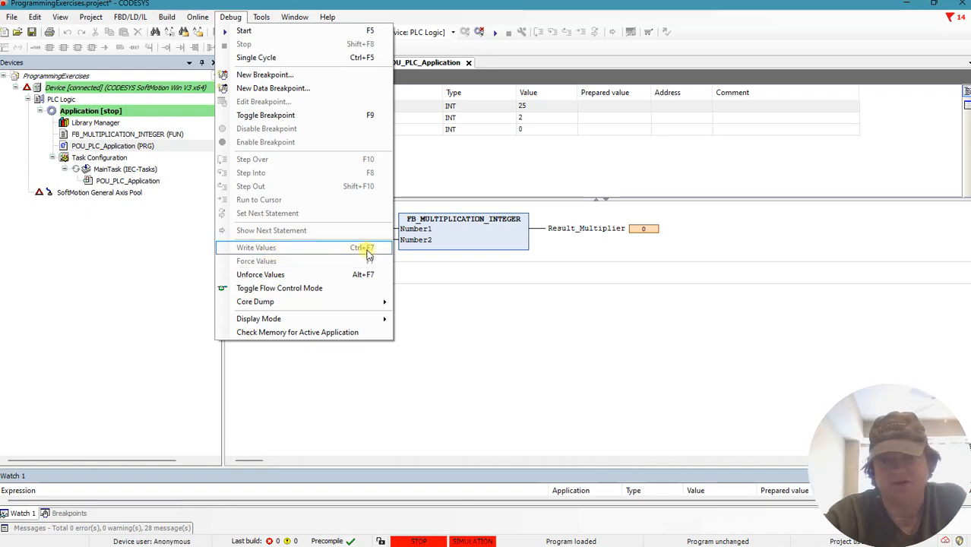
pyautogui.click(255, 246)
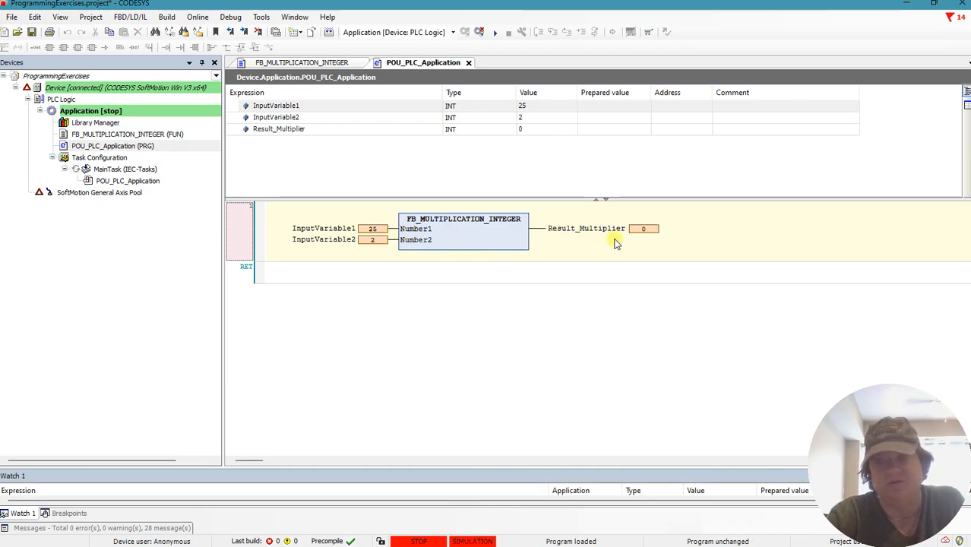
pyautogui.moveTo(444, 244)
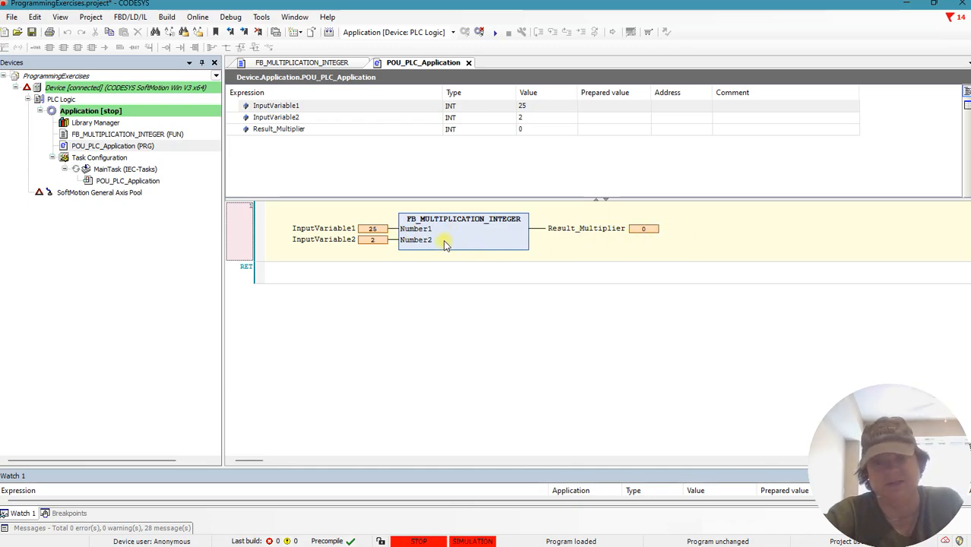
pyautogui.moveTo(586, 145)
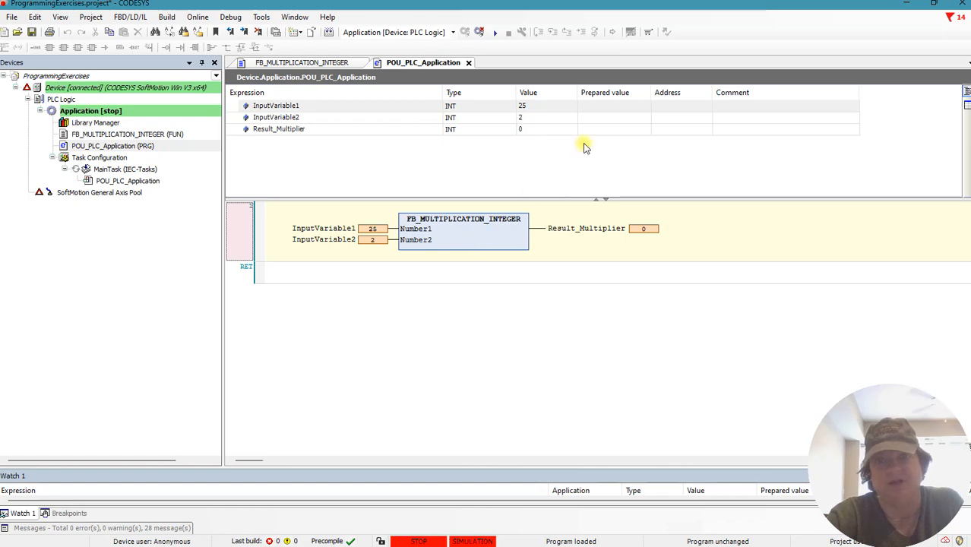
pyautogui.moveTo(608, 109)
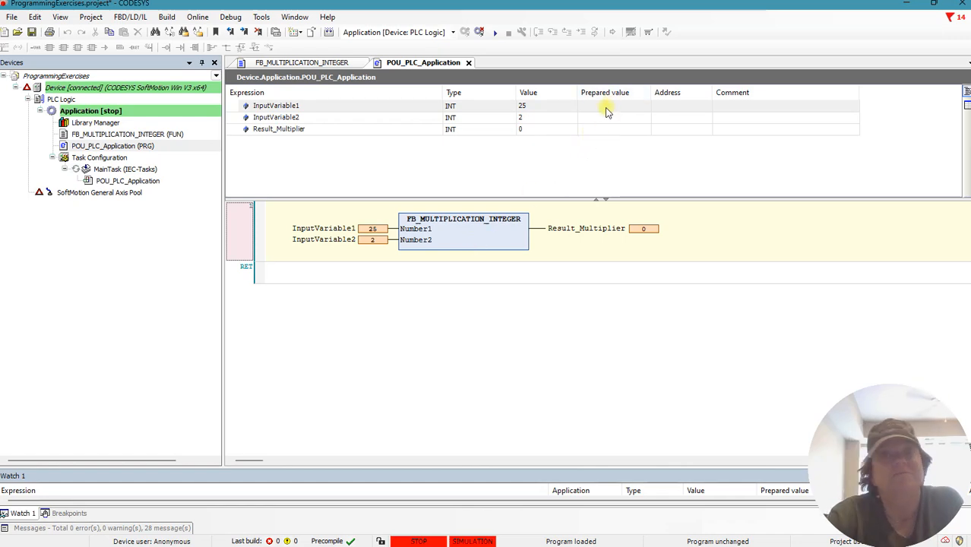
pyautogui.moveTo(496, 33)
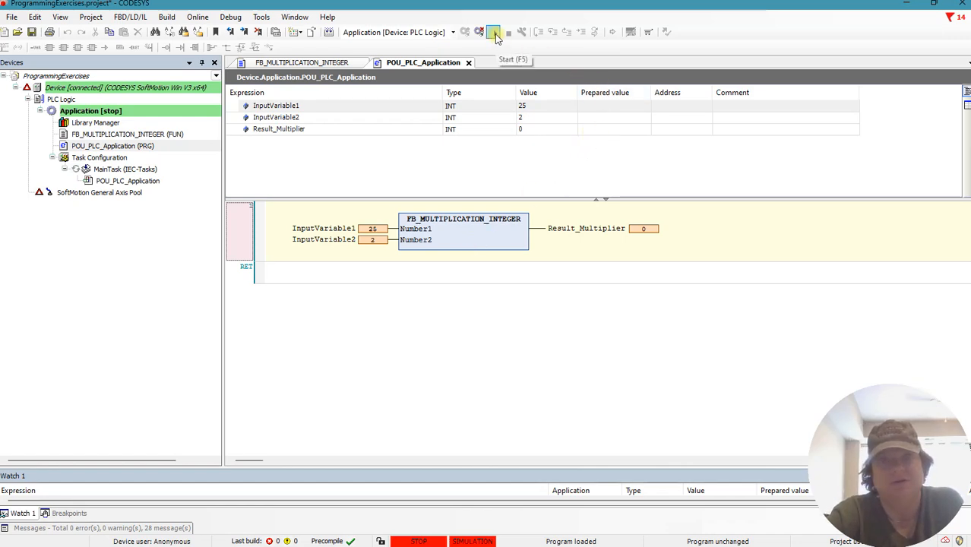
# - Start the application so Result_Multiplier shows 50 from 25 times 2
pyautogui.click(494, 31)
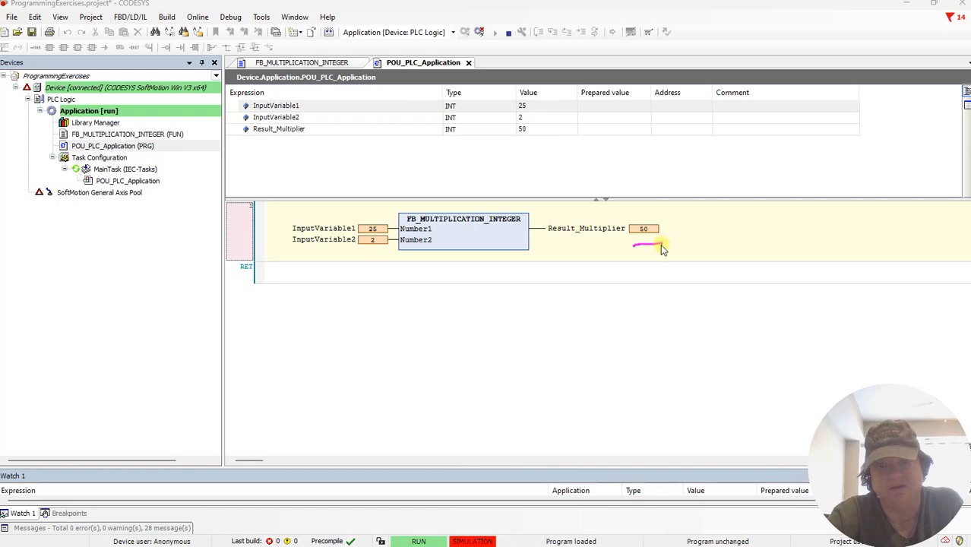
pyautogui.moveTo(490, 298)
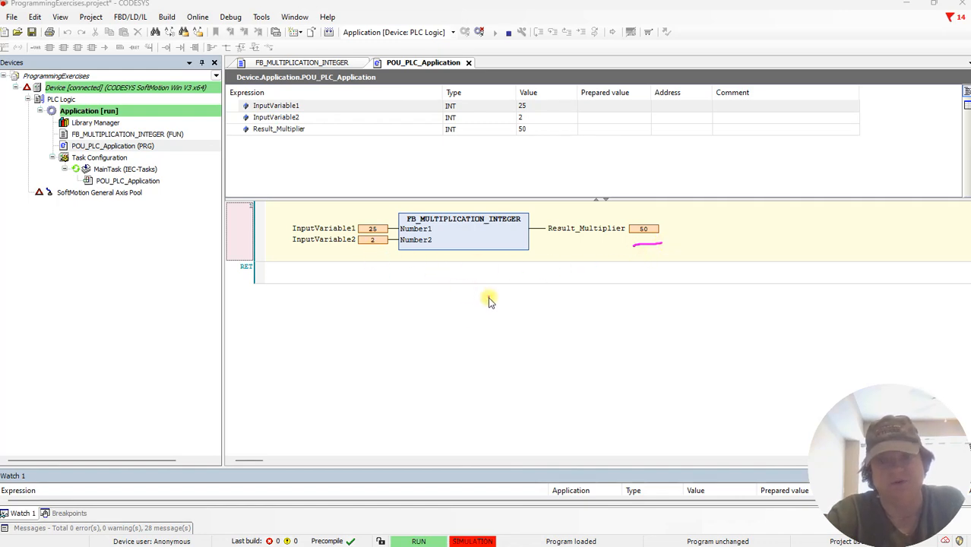
pyautogui.moveTo(447, 323)
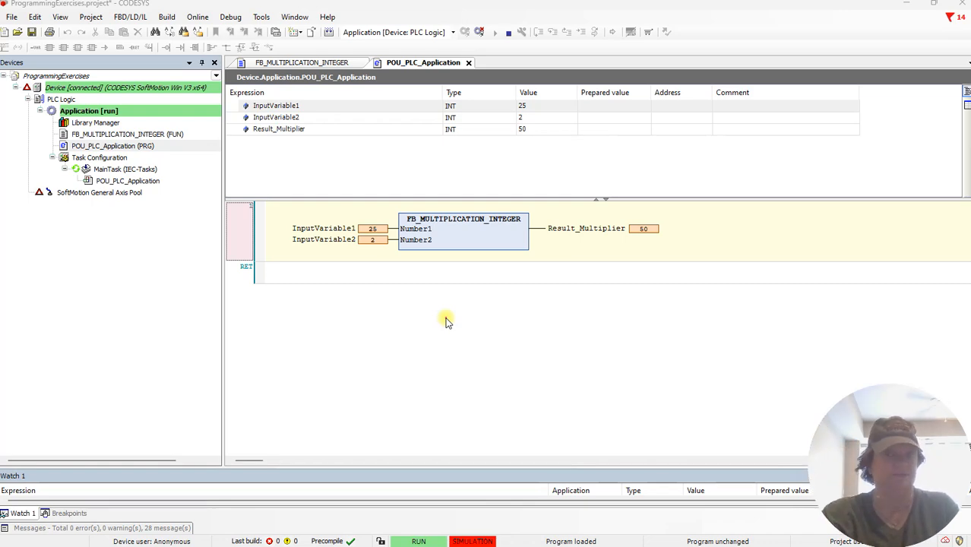
pyautogui.moveTo(646, 295)
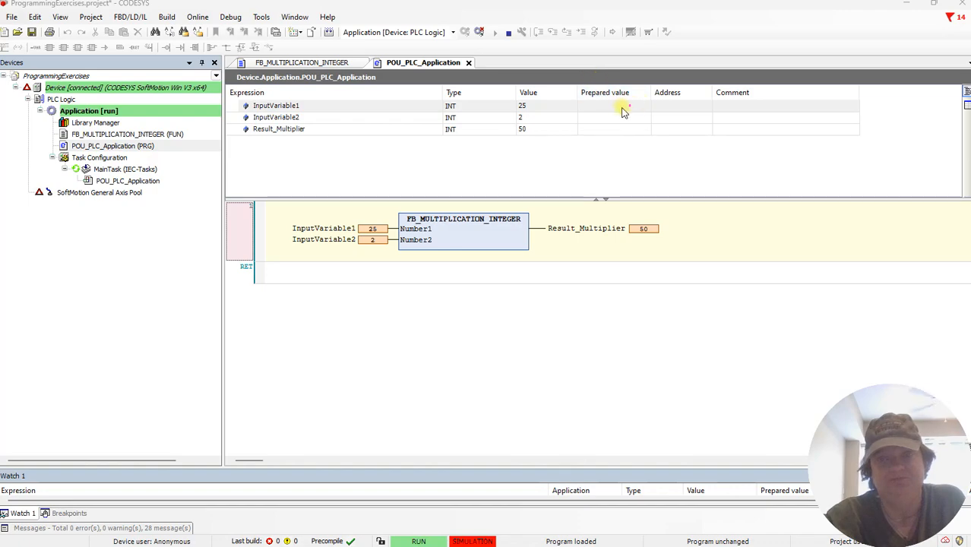
# - Prepare and apply InputVariable2 as 4 so Result_Multiplier reads 100 from 25 times 4
pyautogui.doubleClick(615, 104)
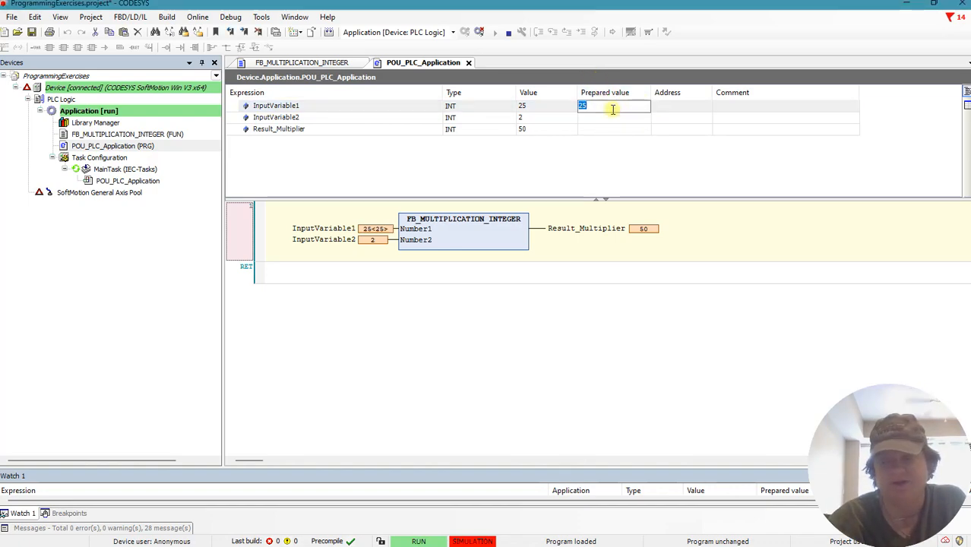
pyautogui.click(611, 117)
pyautogui.write('4')
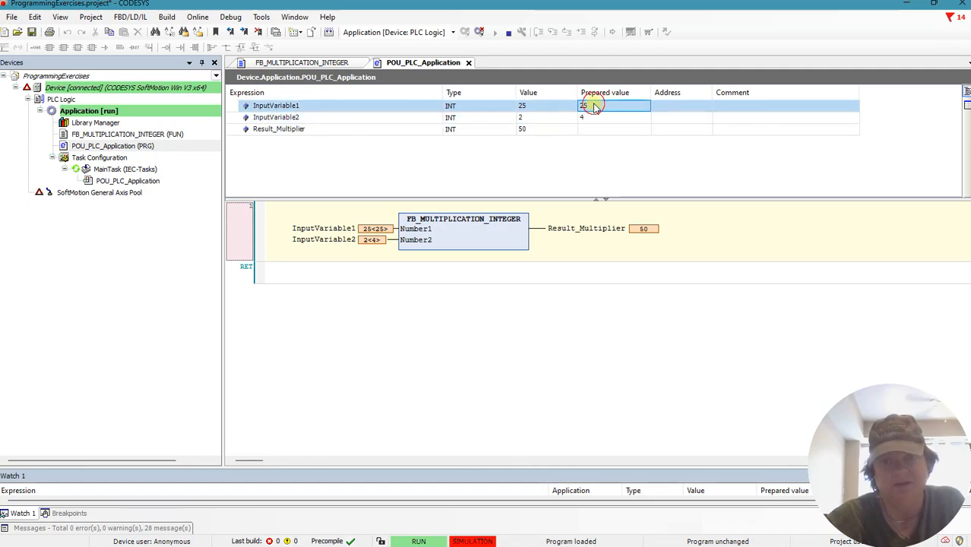
pyautogui.click(614, 105)
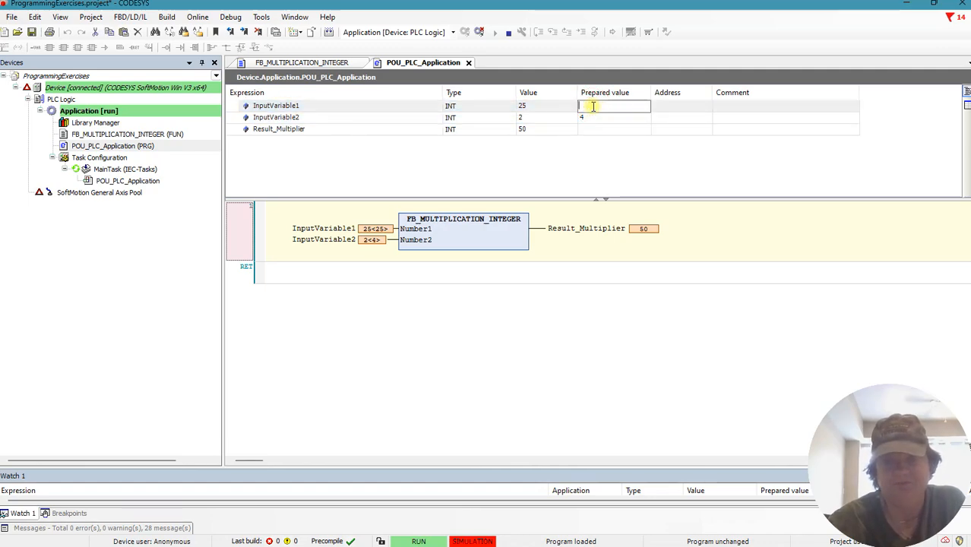
pyautogui.click(600, 119)
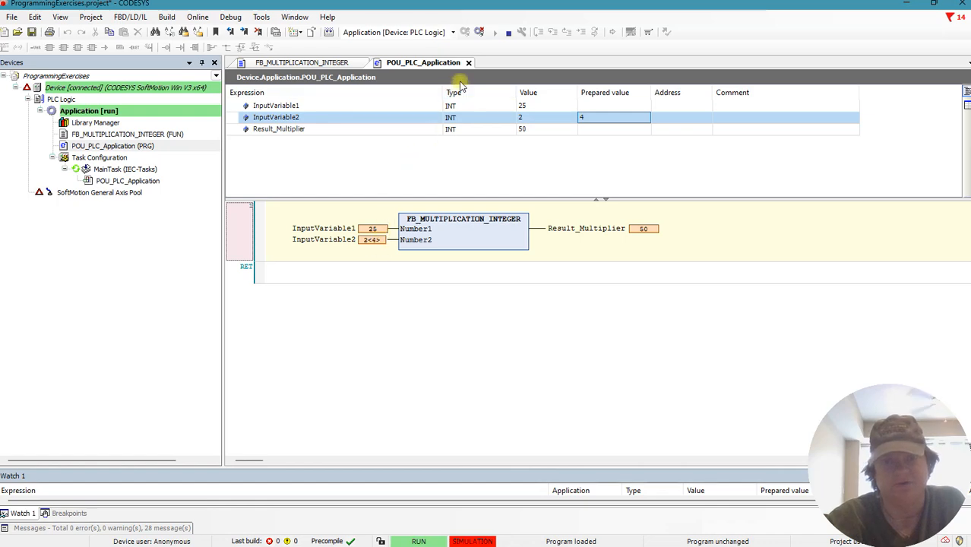
pyautogui.moveTo(645, 155)
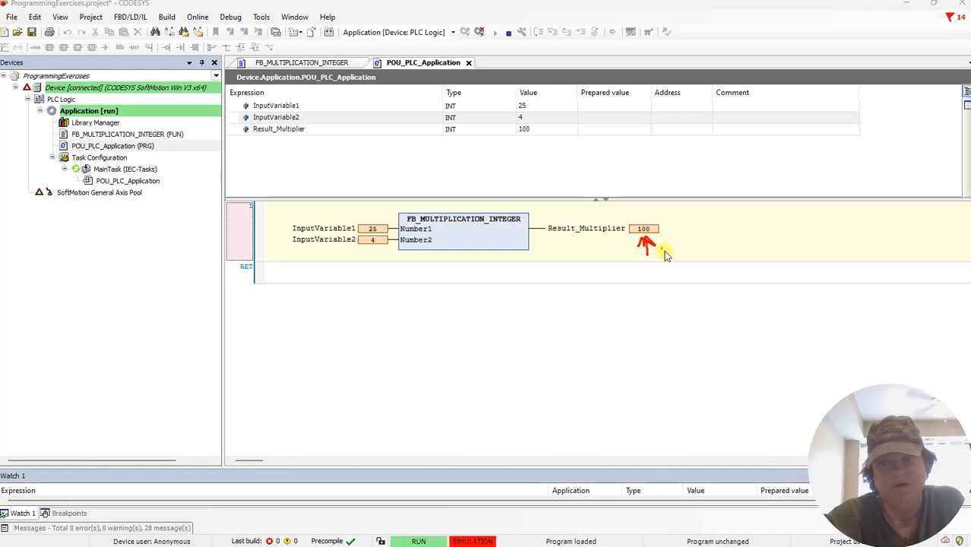
pyautogui.moveTo(596, 129)
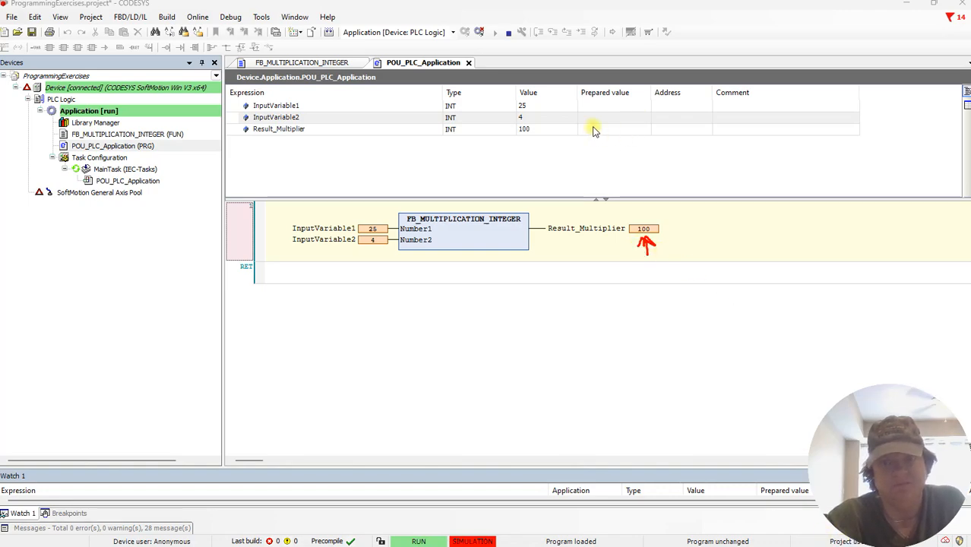
pyautogui.click(614, 117)
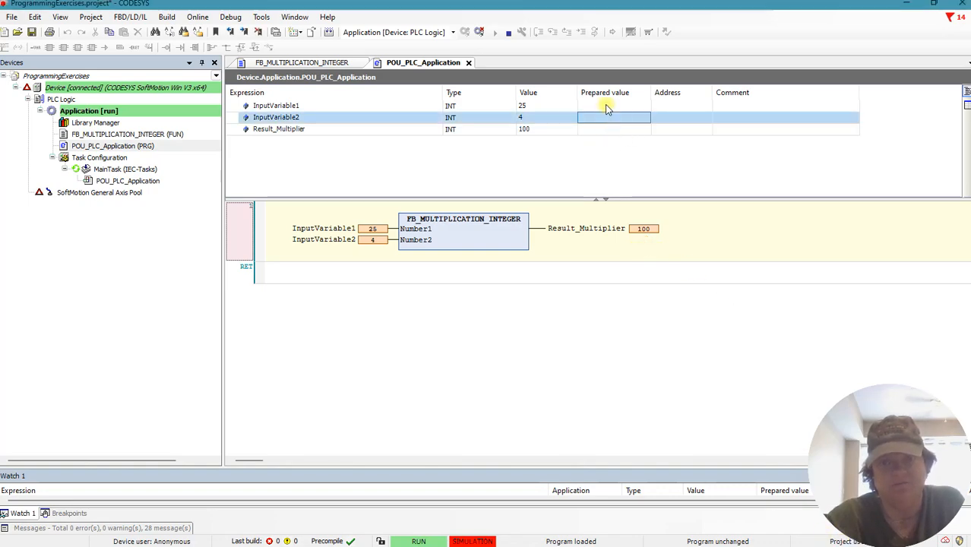
# - Enter a prepared value of 100 for InputVariable1
pyautogui.click(614, 107)
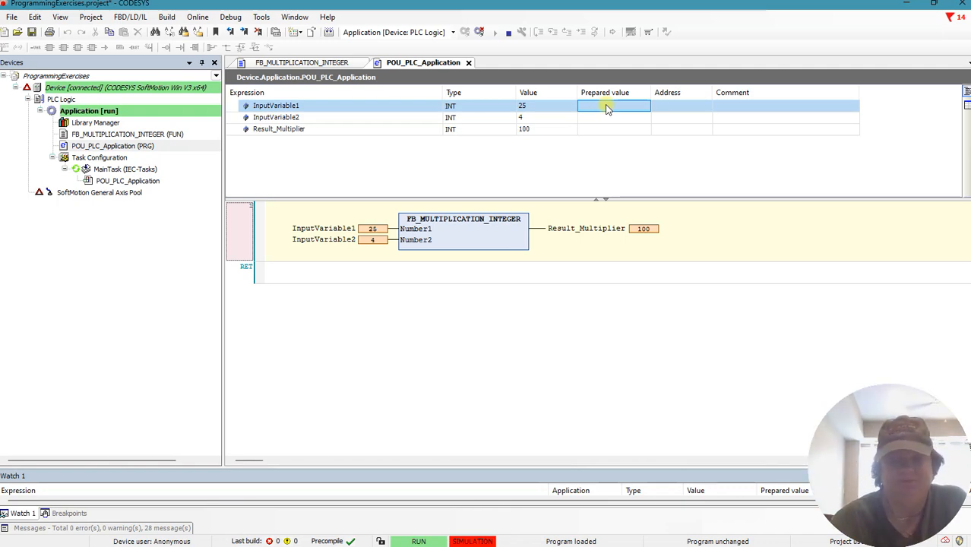
pyautogui.write('100')
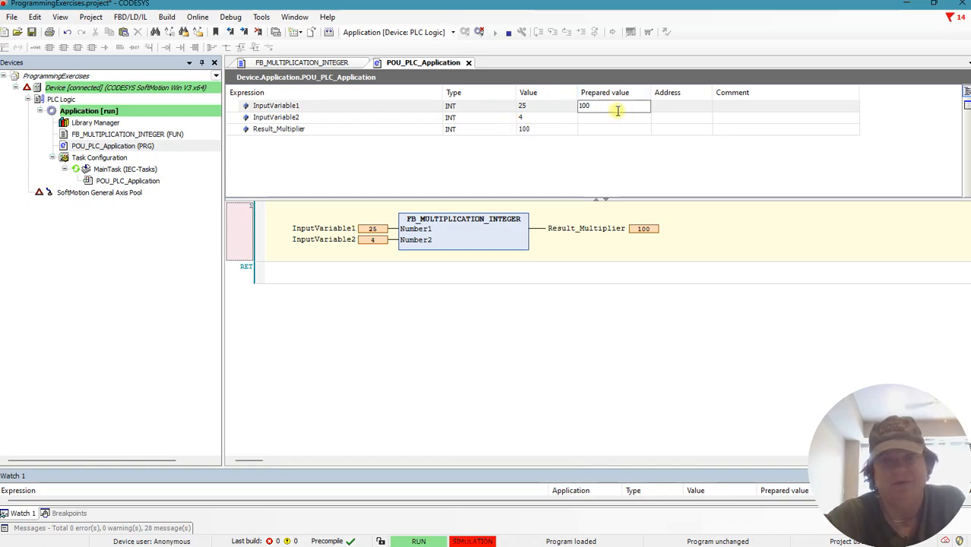
pyautogui.moveTo(660, 105)
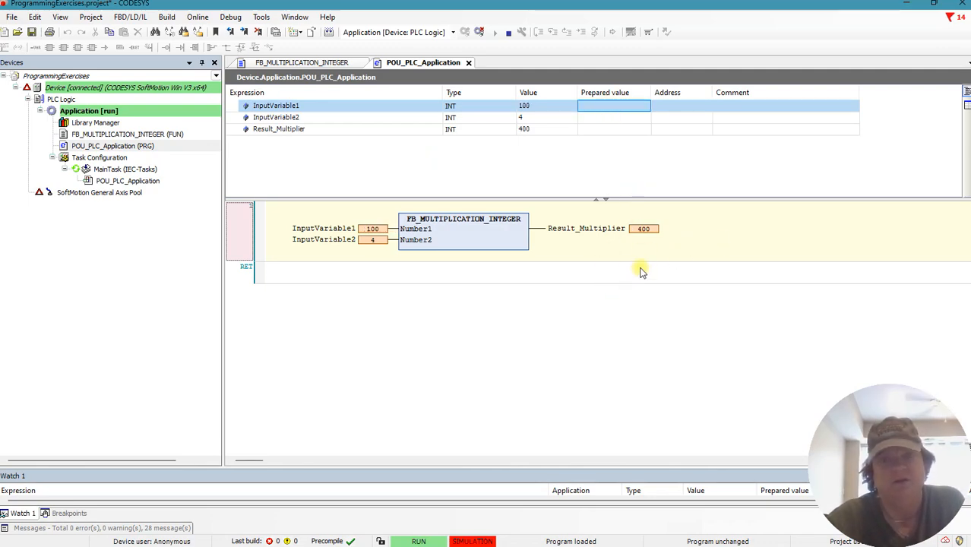
pyautogui.moveTo(517, 289)
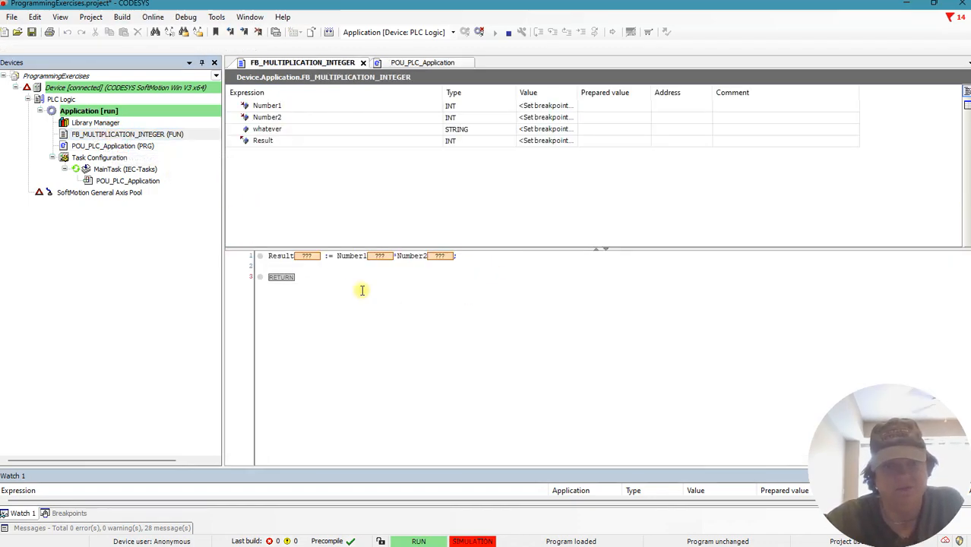
pyautogui.moveTo(420, 292)
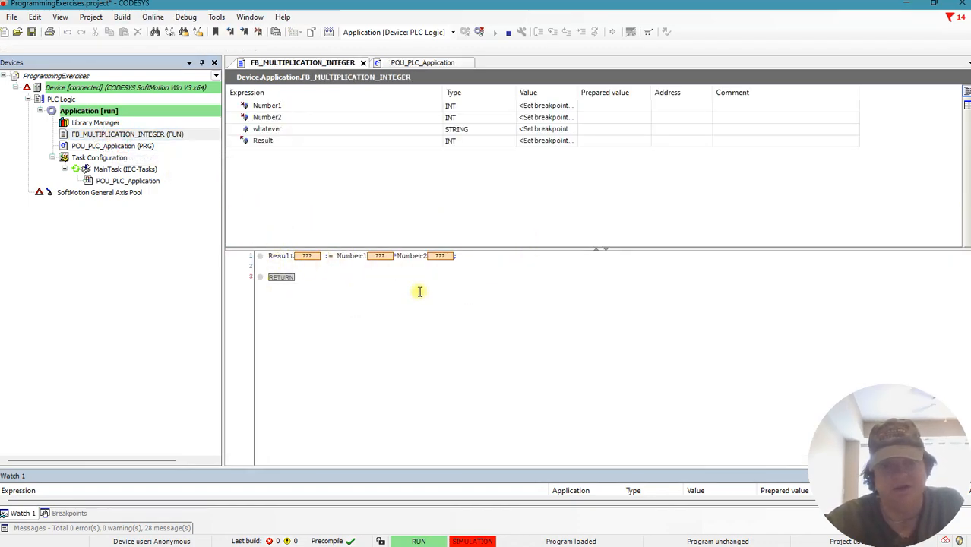
pyautogui.moveTo(398, 274)
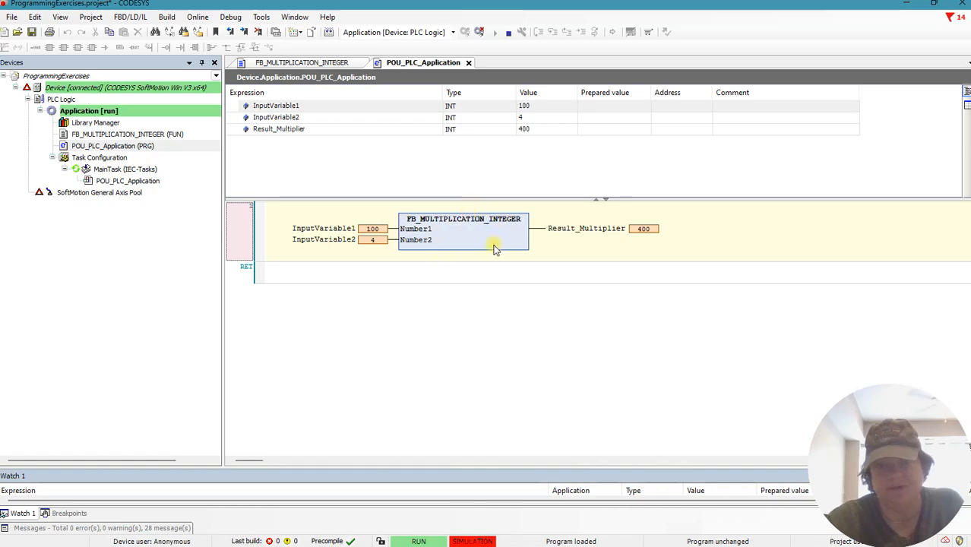
pyautogui.moveTo(362, 338)
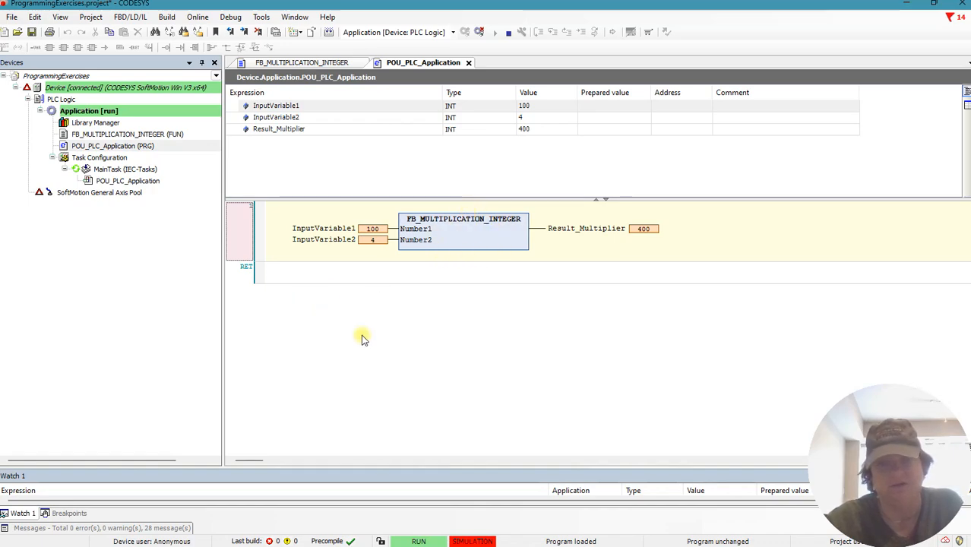
pyautogui.moveTo(392, 389)
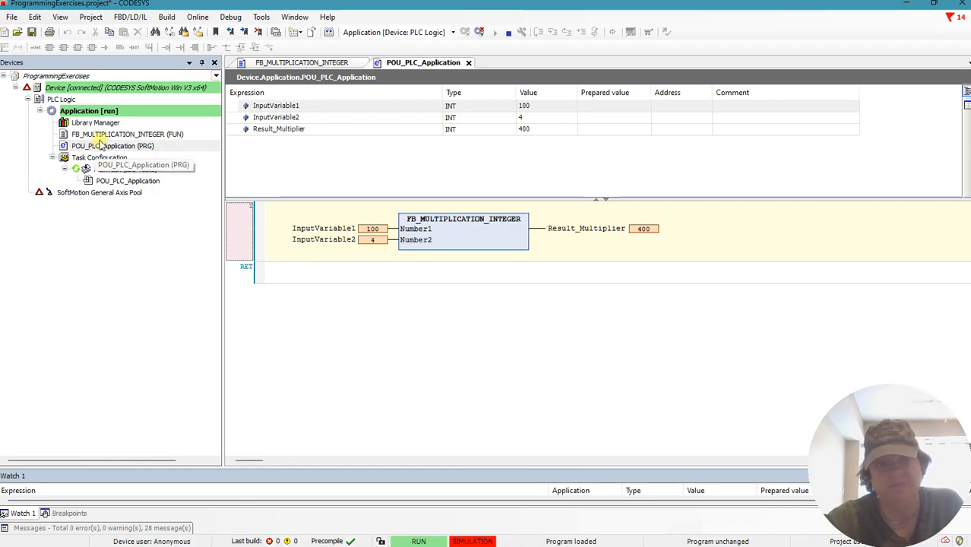
# - Log out from the device and bring up options for the duplicated FB_MULTIPLICATION_INTEGER
pyautogui.click(127, 134)
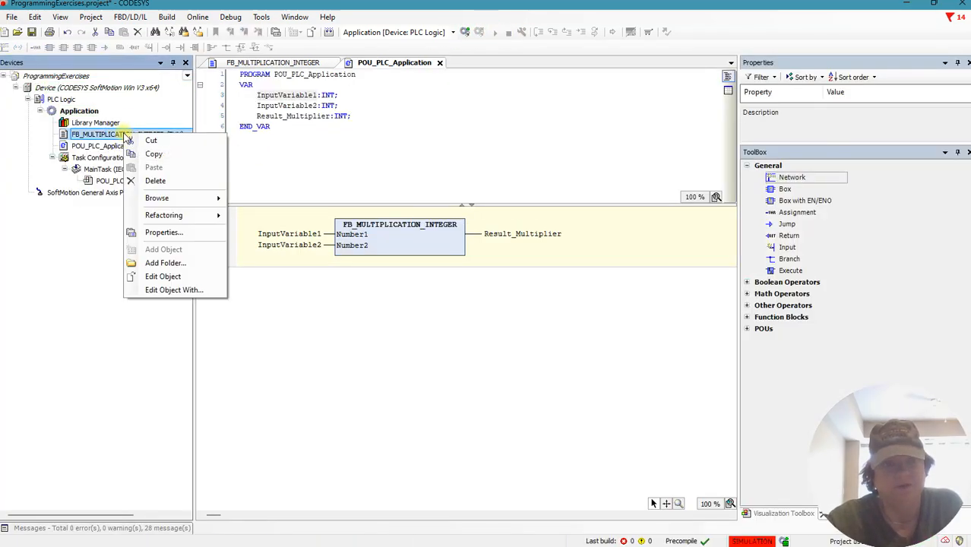
pyautogui.click(79, 111)
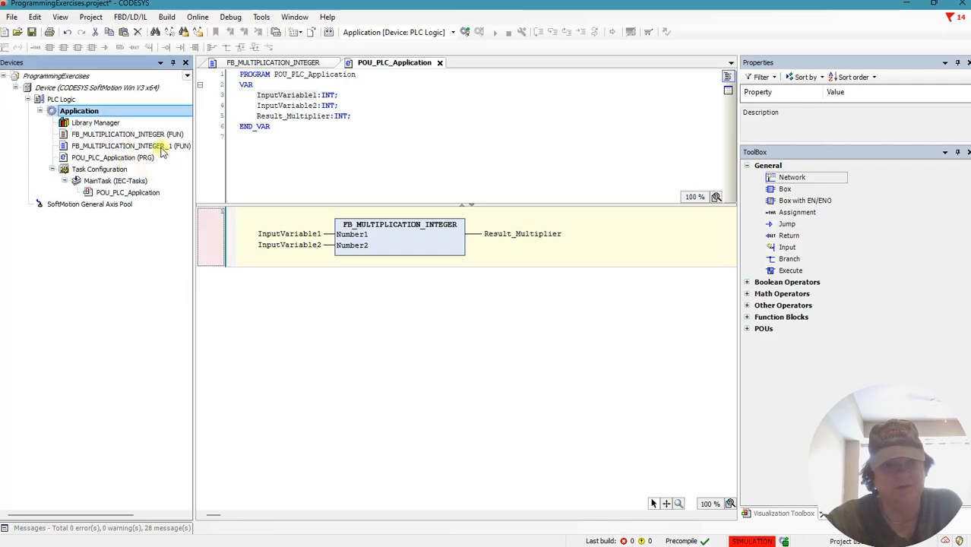
pyautogui.rightClick(125, 146)
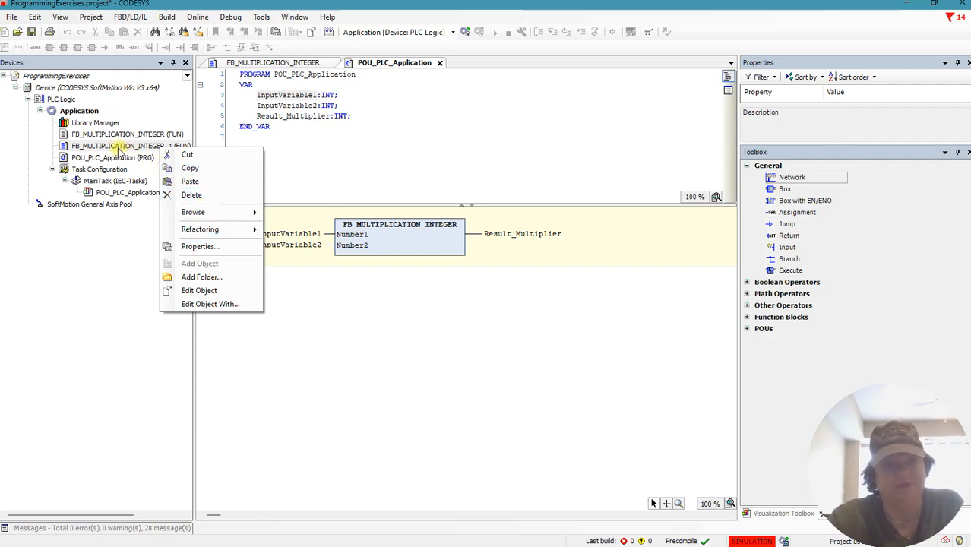
pyautogui.moveTo(205, 155)
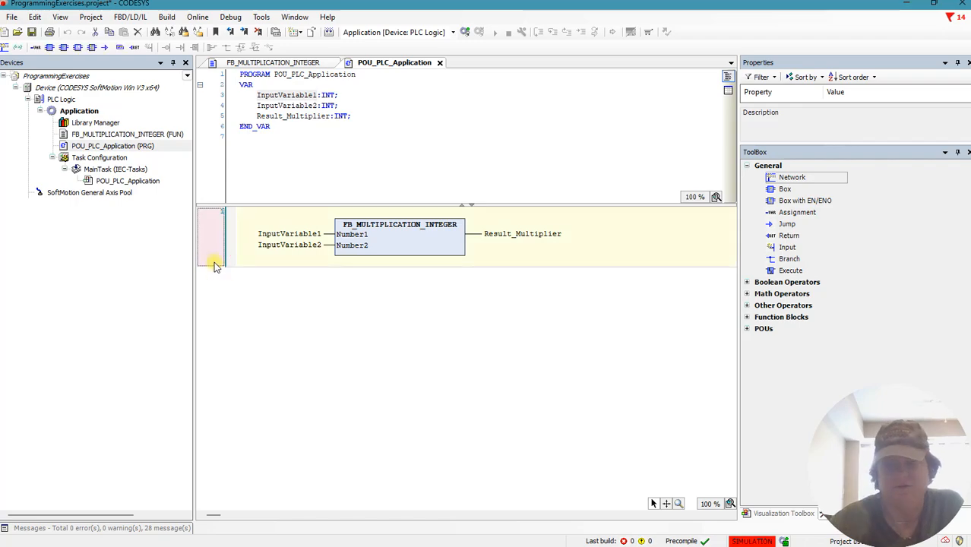
# - Insert a network below with a box calling FB_MULTIPLICATION_INTEGER from Module calls
pyautogui.rightClick(216, 262)
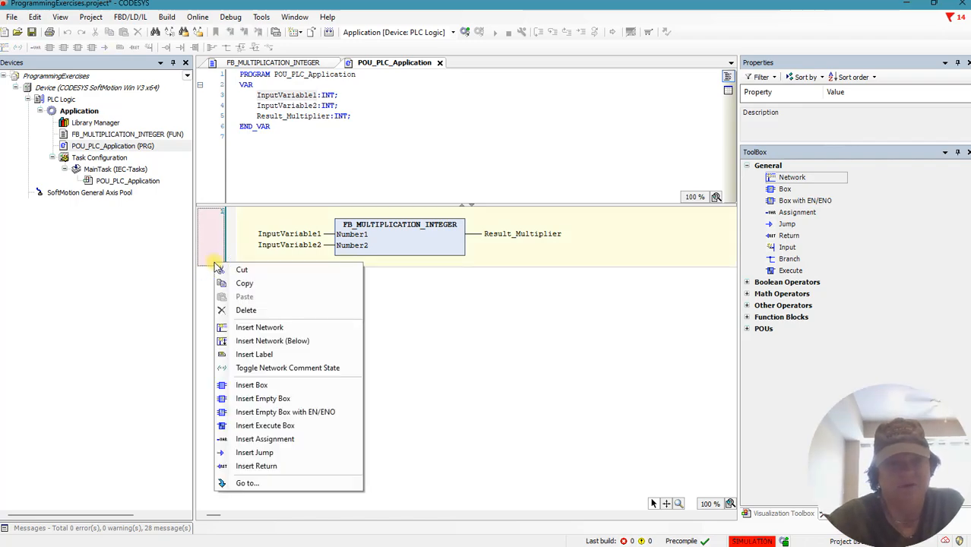
pyautogui.click(258, 327)
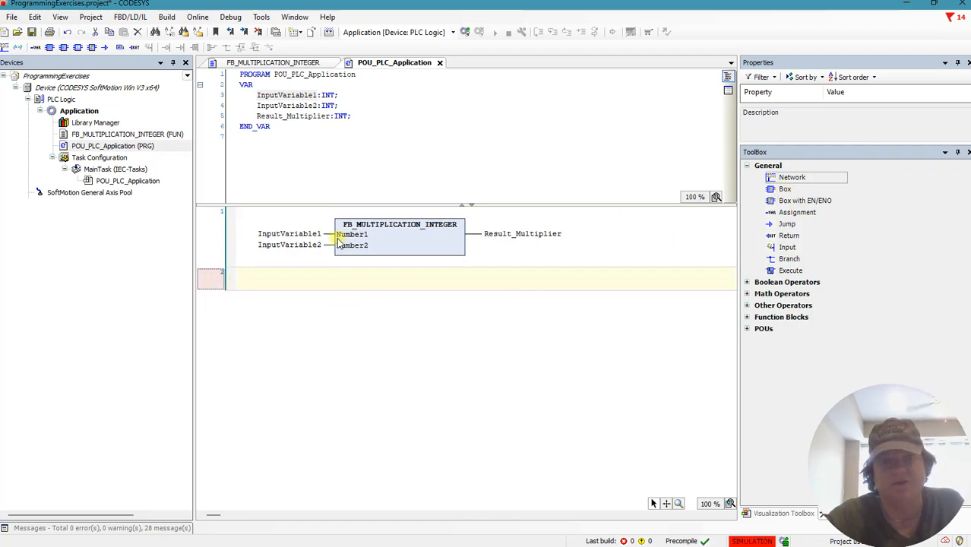
pyautogui.click(784, 188)
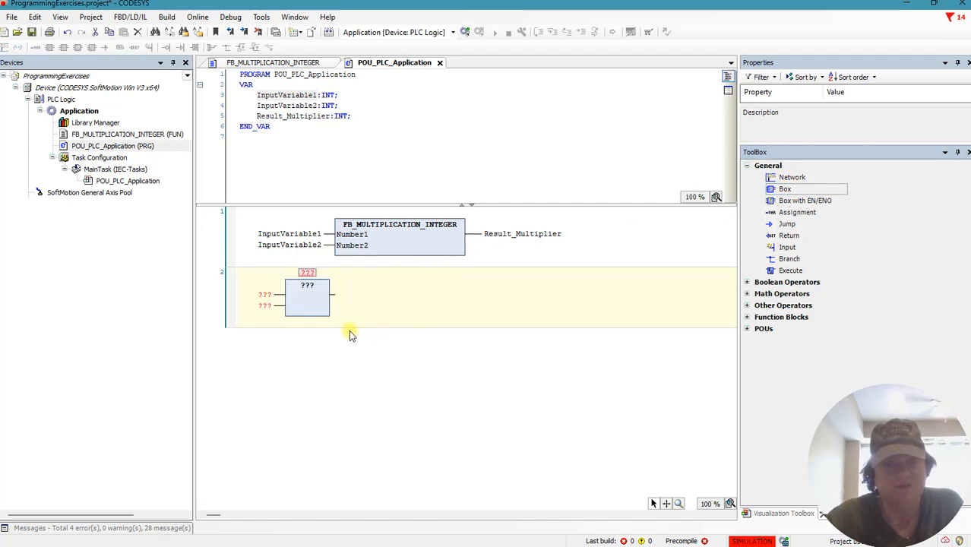
pyautogui.moveTo(307, 281)
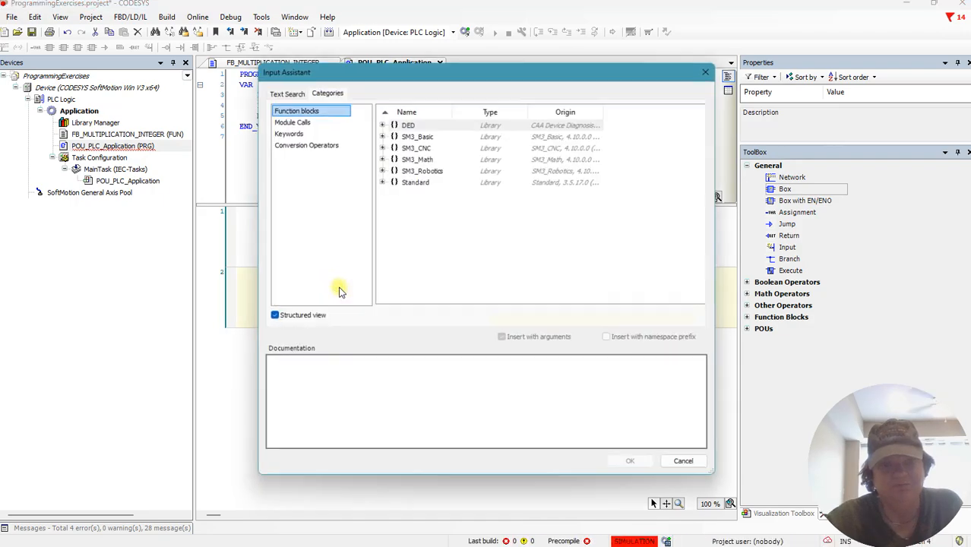
pyautogui.click(292, 121)
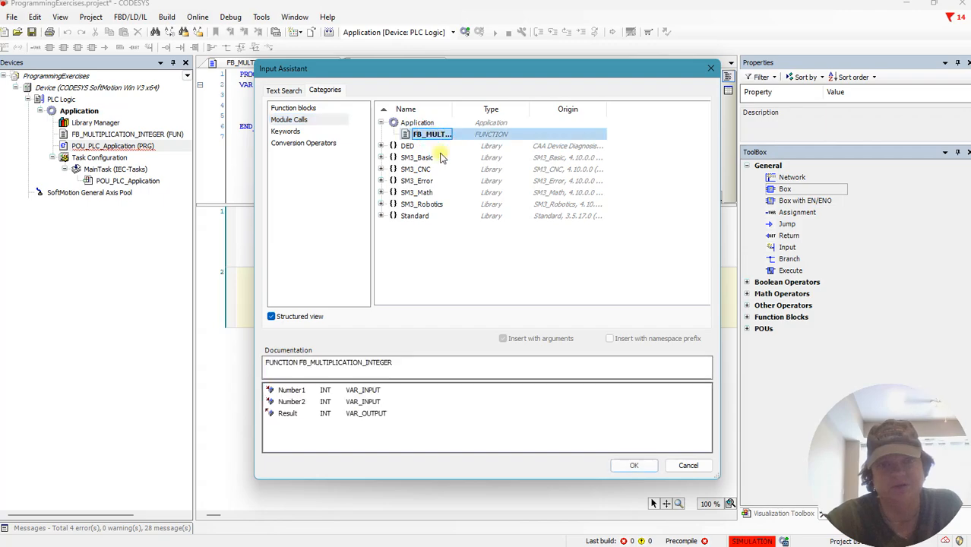
pyautogui.click(634, 465)
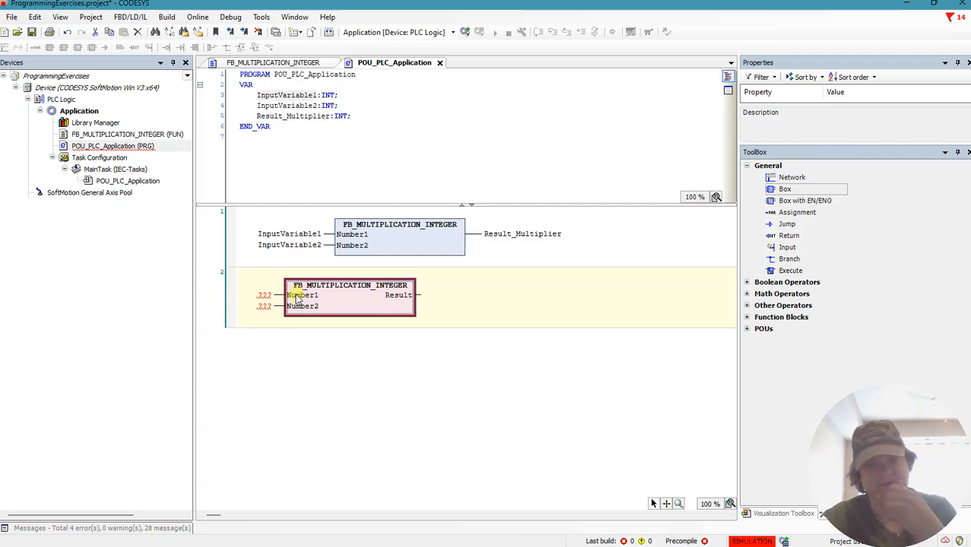
pyautogui.moveTo(266, 294)
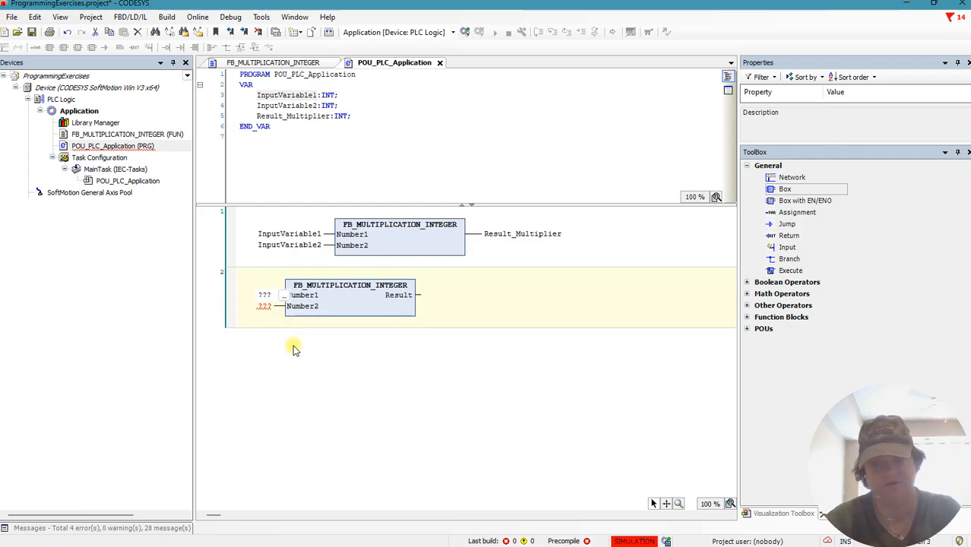
# - Auto-declare InputVariable3 and InputVariable4 as VAR INT on the second block's inputs
pyautogui.click(265, 294)
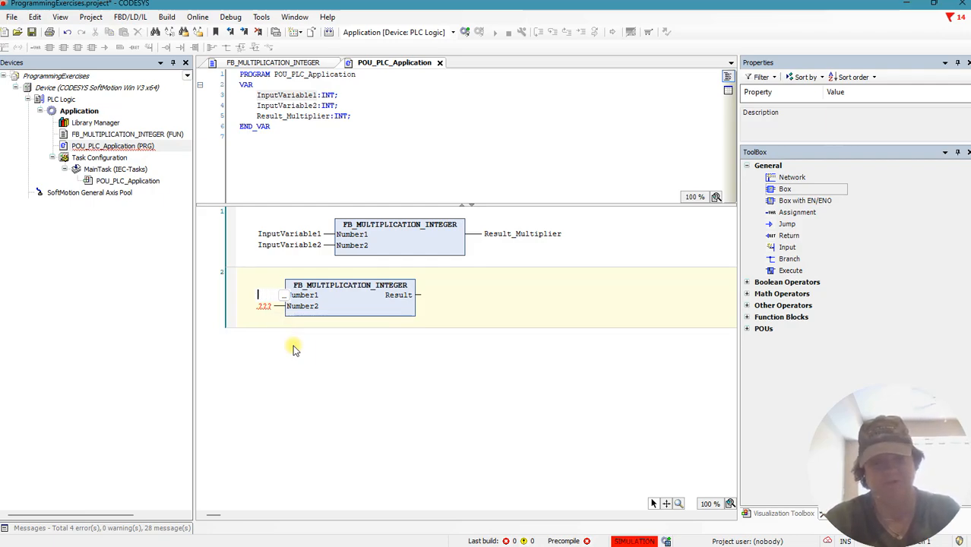
pyautogui.write('INputVariabl')
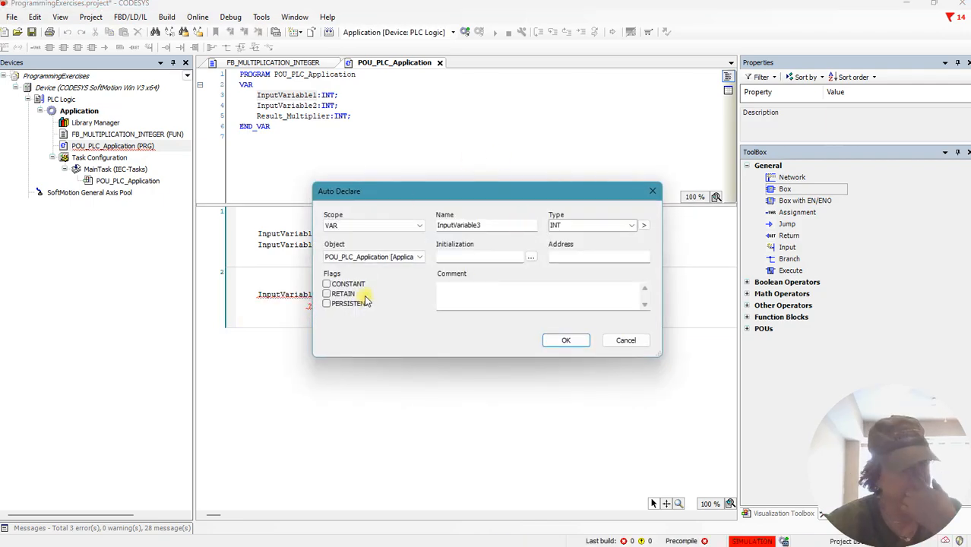
pyautogui.moveTo(423, 350)
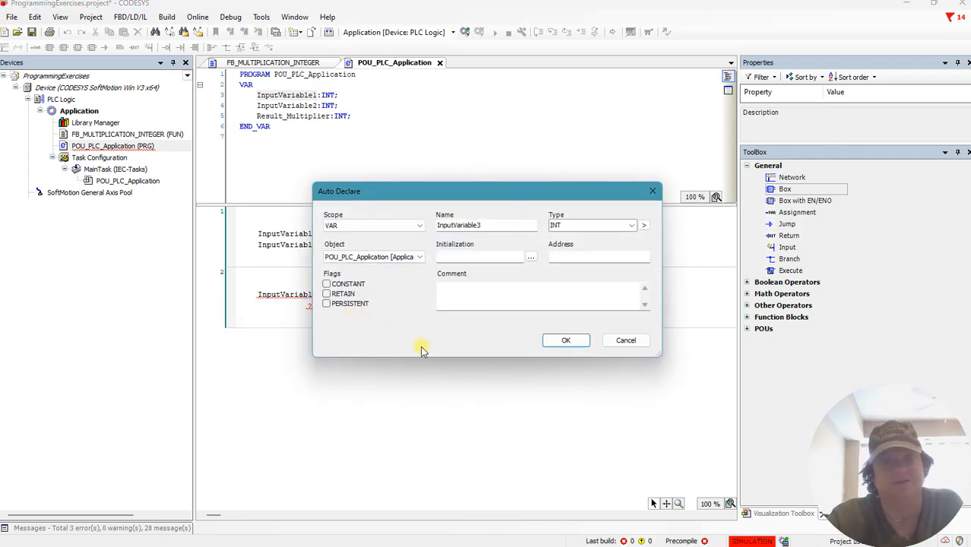
pyautogui.moveTo(416, 307)
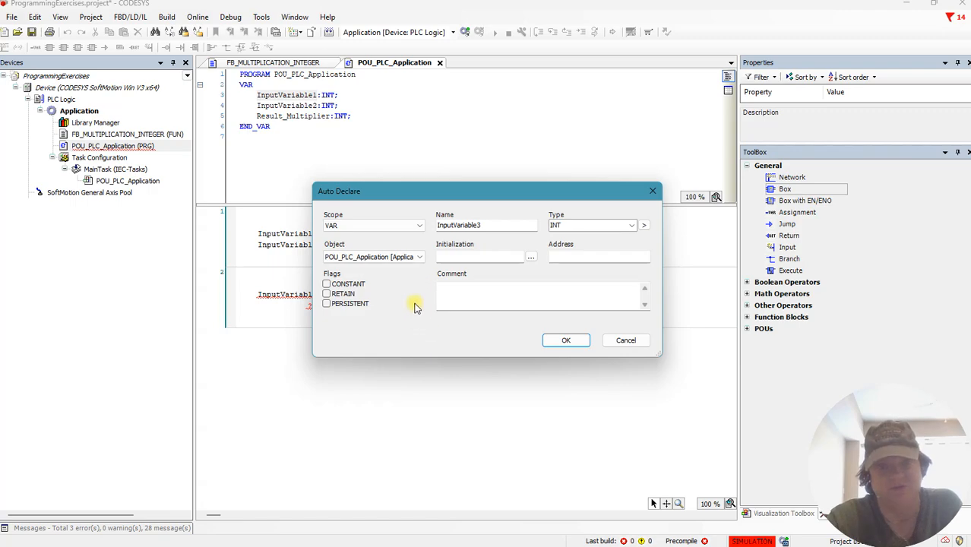
pyautogui.moveTo(569, 242)
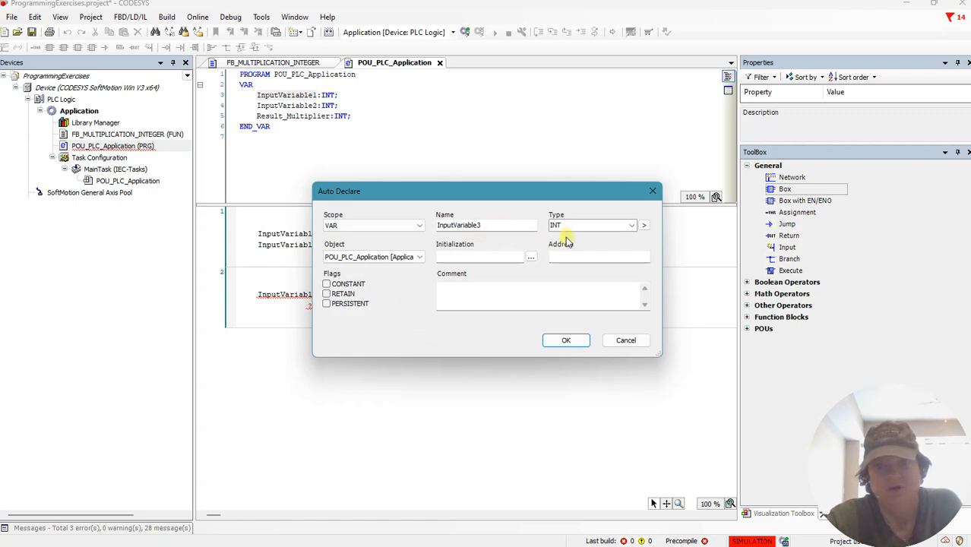
pyautogui.moveTo(580, 242)
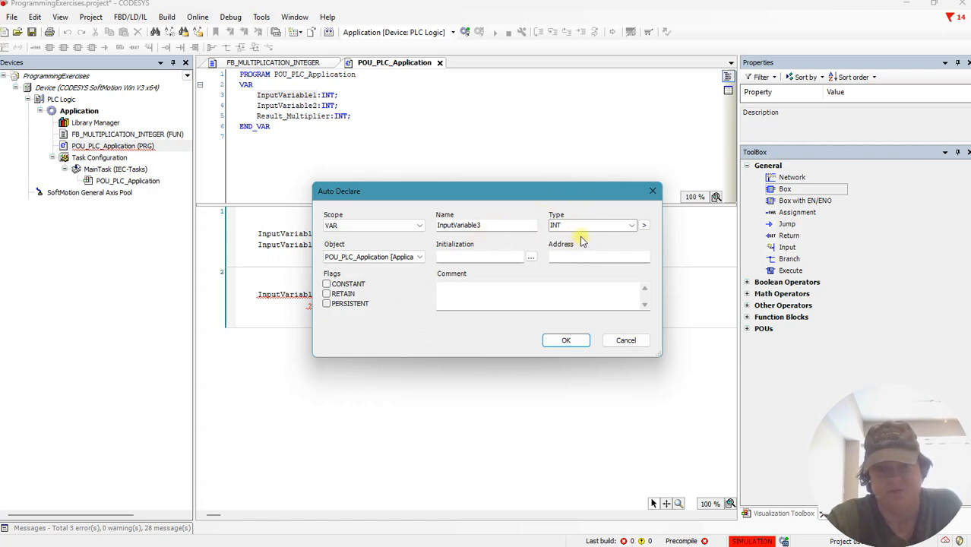
pyautogui.moveTo(403, 237)
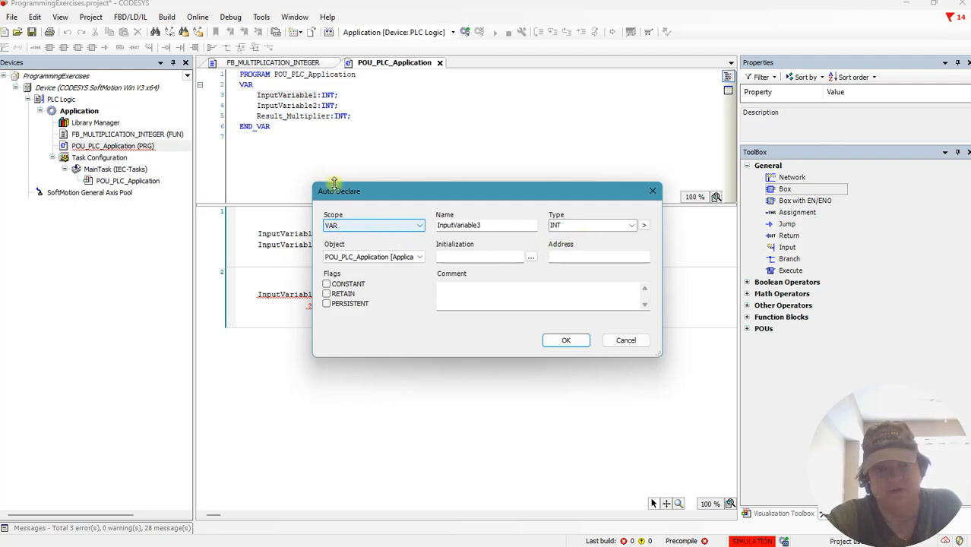
pyautogui.click(420, 224)
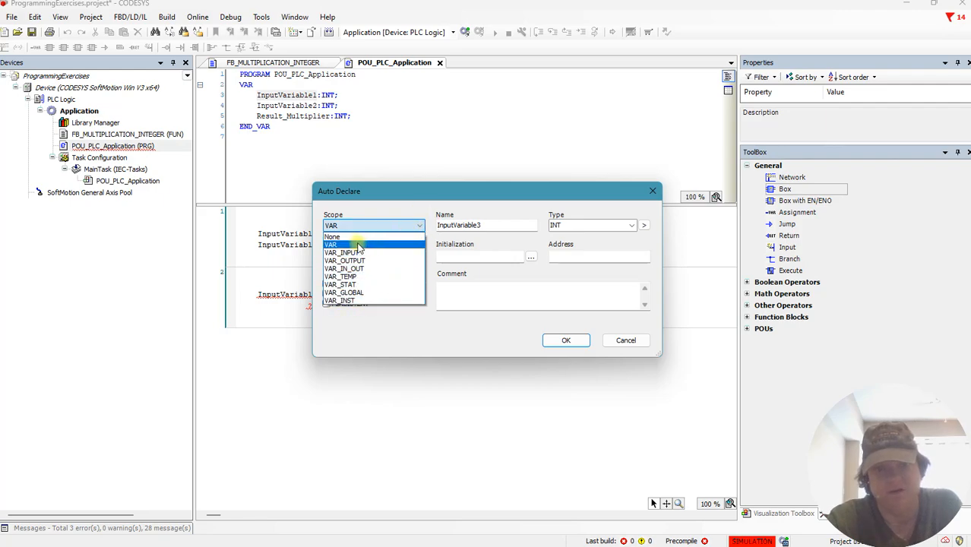
pyautogui.moveTo(368, 261)
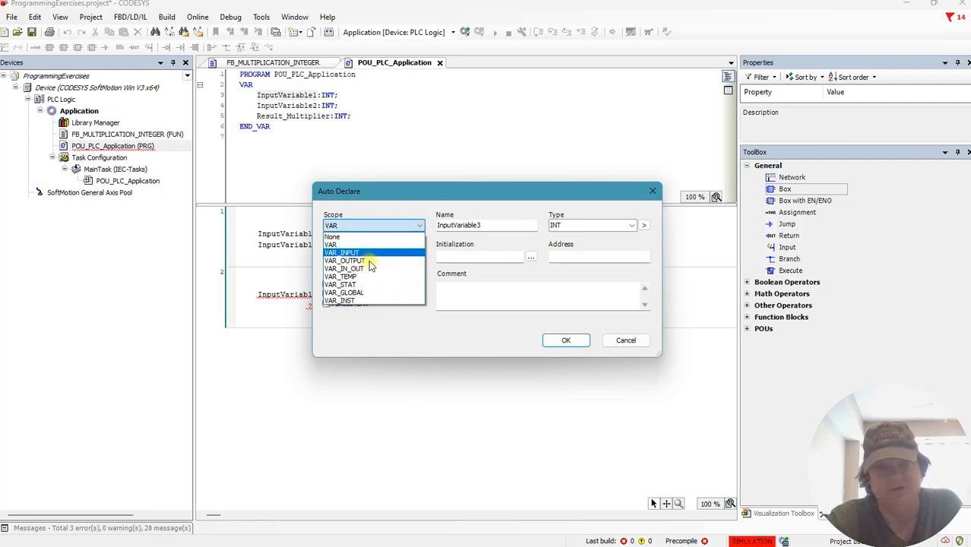
pyautogui.moveTo(372, 245)
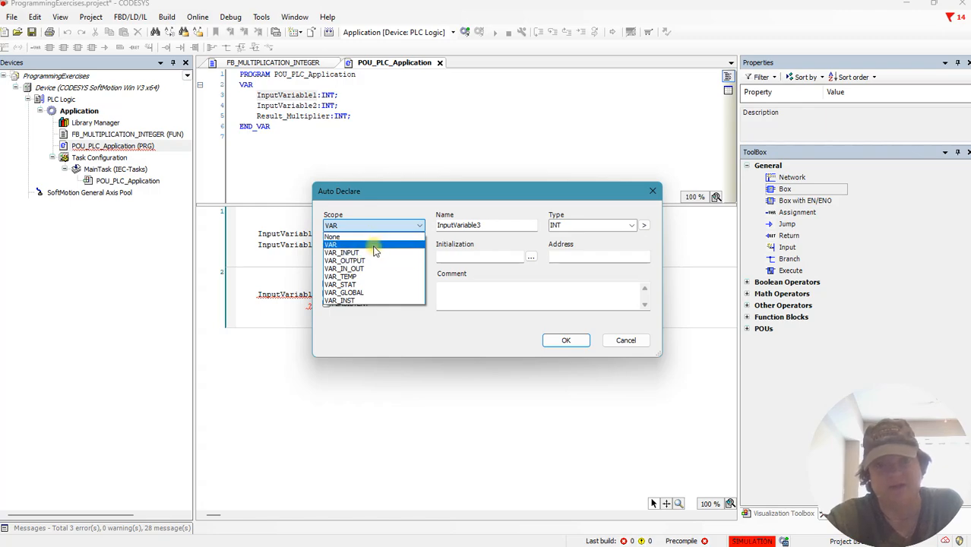
pyautogui.moveTo(388, 277)
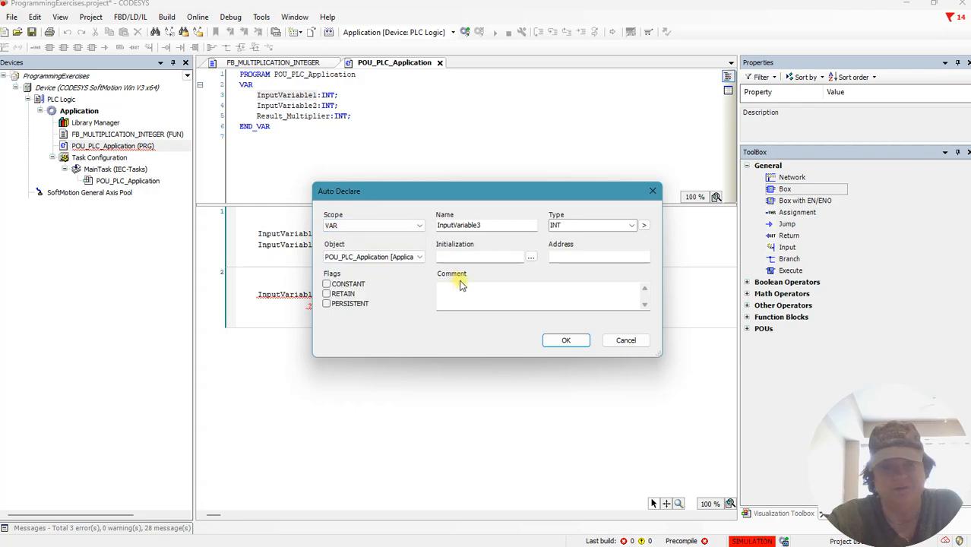
pyautogui.click(565, 340)
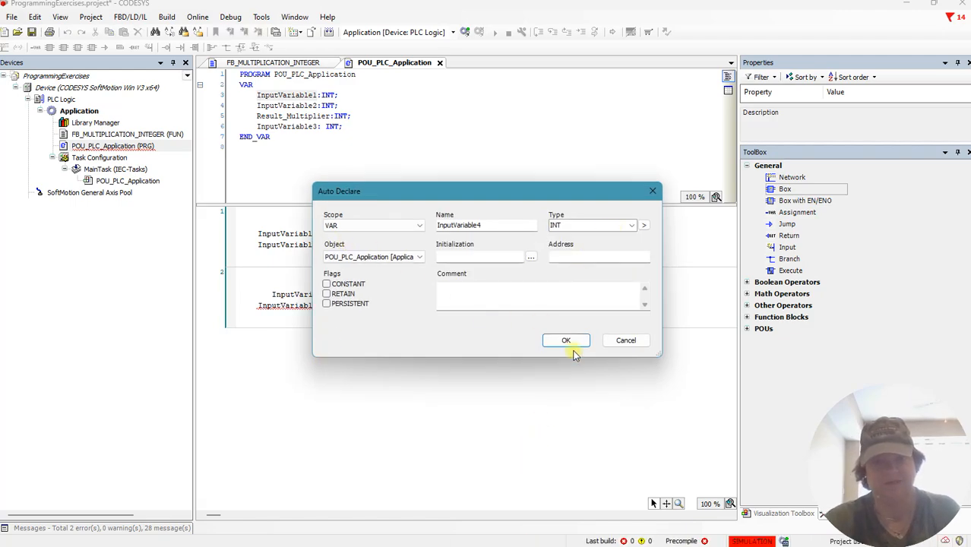
pyautogui.click(566, 341)
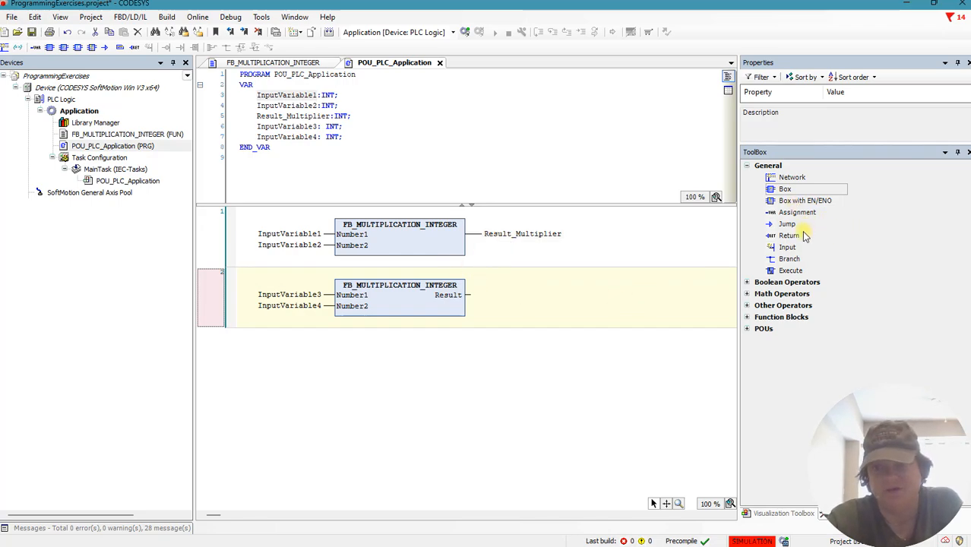
pyautogui.moveTo(796, 213)
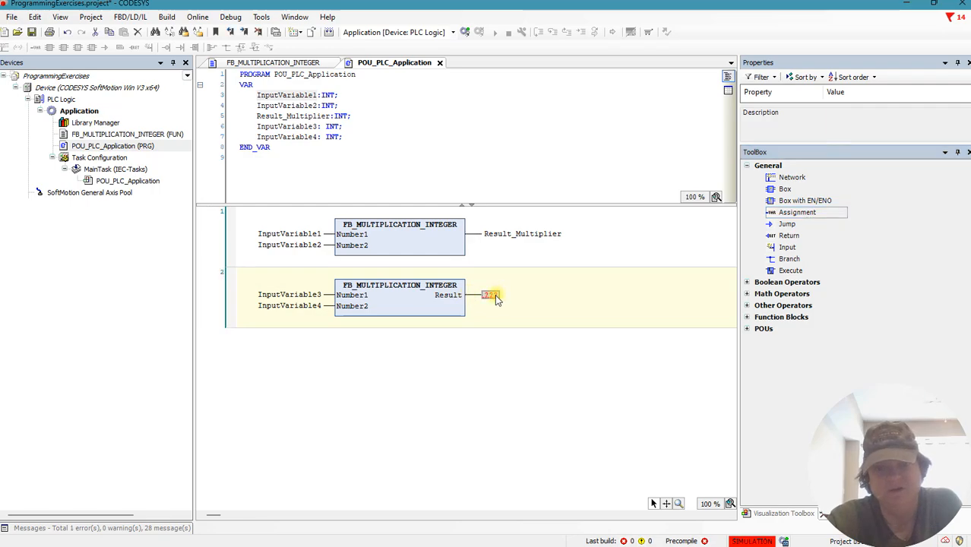
pyautogui.moveTo(489, 294)
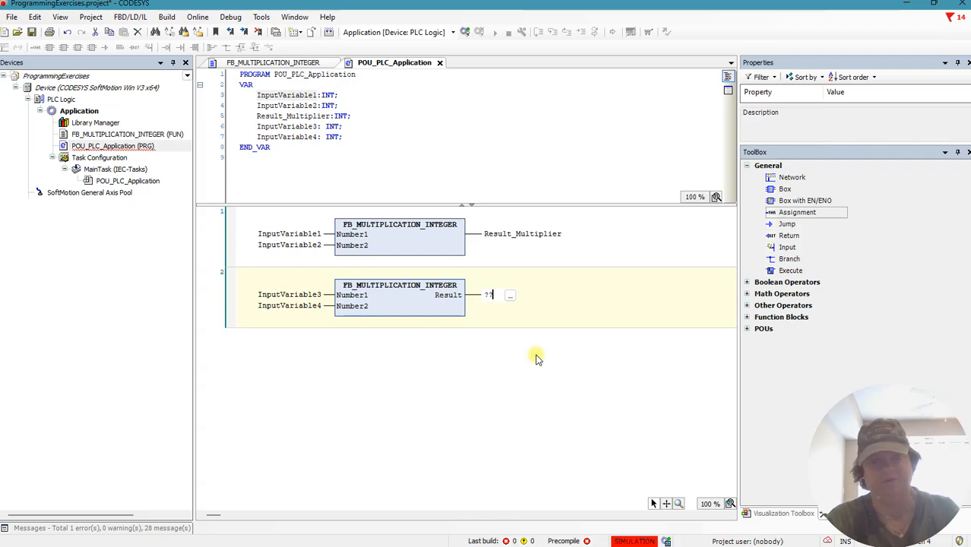
# - Auto-declare Result_Multiplier2 as INT at the second block's Result output
pyautogui.write('Result')
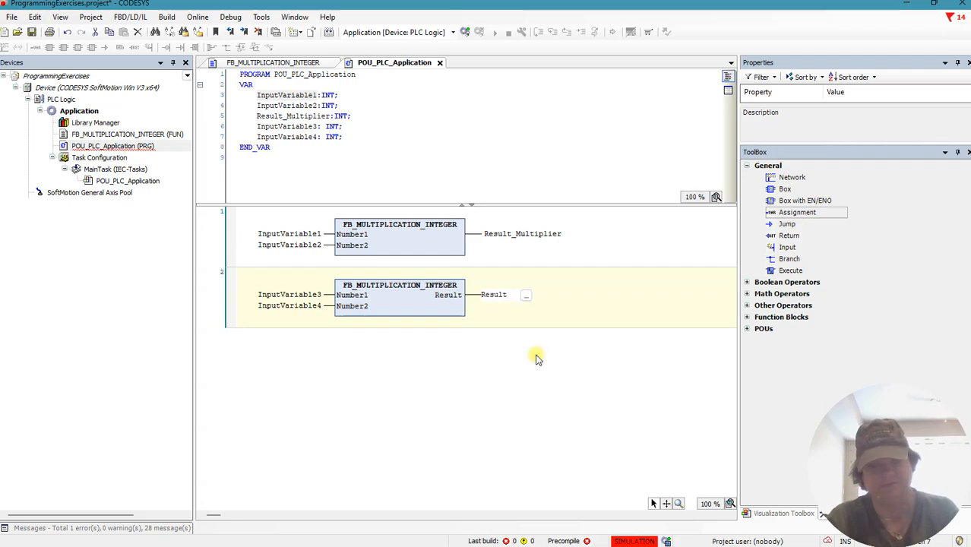
pyautogui.write('Result_Multiplier2')
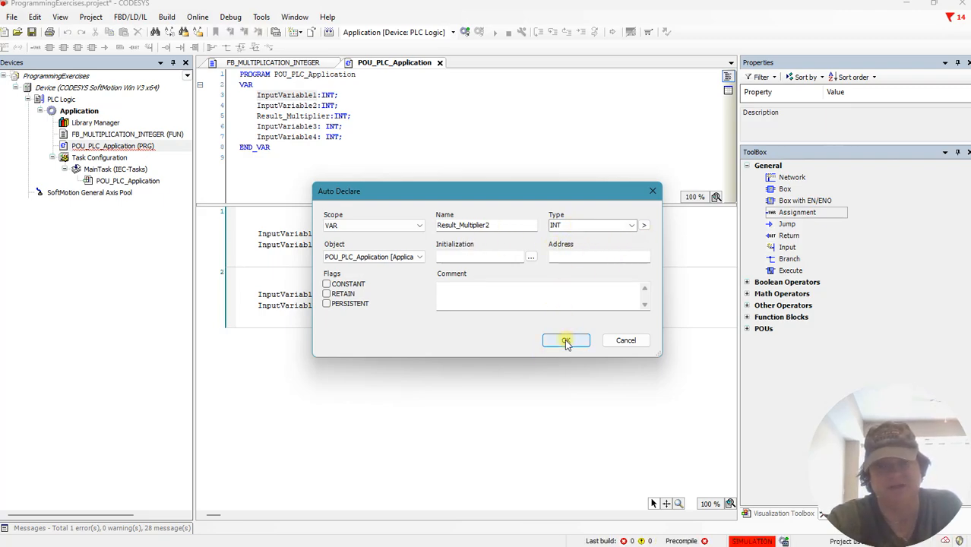
pyautogui.click(566, 340)
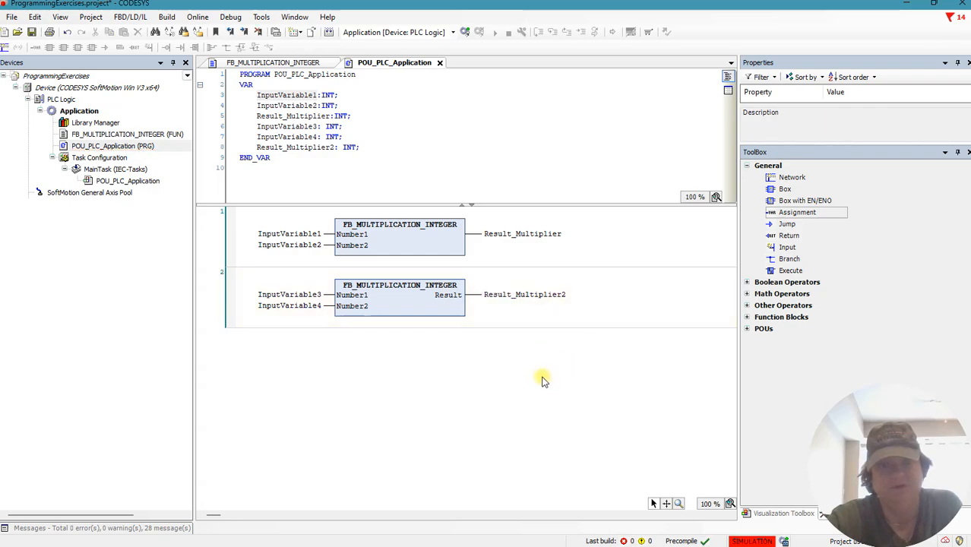
pyautogui.moveTo(144, 3)
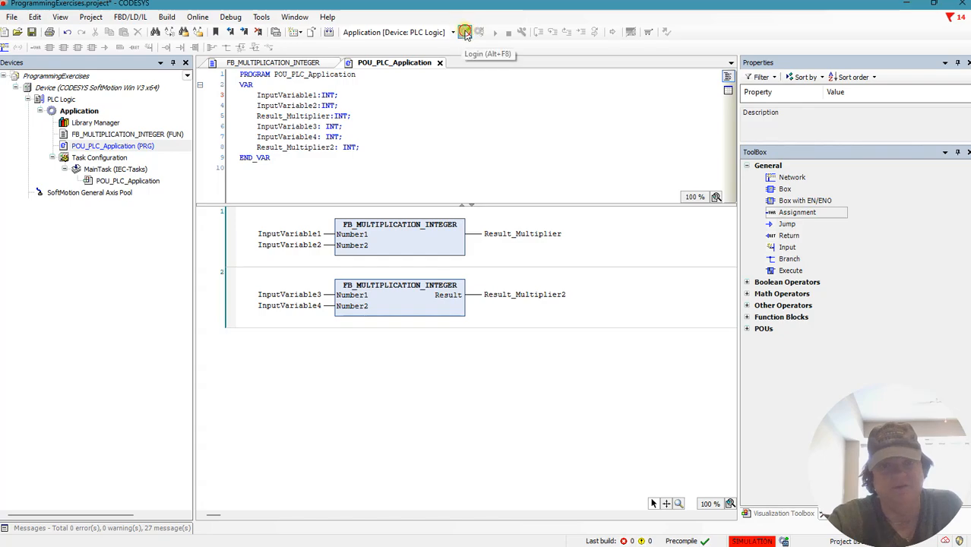
# - Log in with online change and prepare InputVariable3 as 25 and InputVariable4 as 5
pyautogui.click(465, 31)
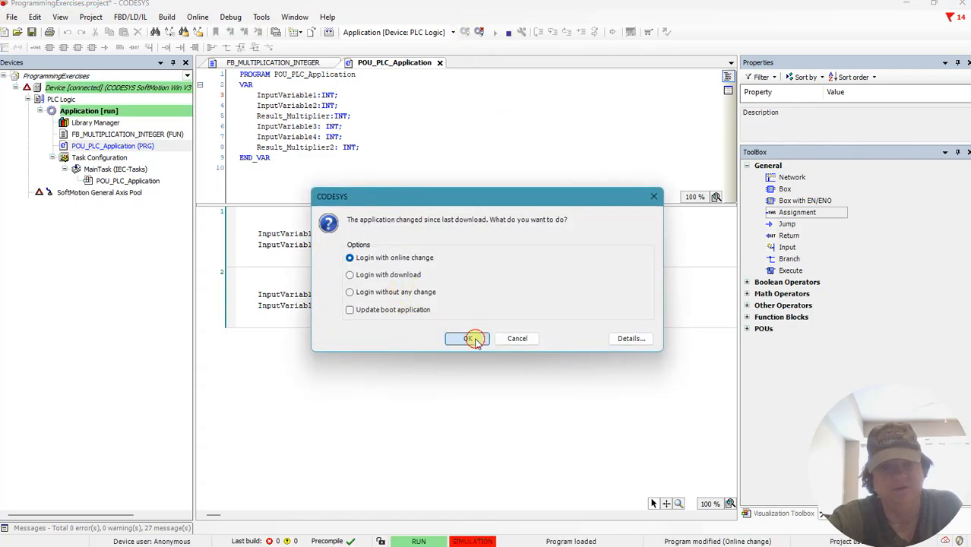
pyautogui.click(467, 337)
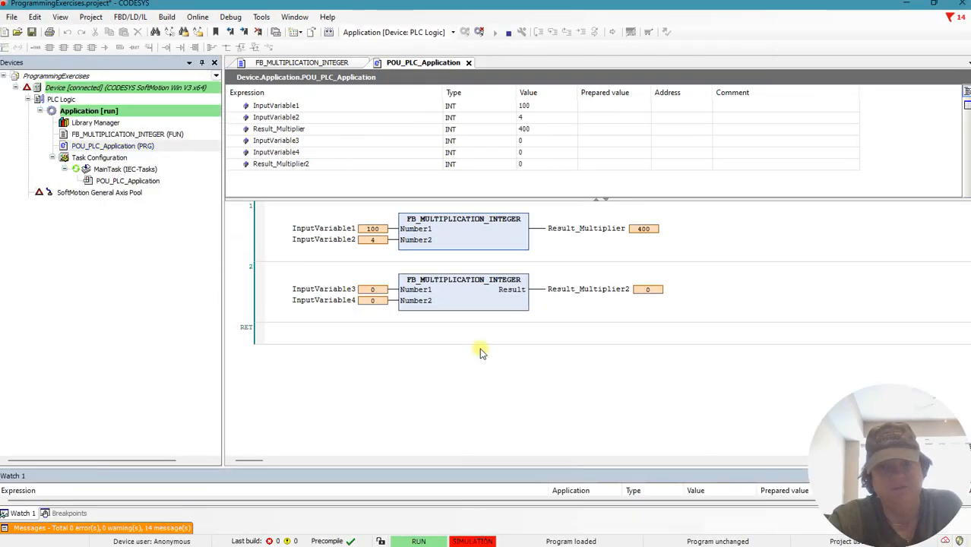
pyautogui.click(605, 140)
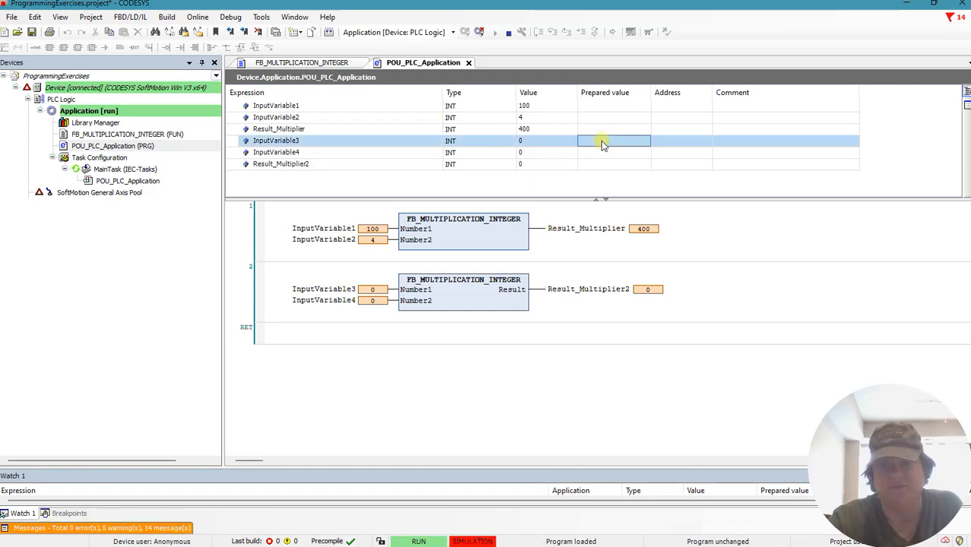
pyautogui.write('25')
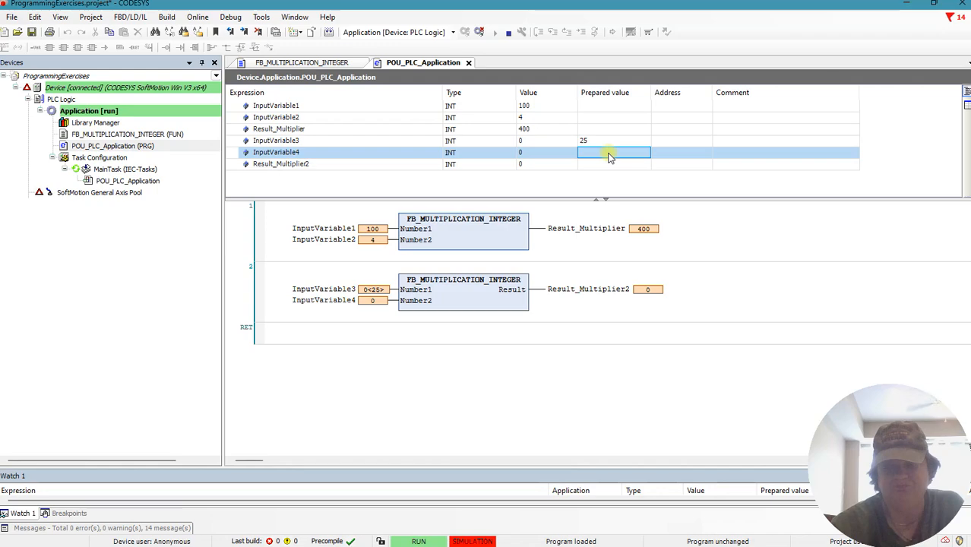
pyautogui.write('5')
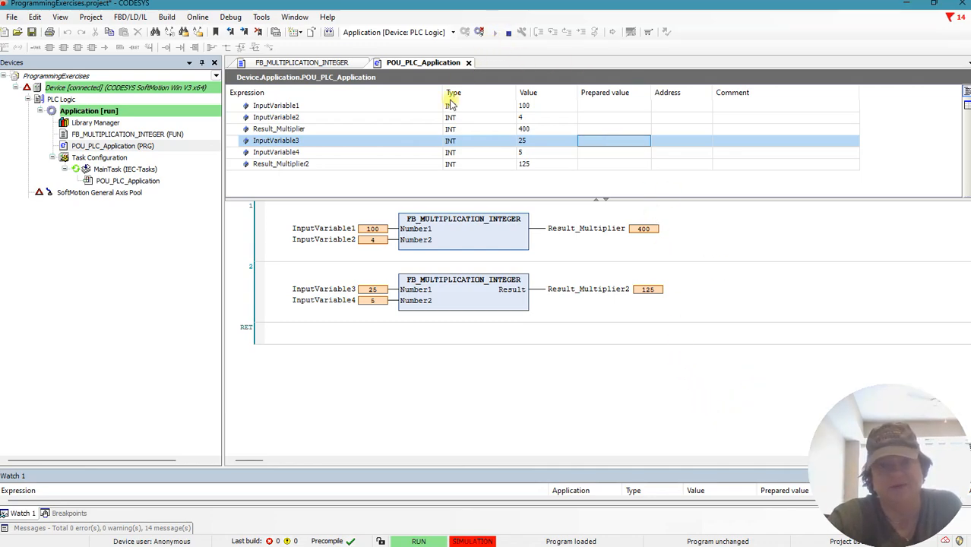
pyautogui.moveTo(493, 48)
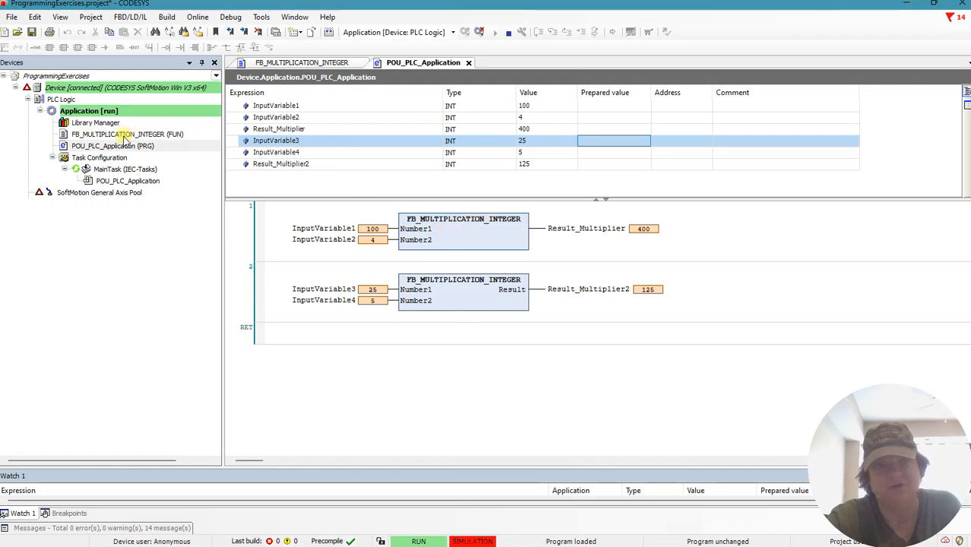
# - Select FB_MULTIPLICATION_INTEGER in the Devices tree to view it online
pyautogui.click(127, 134)
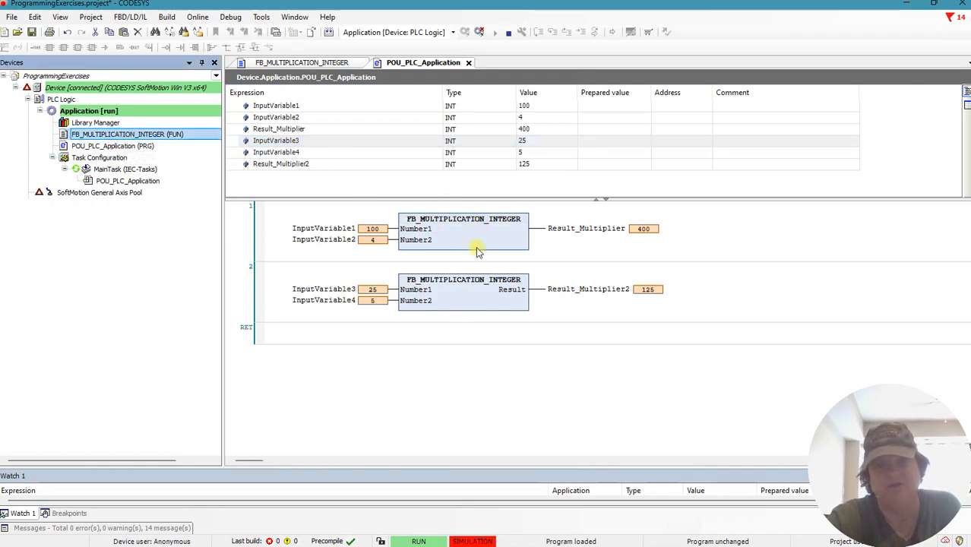
pyautogui.moveTo(466, 292)
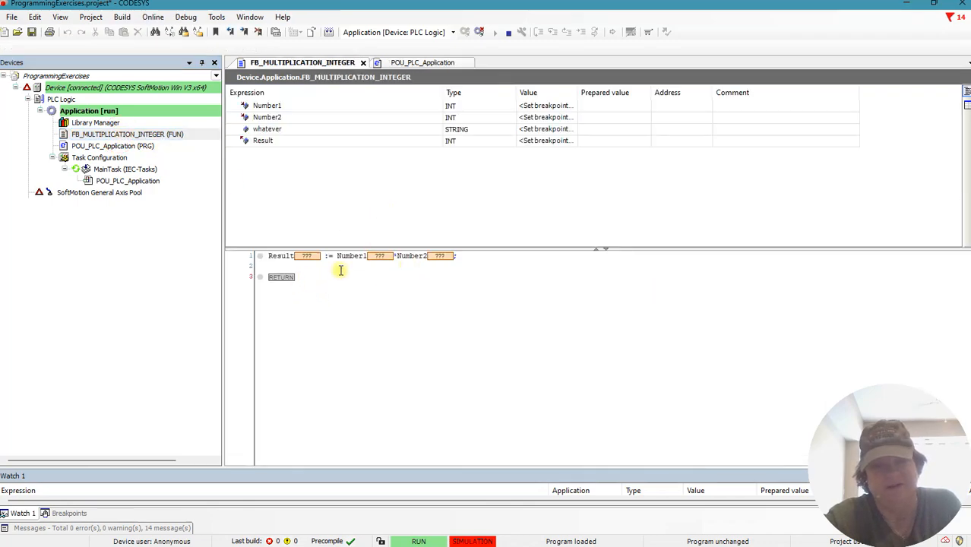
pyautogui.moveTo(380, 281)
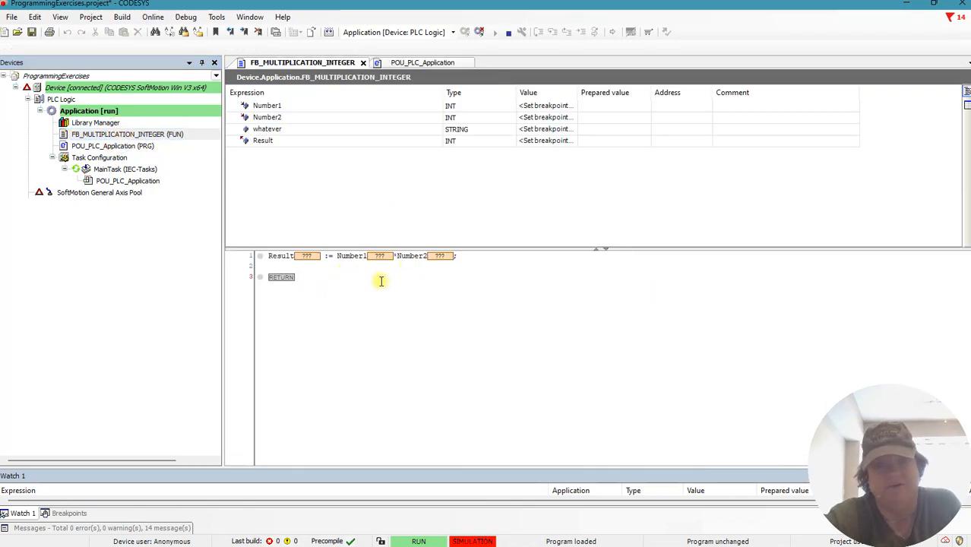
pyautogui.moveTo(112, 146)
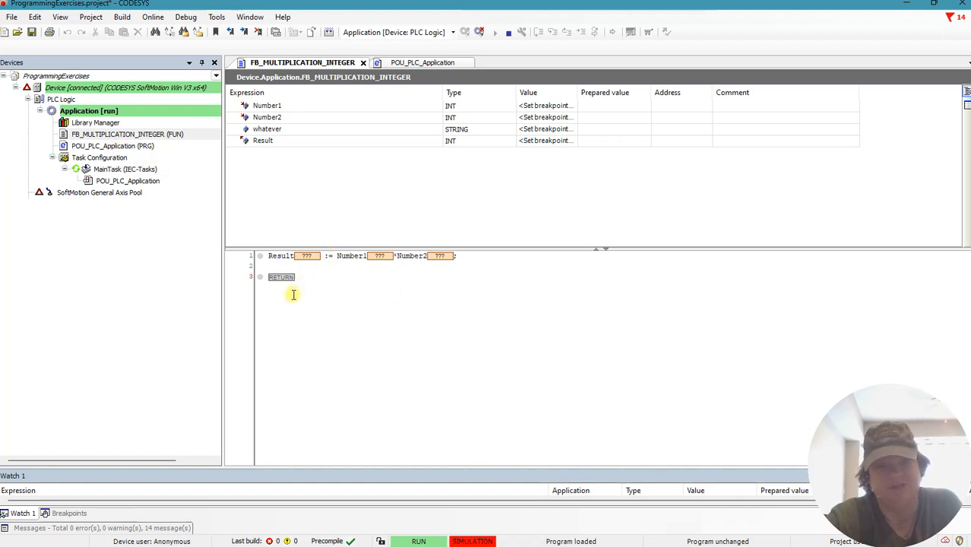
pyautogui.moveTo(462, 289)
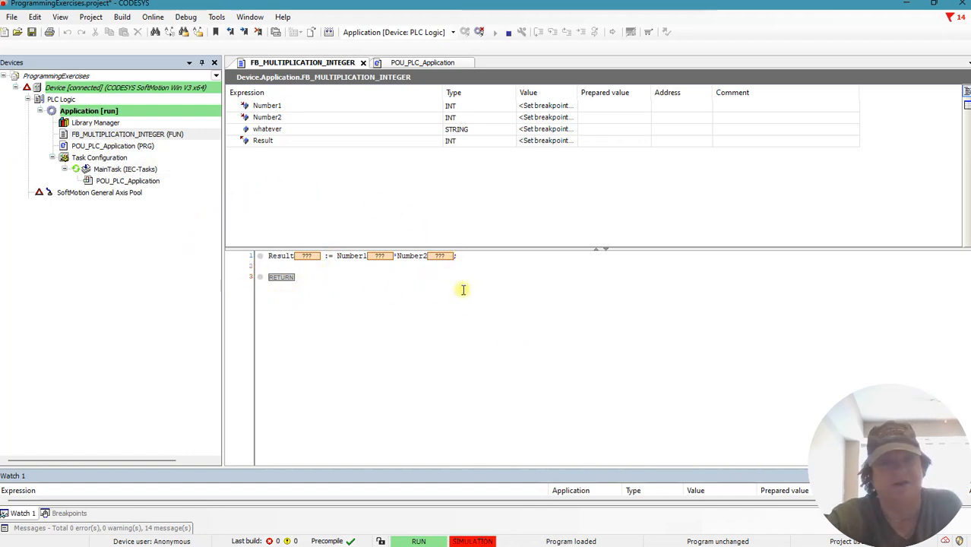
pyautogui.moveTo(410, 342)
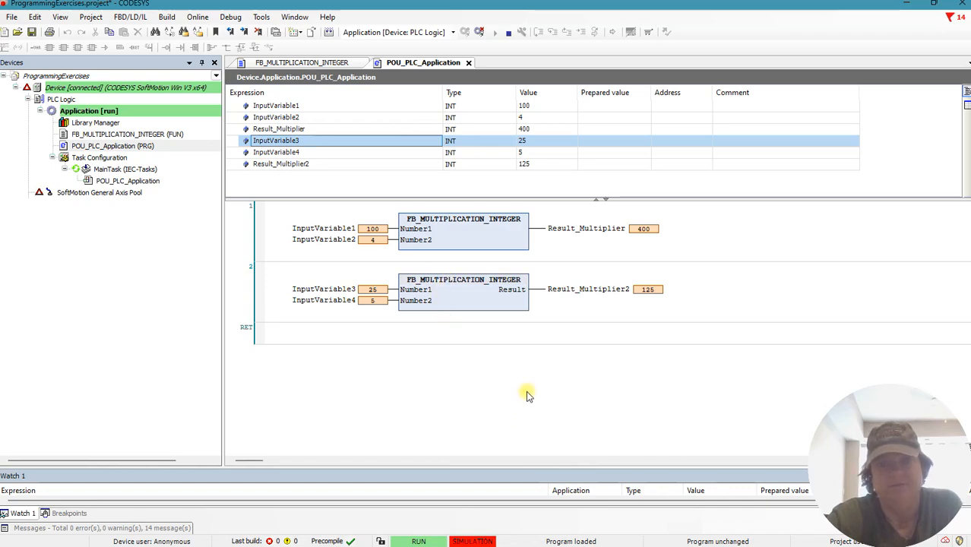
pyautogui.moveTo(520, 391)
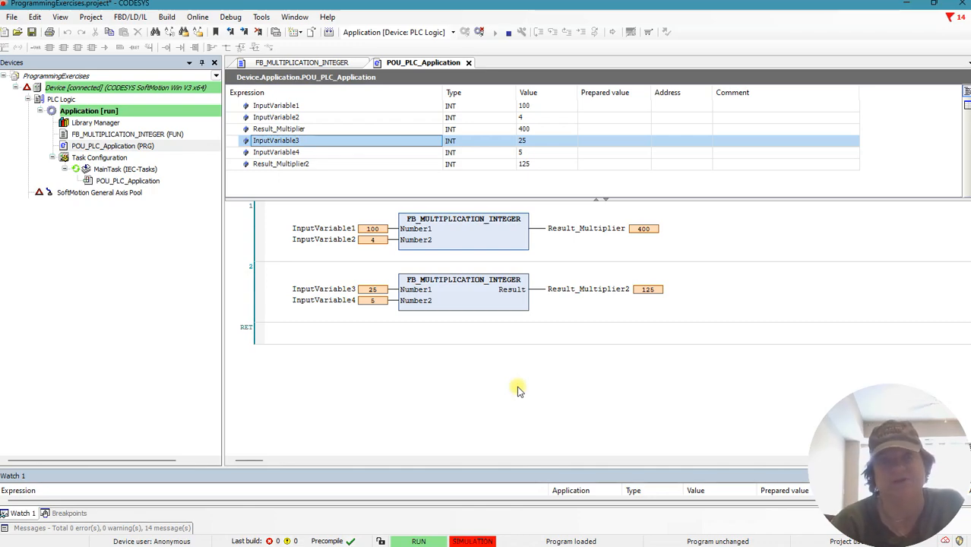
pyautogui.moveTo(787, 382)
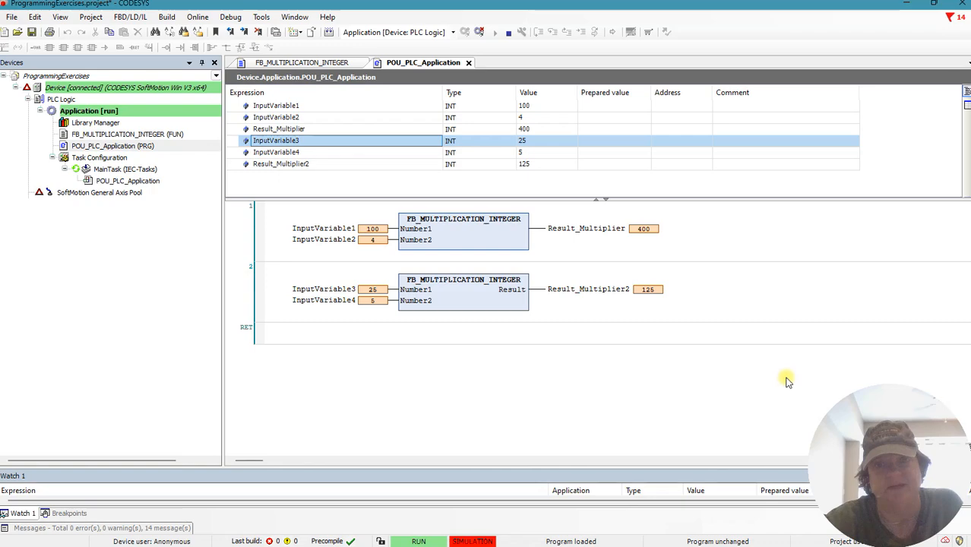